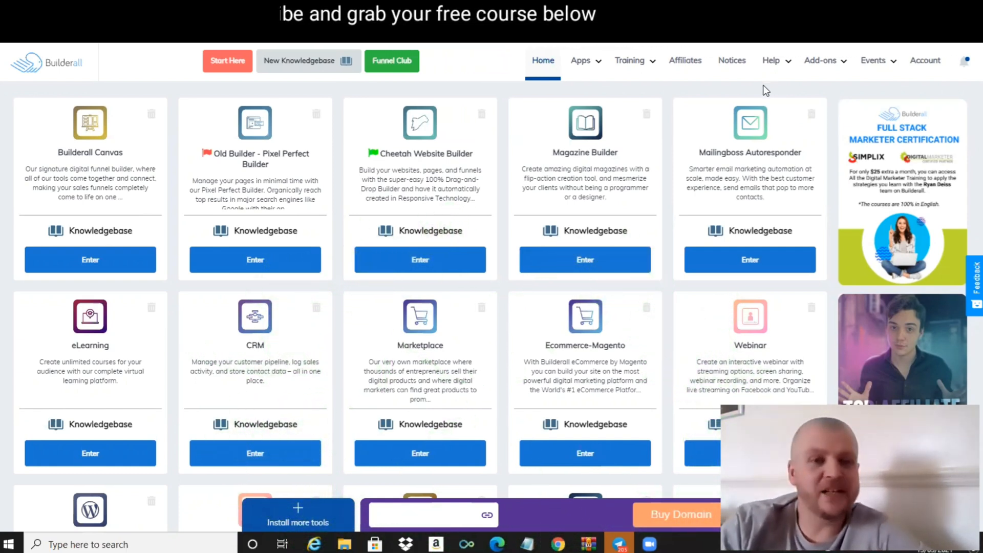
mouse_move(695, 96)
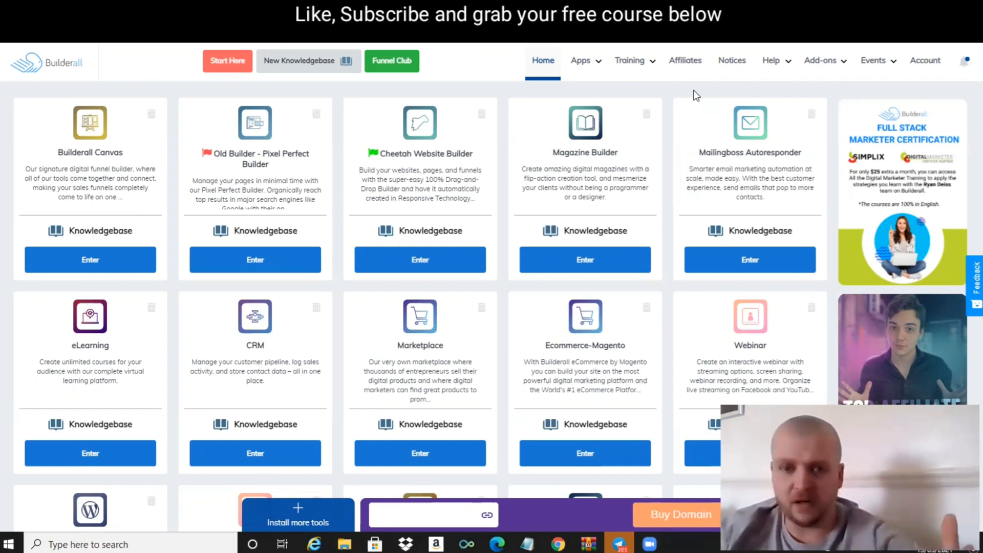
mouse_move(676, 94)
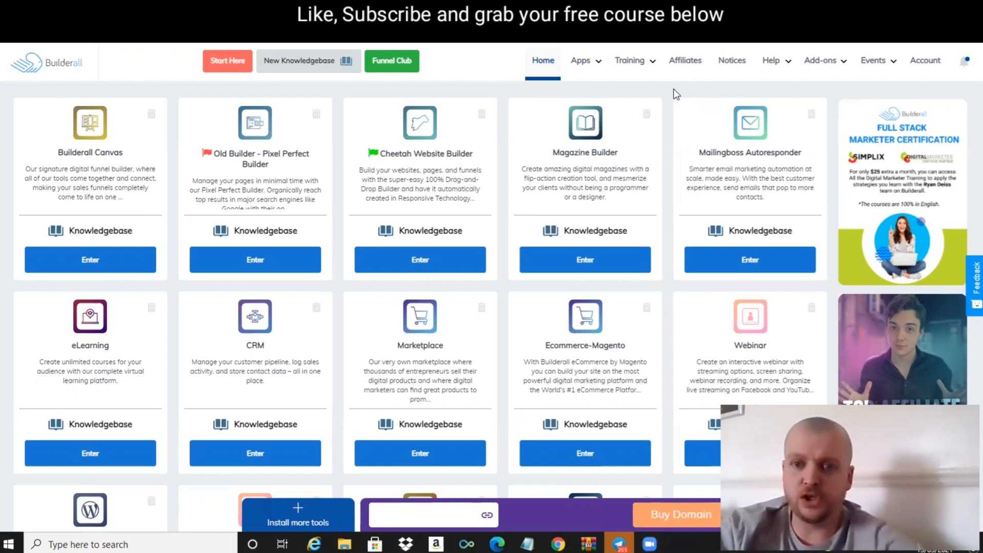
mouse_move(668, 92)
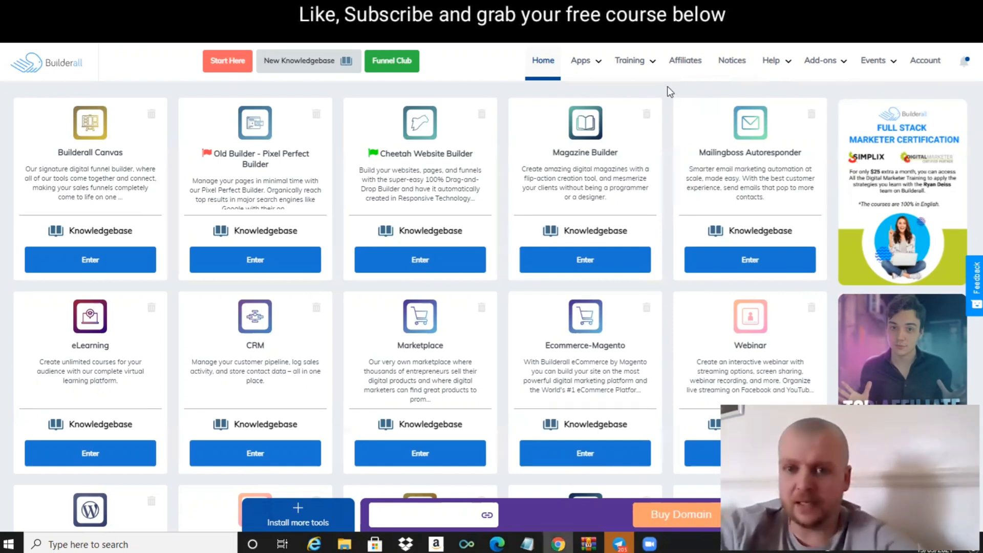
mouse_move(649, 94)
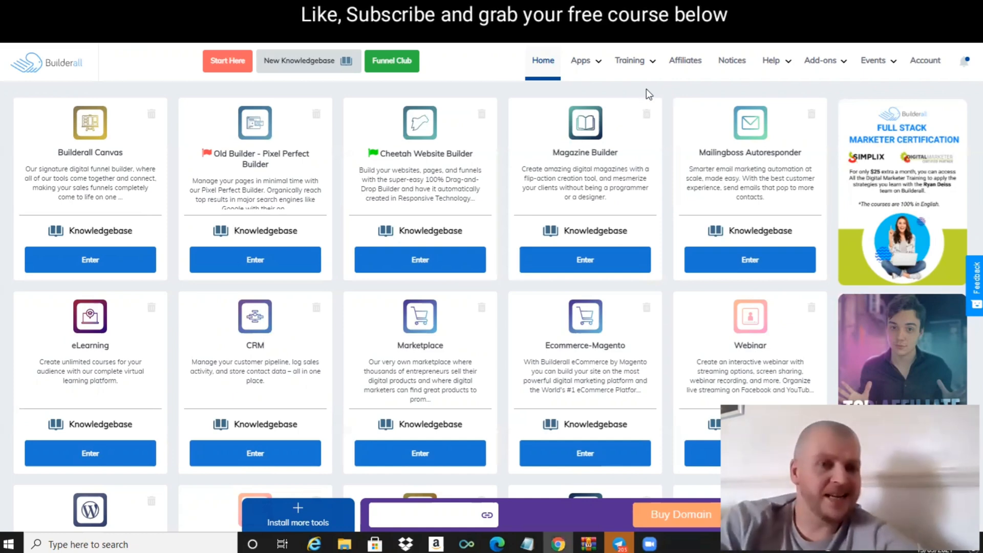
mouse_move(629, 91)
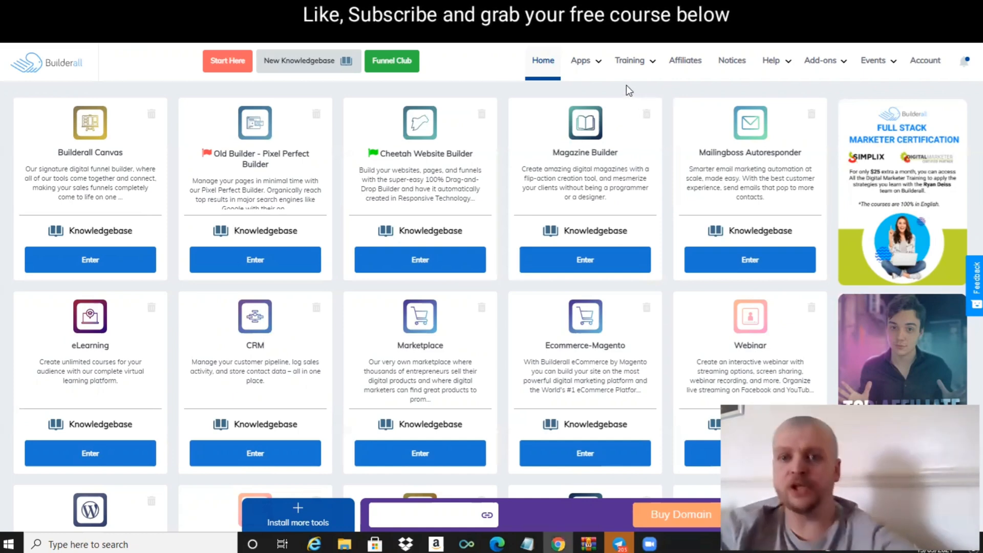
Step: Show the full Builderall apps menu grouped by category
left_click(580, 60)
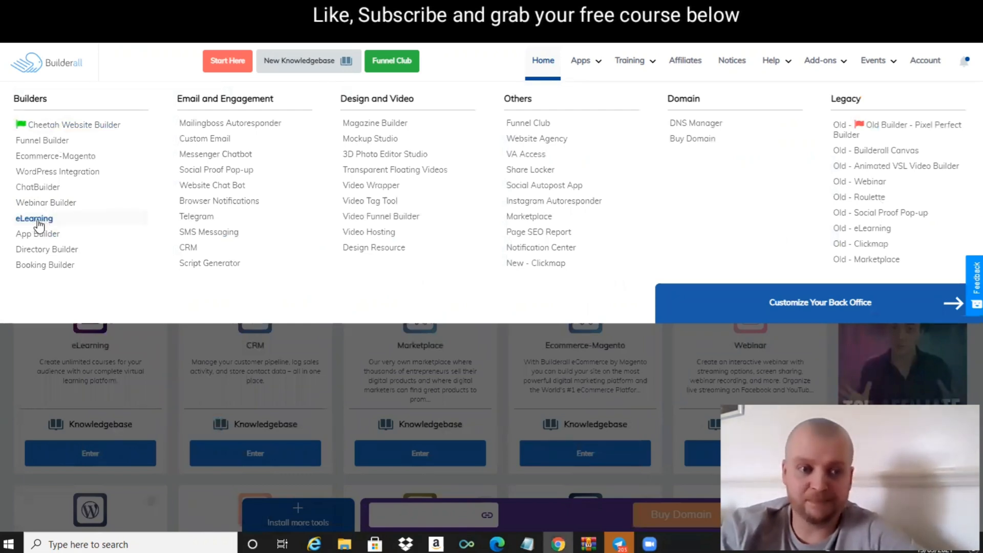
Step: Launch the eLearning app and look over its existing course list
left_click(34, 218)
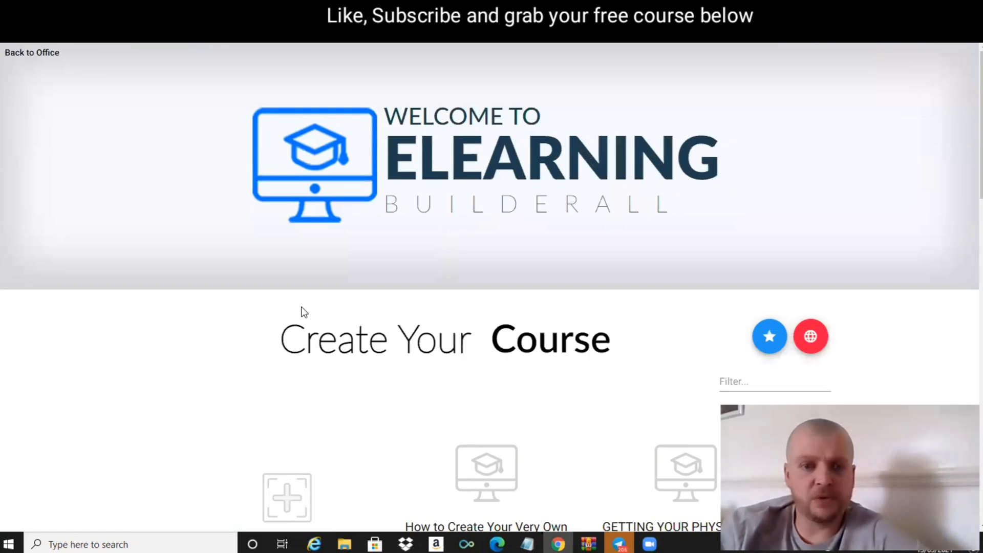
scroll("down", 3)
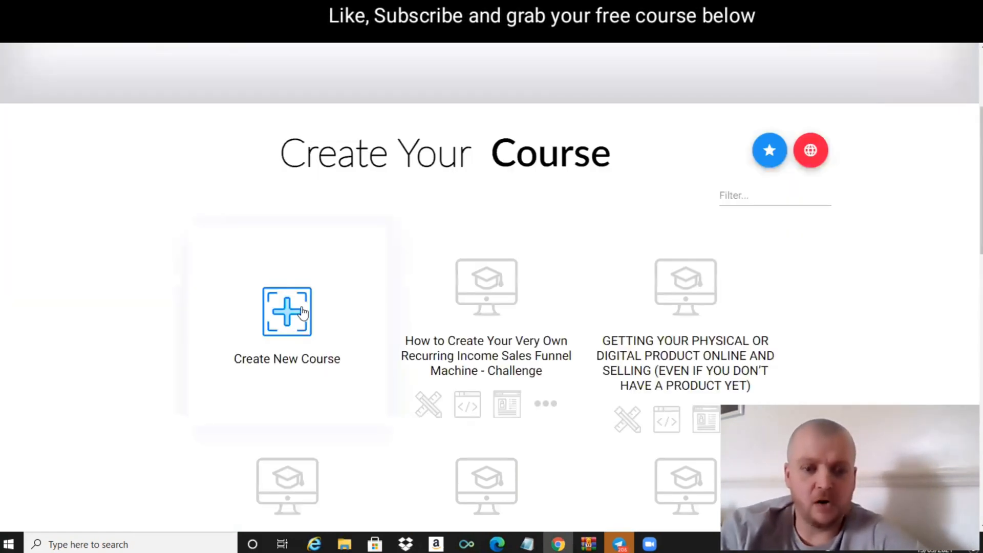
scroll("up", 3)
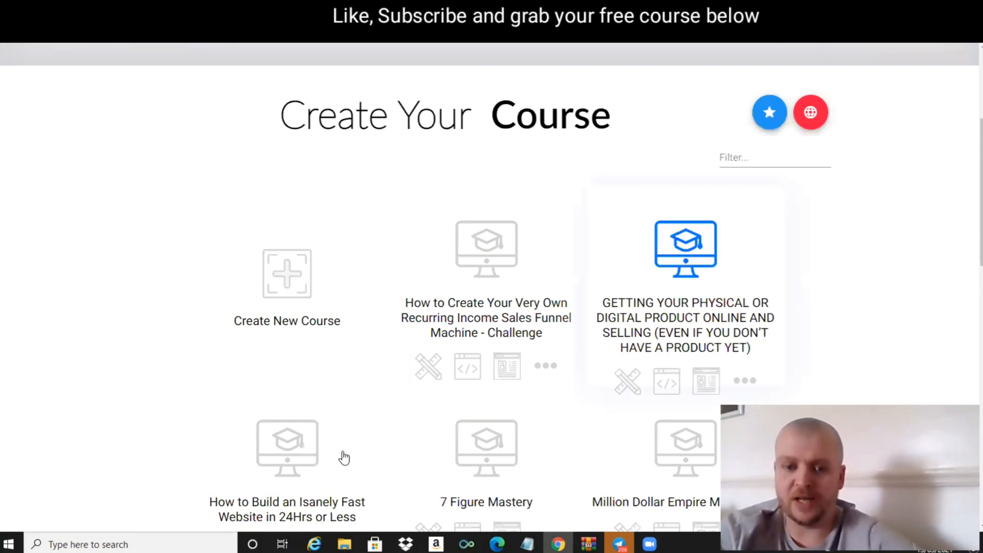
mouse_move(287, 292)
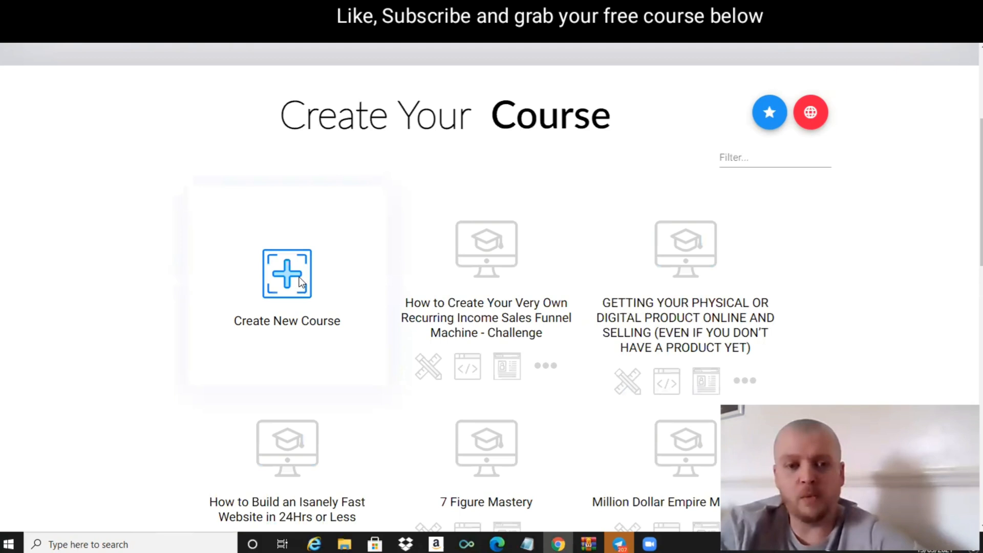
Step: Start a new course named 'digital marketing lab' with an instructor, in Business & Management
left_click(287, 274)
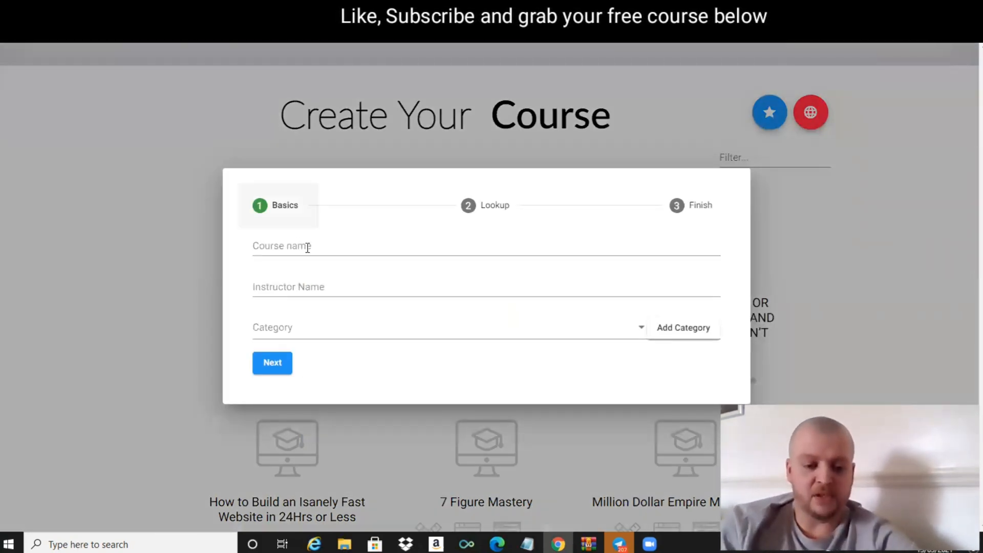
type("dig")
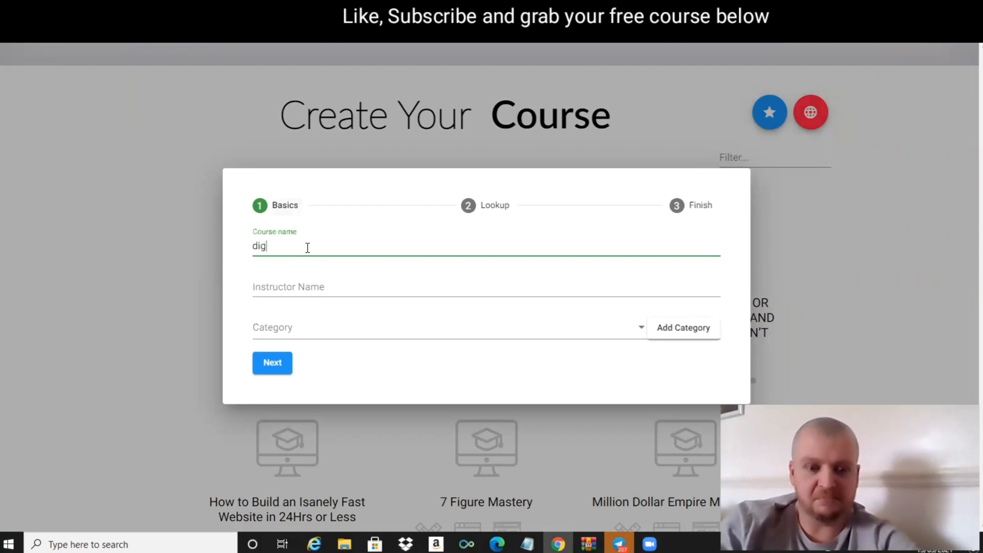
type("ital ma")
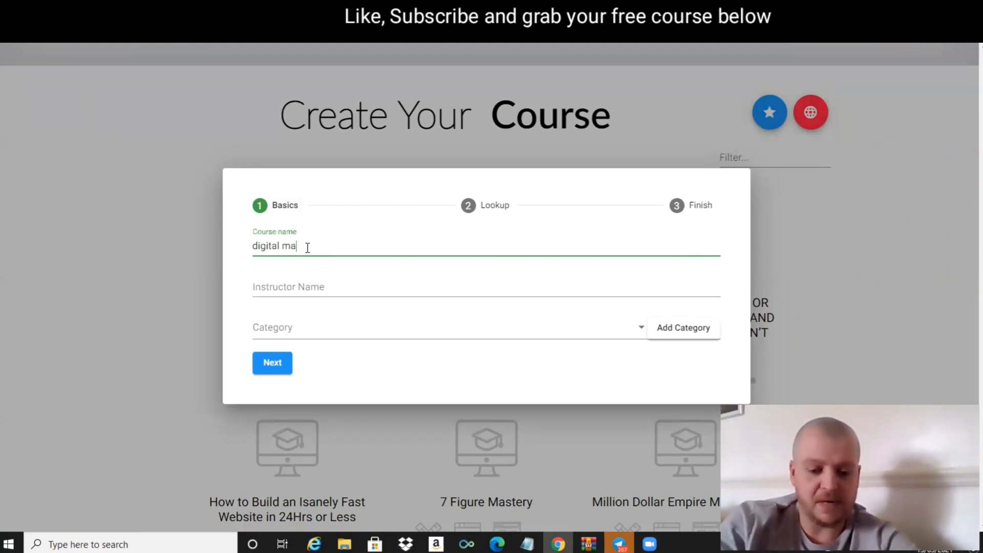
type("rketing")
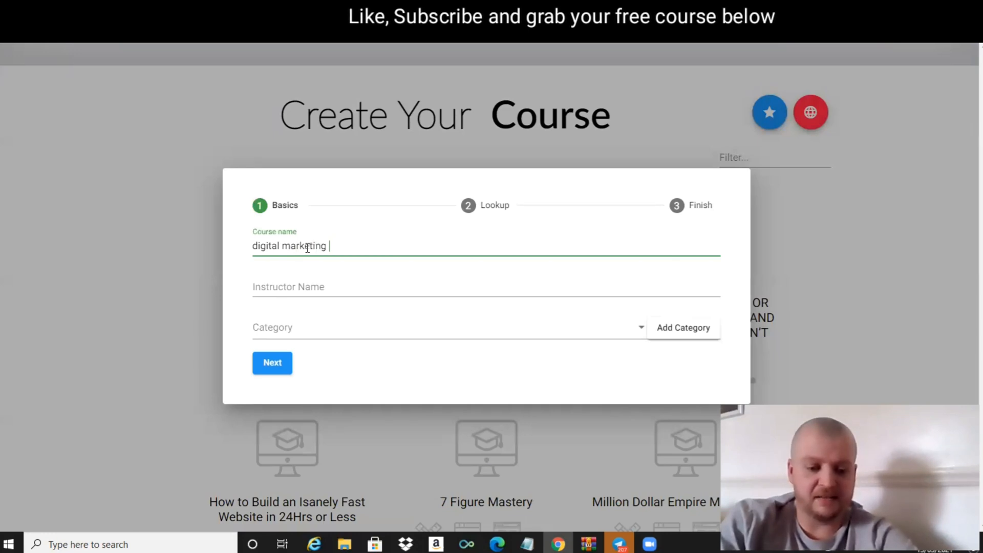
type("lab")
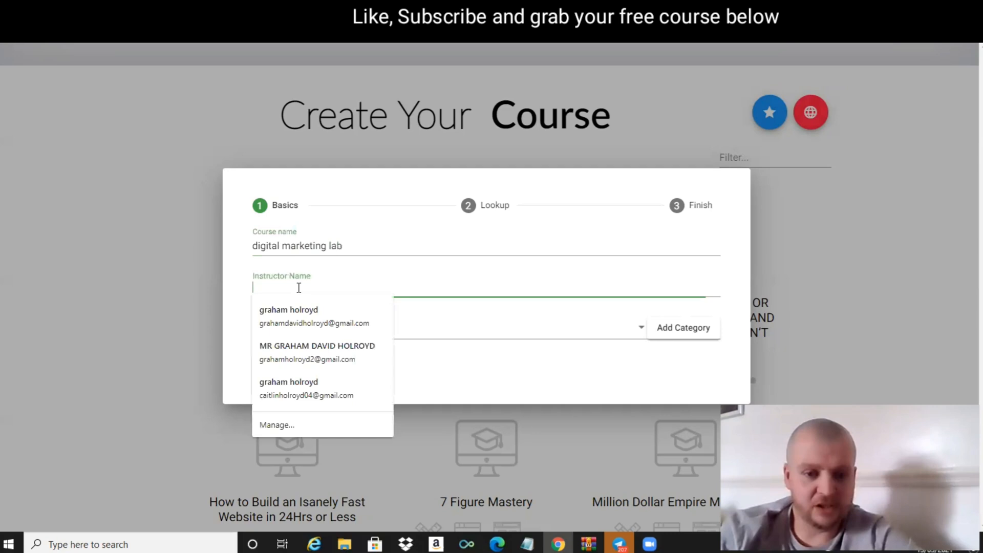
left_click(289, 316)
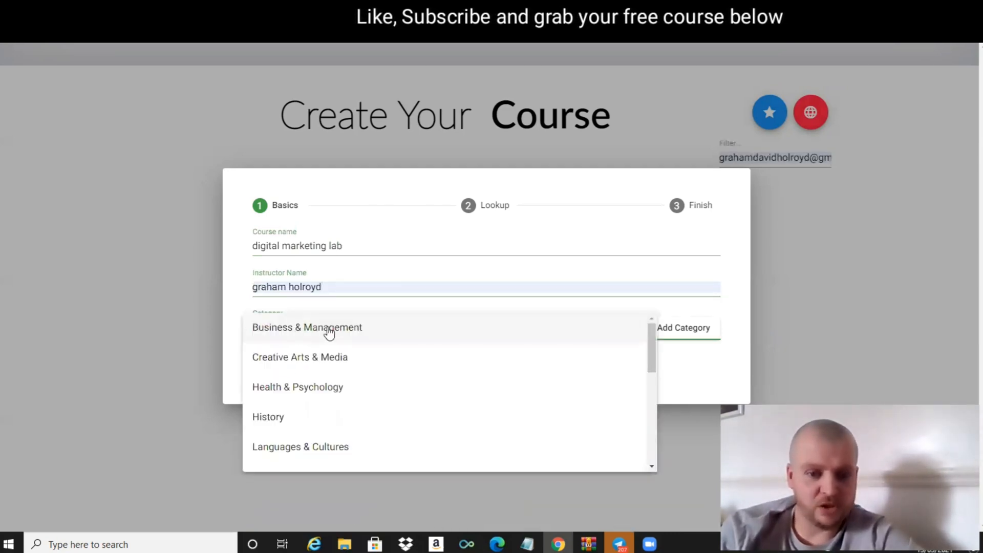
left_click(307, 327)
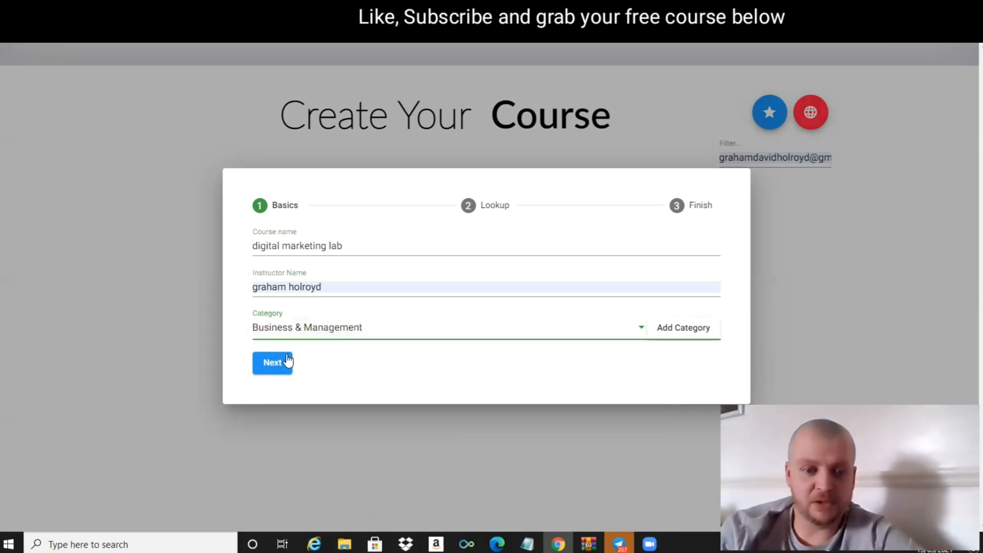
Step: Skip the course icon and finish creating the new course
left_click(272, 363)
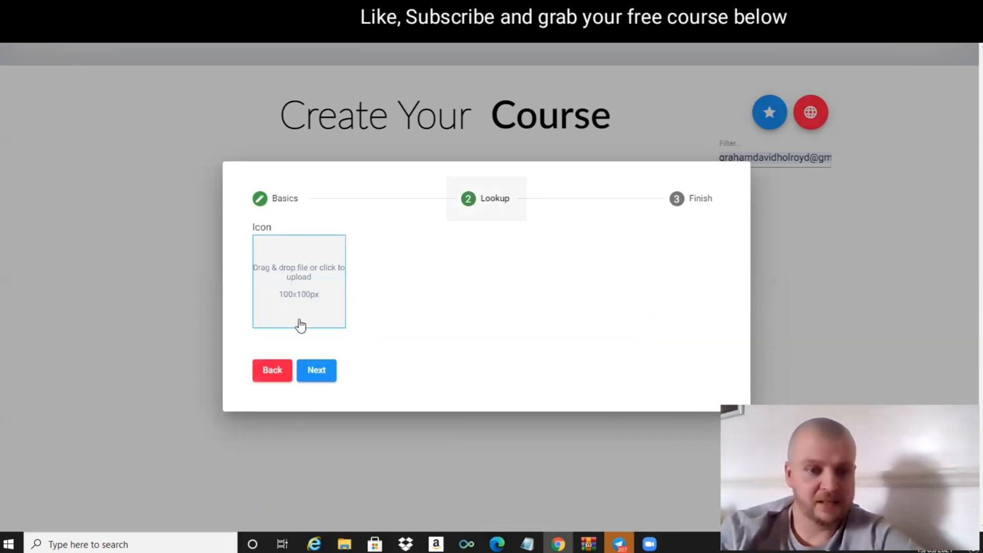
mouse_move(262, 260)
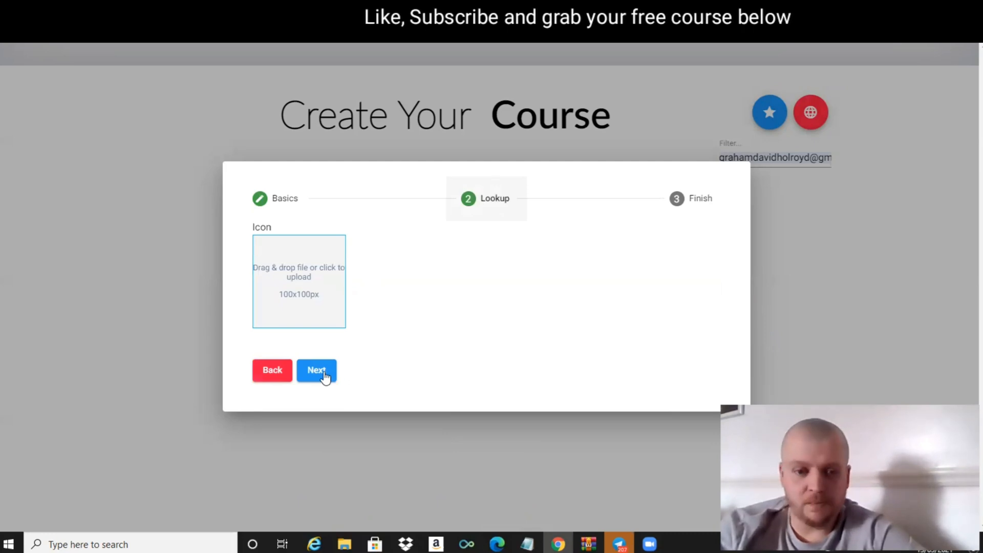
left_click(316, 370)
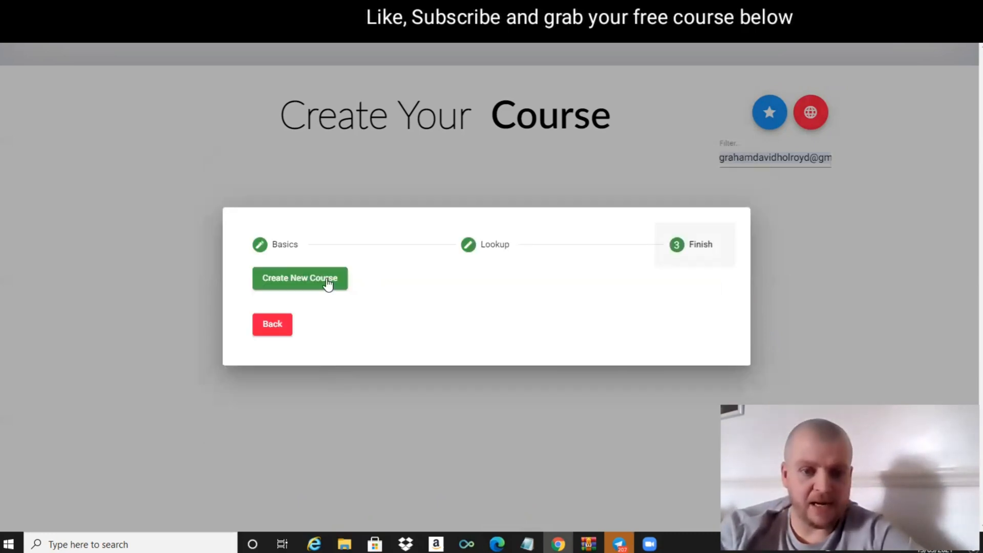
left_click(299, 278)
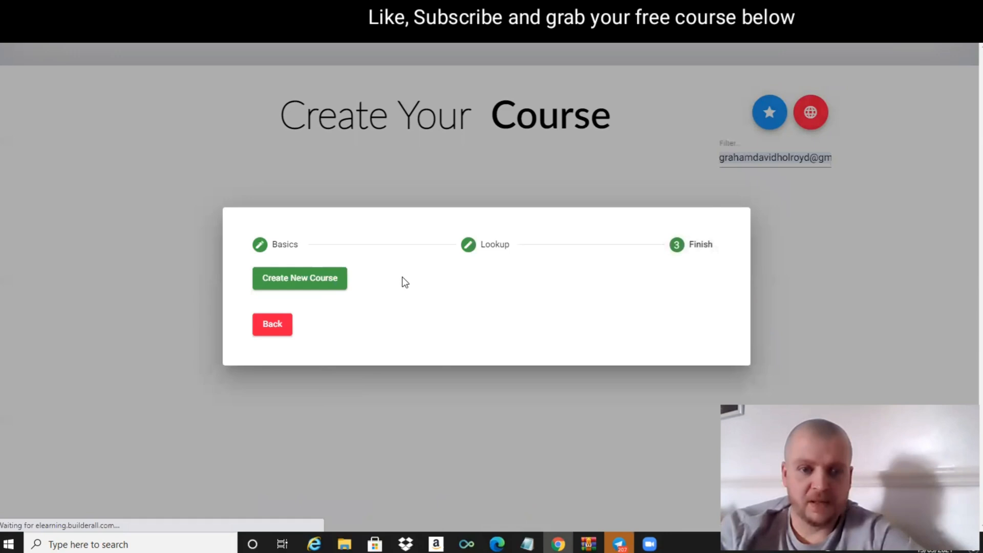
left_click(299, 278)
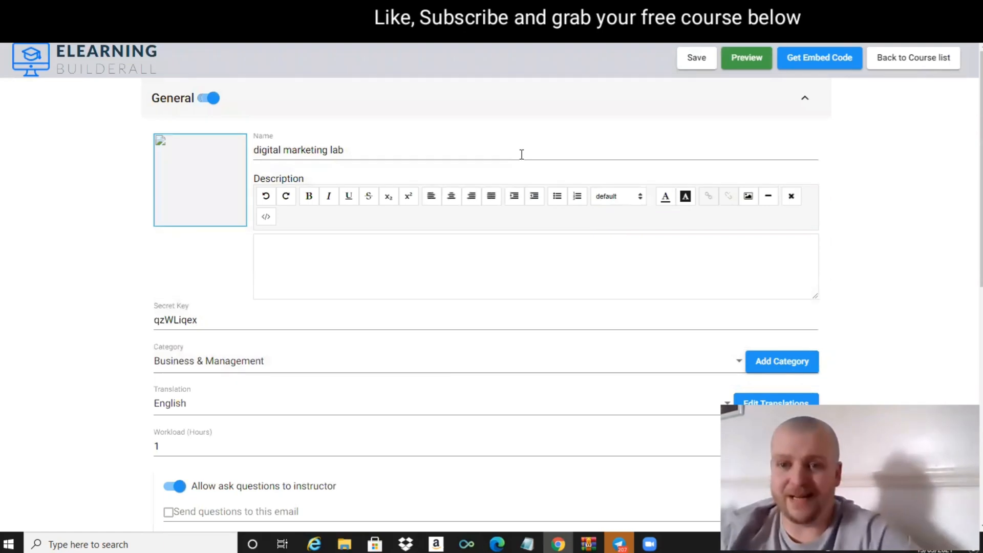
mouse_move(747, 66)
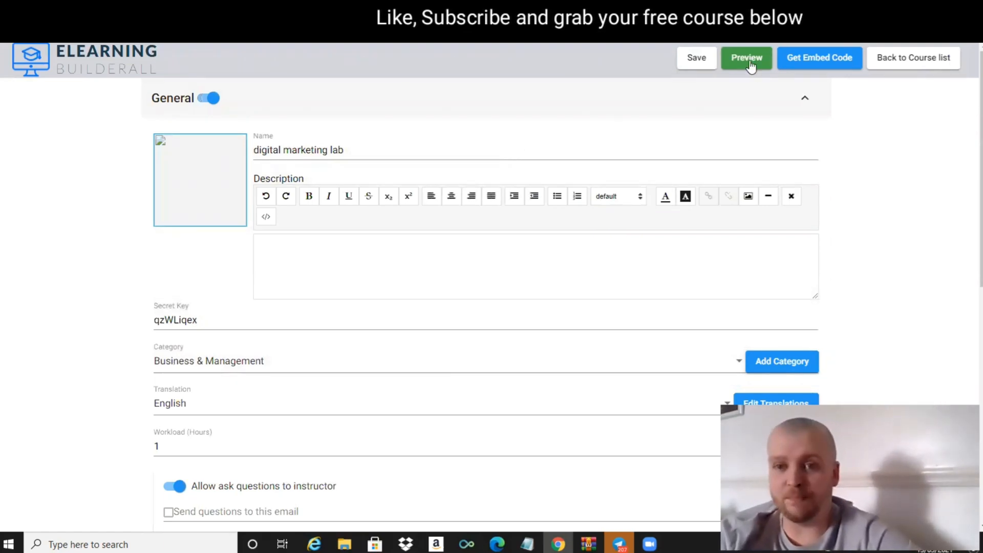
Step: Preview the course as learners see it, then return to the editor's General section
left_click(746, 58)
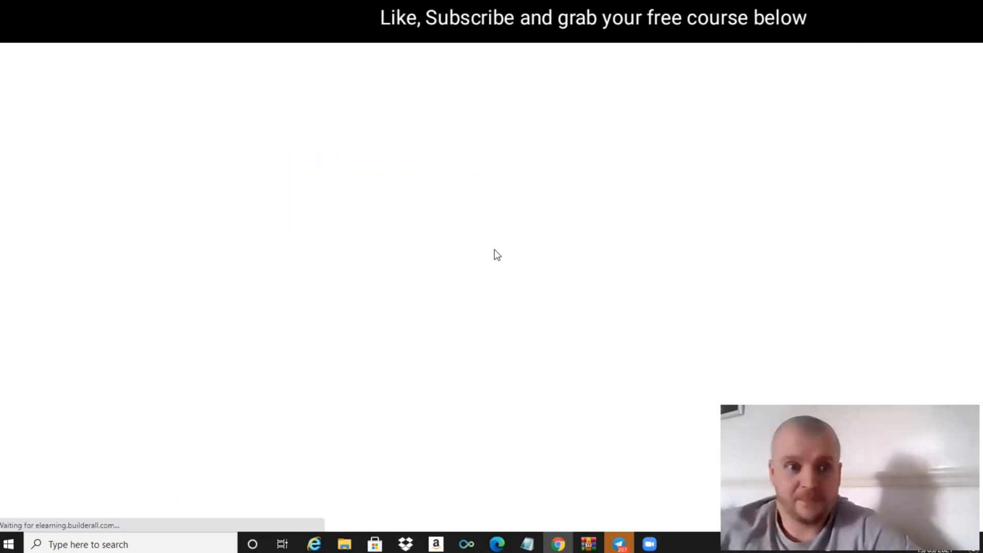
mouse_move(555, 250)
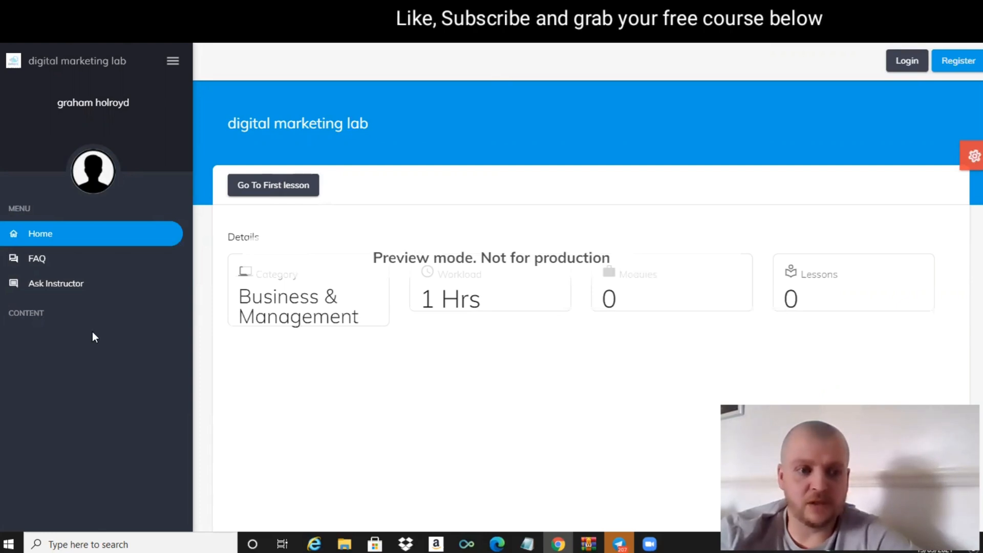
mouse_move(542, 295)
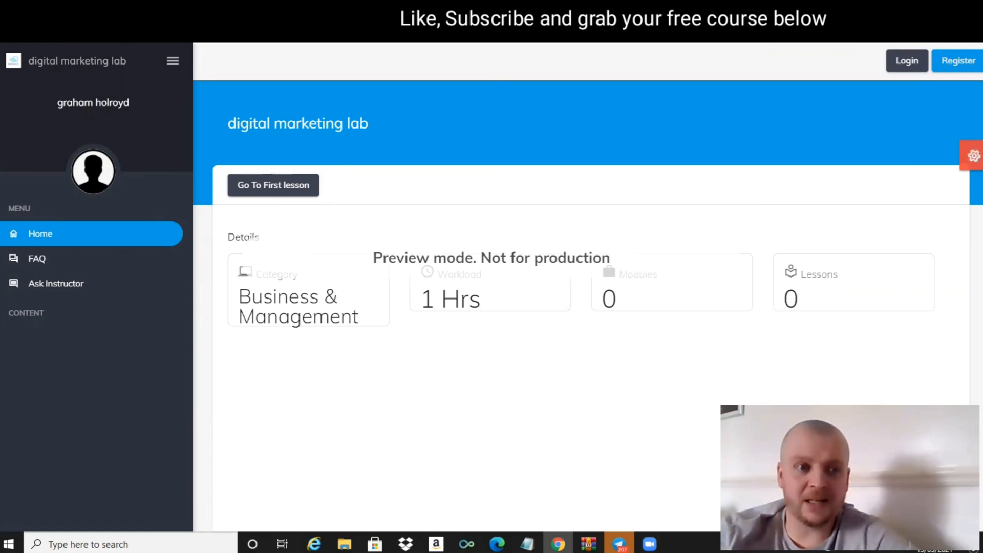
mouse_move(321, 125)
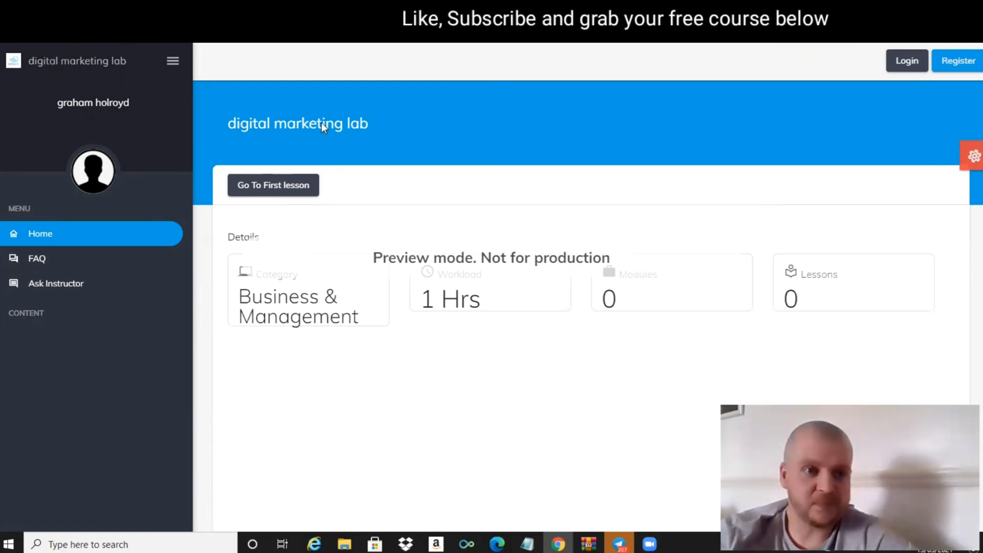
left_click(972, 155)
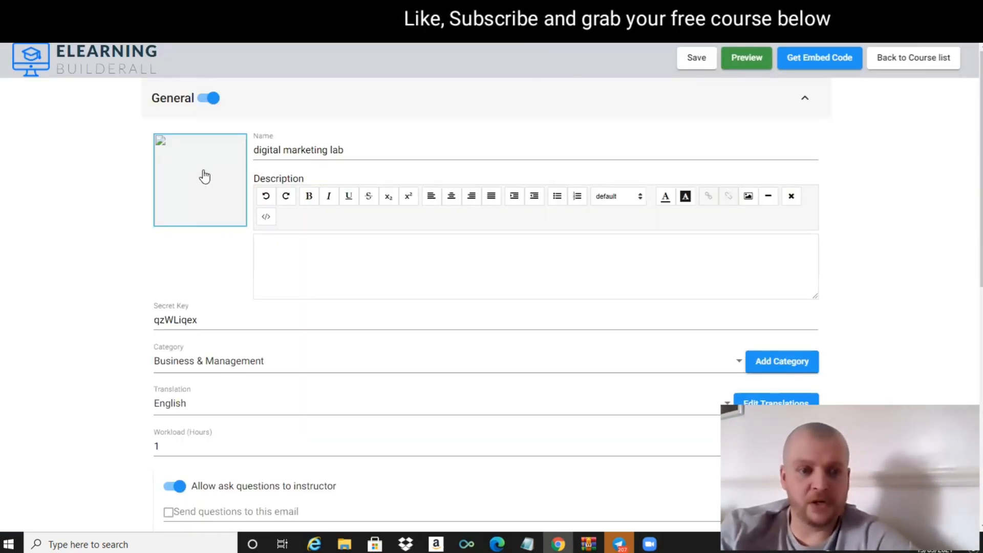
mouse_move(320, 238)
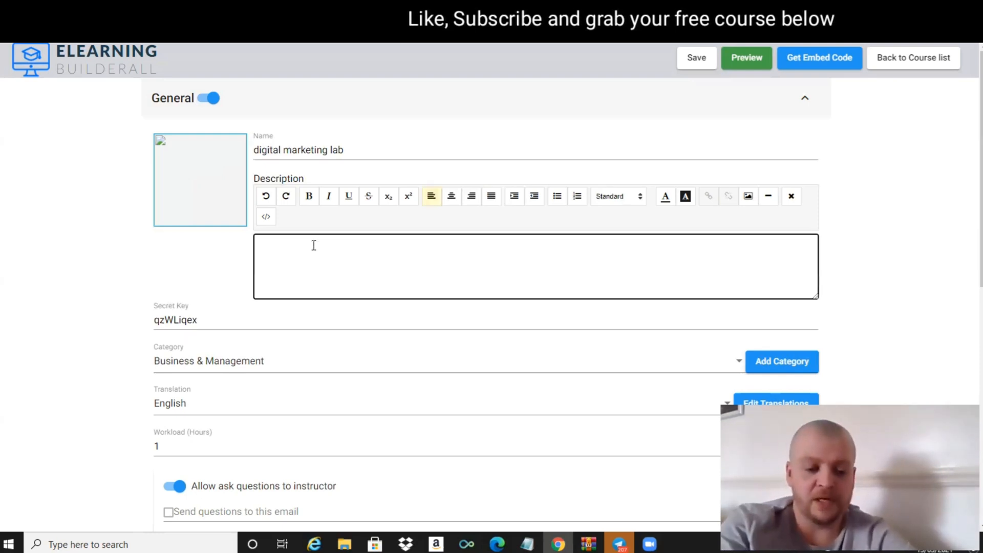
Step: Enter 'Welcome to the course' as the course description
type("Welc")
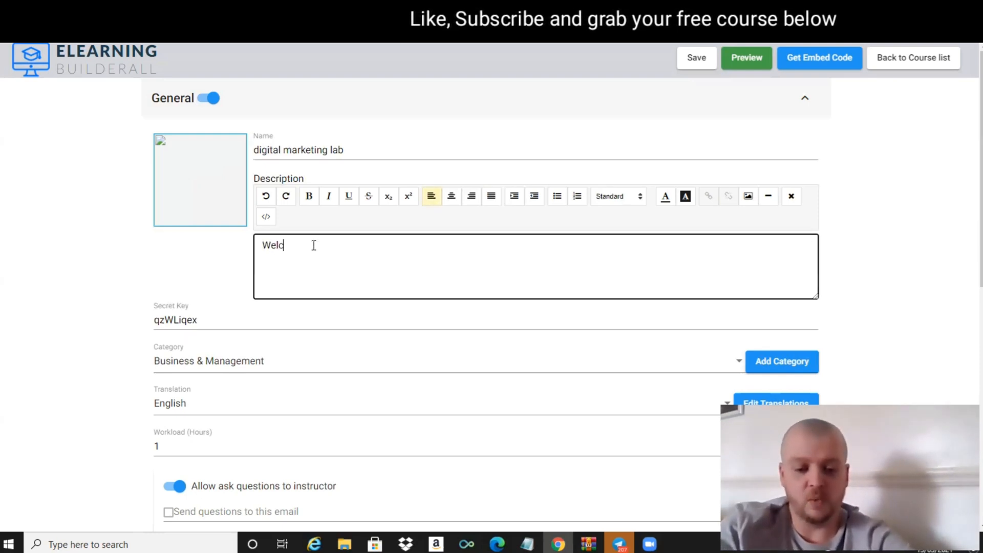
type("come to the vo")
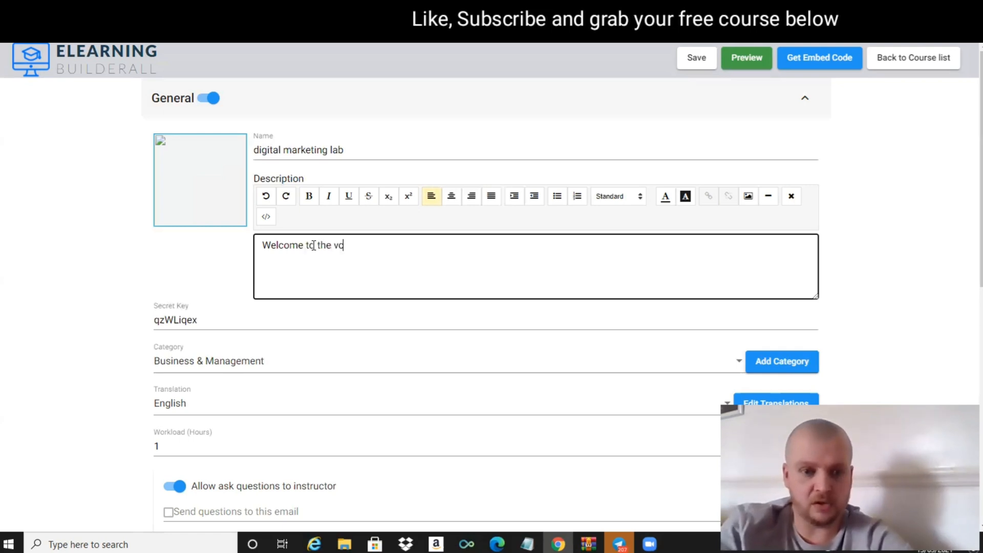
type("cou")
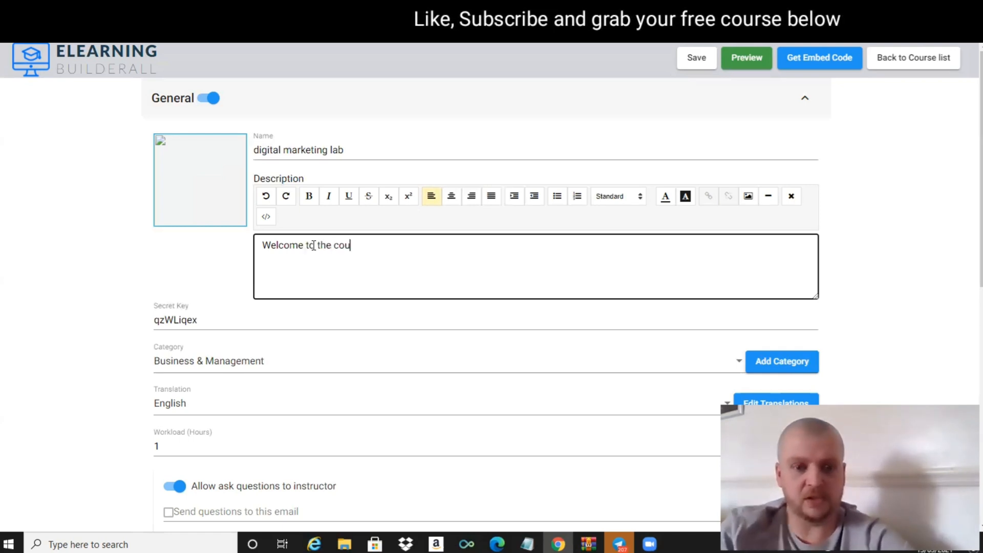
type("rse")
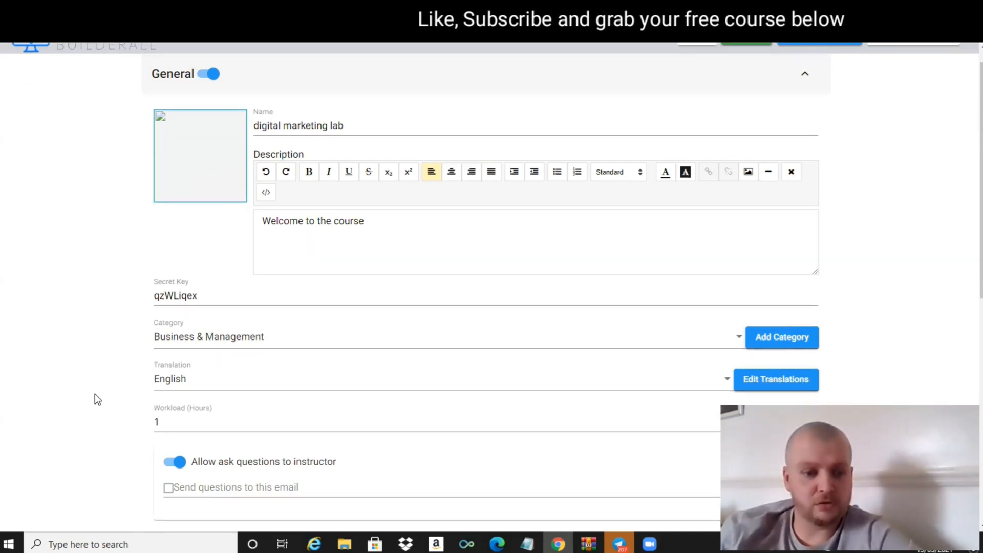
Step: Change the course workload from 1 to 10 hours
scroll("down", 3)
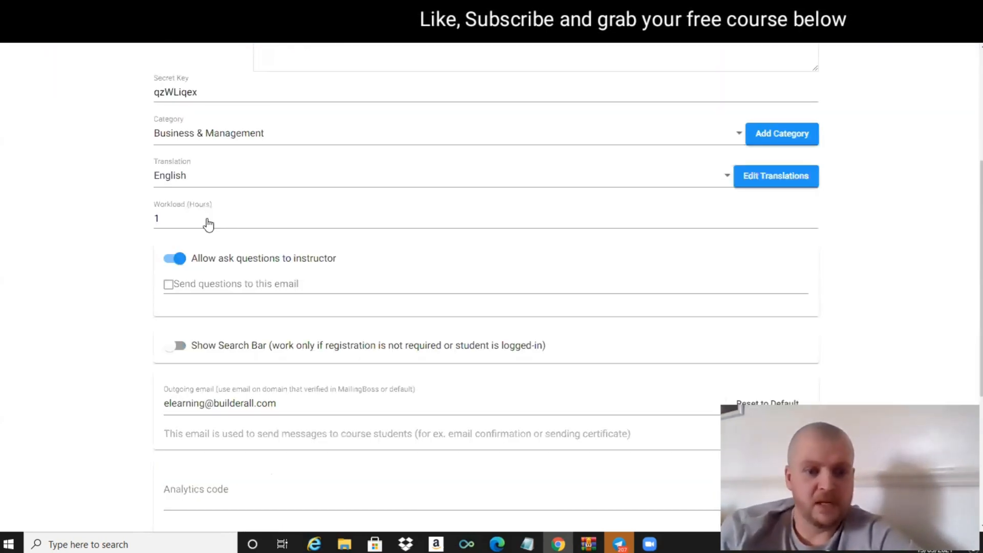
scroll("down", 3)
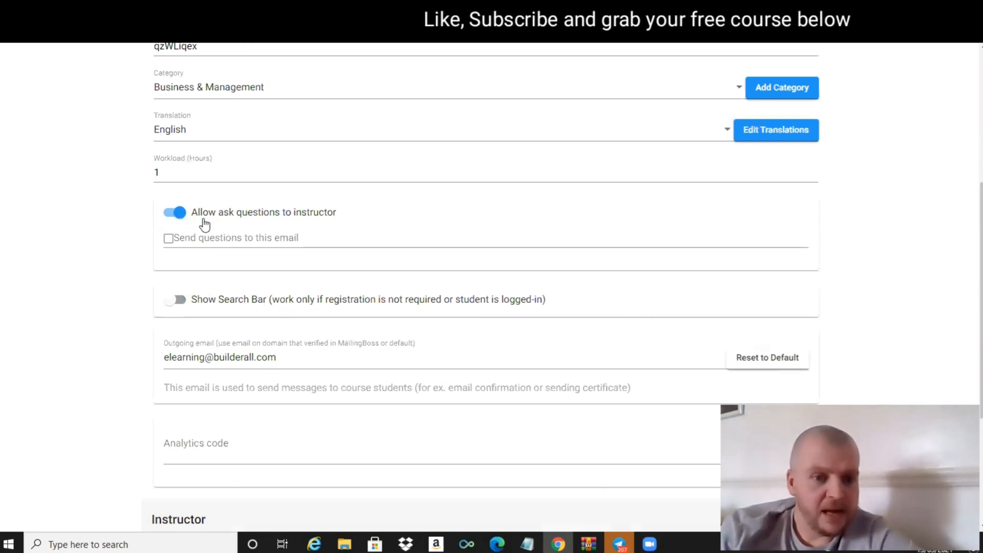
mouse_move(269, 221)
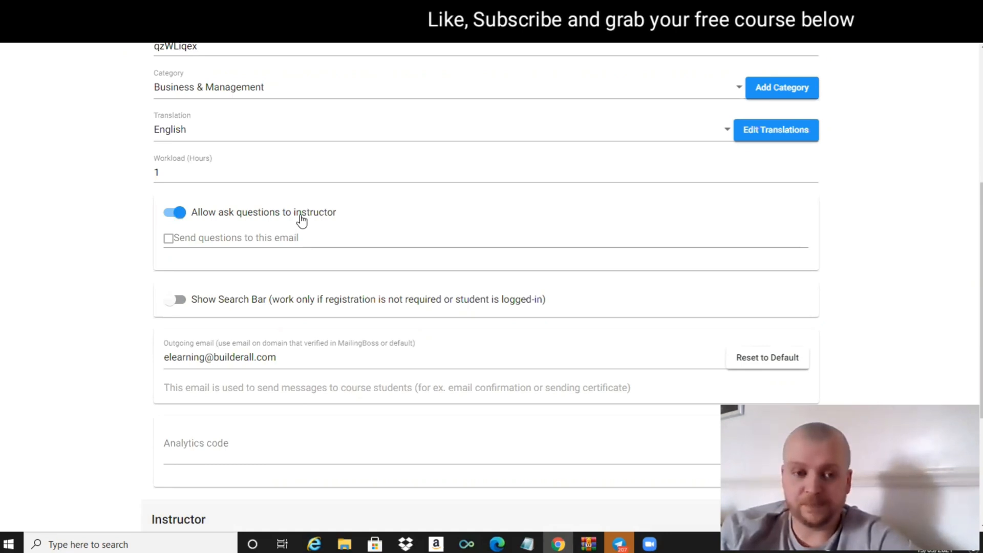
mouse_move(198, 220)
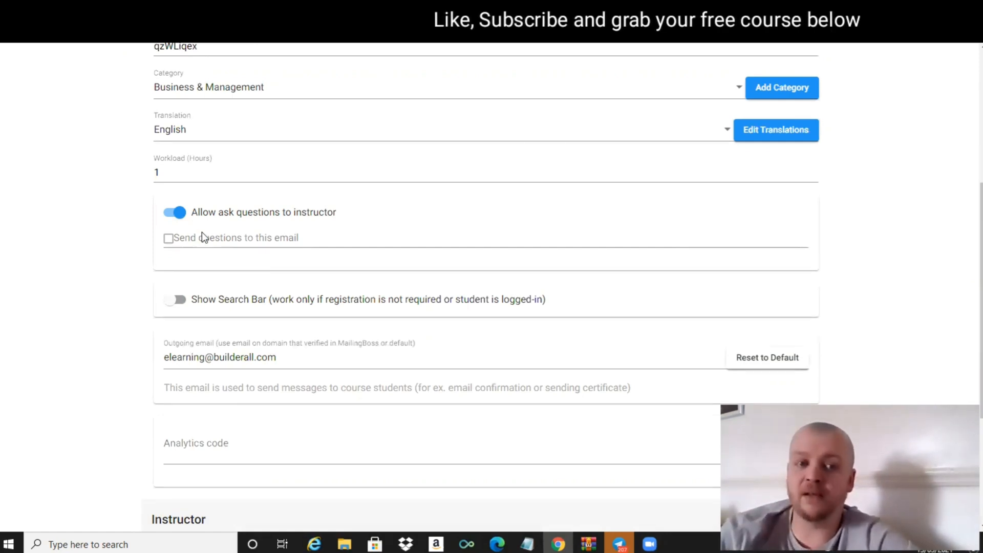
left_click(179, 172)
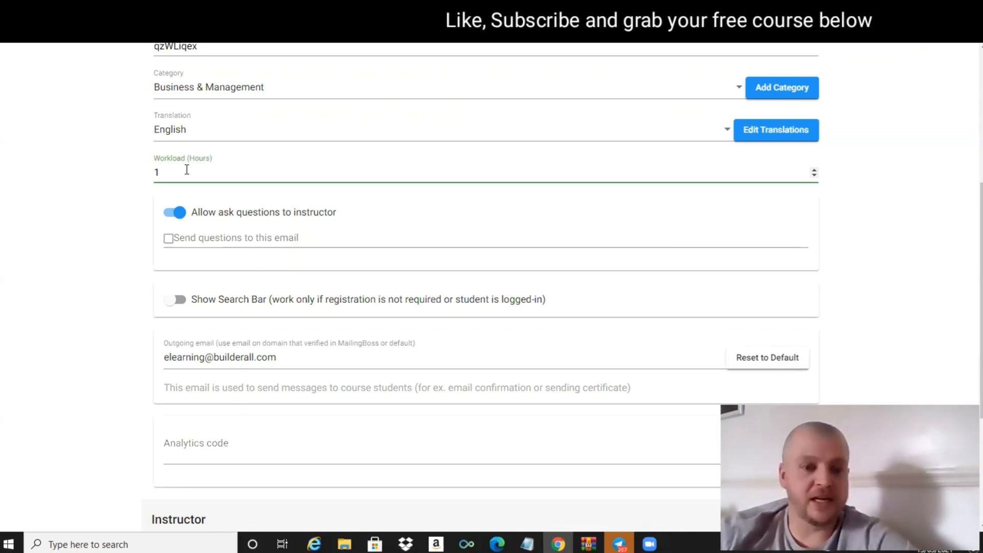
type("0")
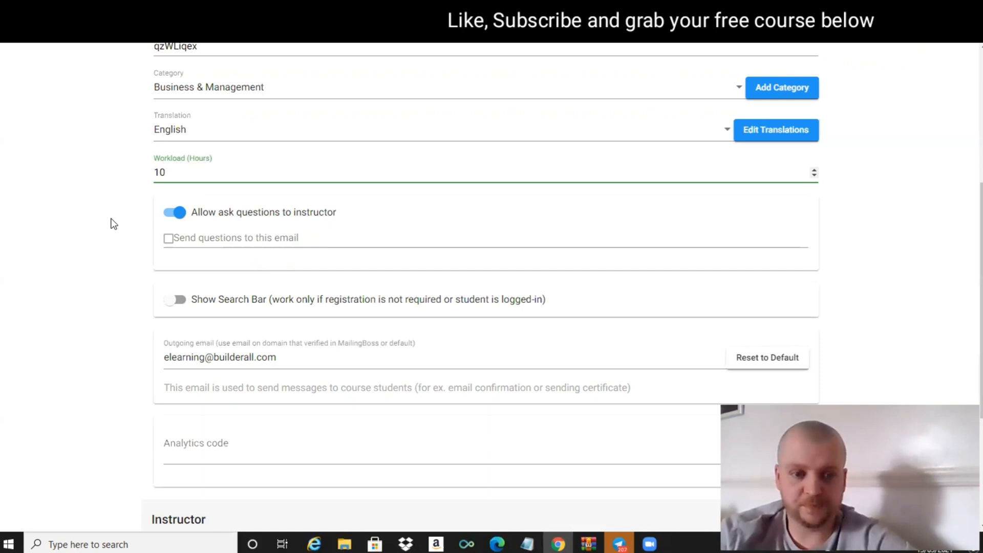
mouse_move(120, 426)
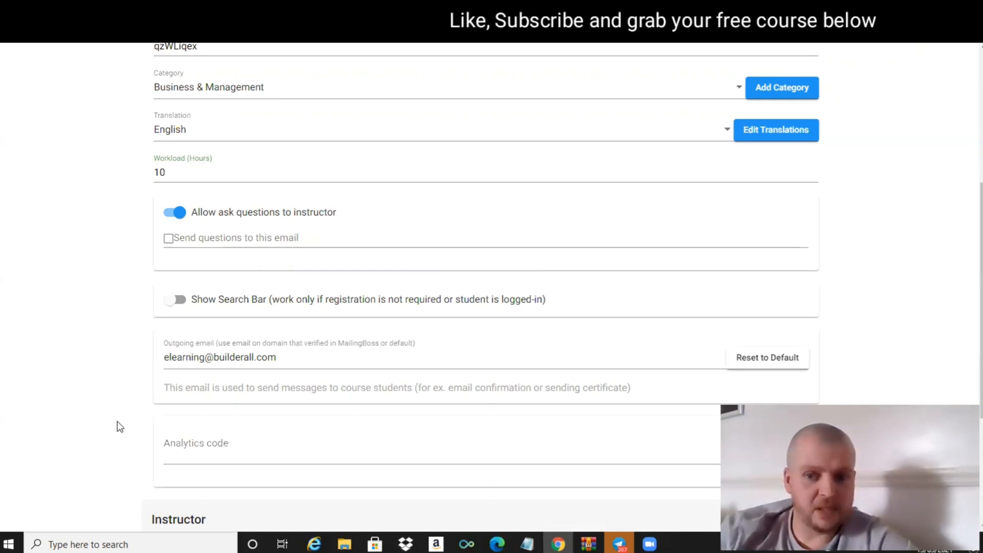
scroll("down", 3)
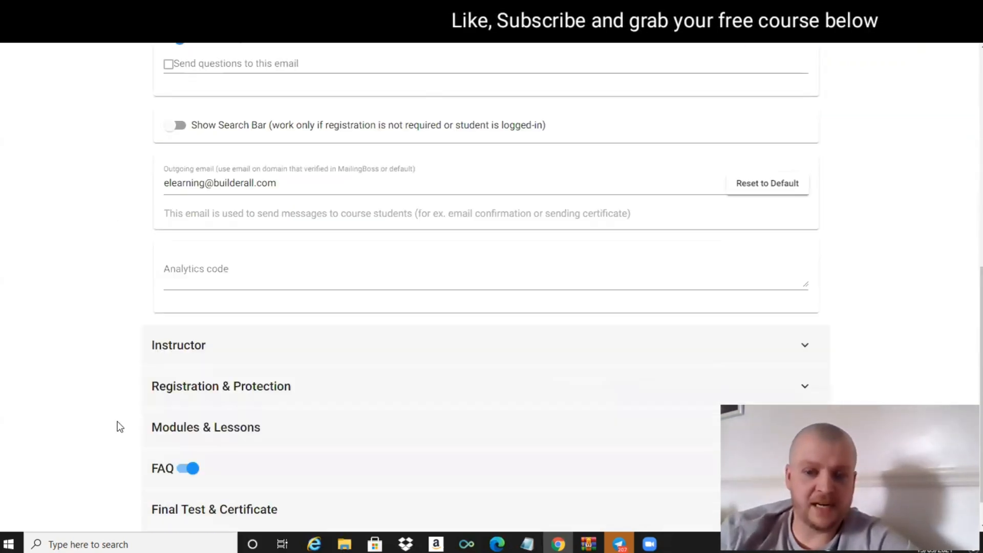
scroll("down", 3)
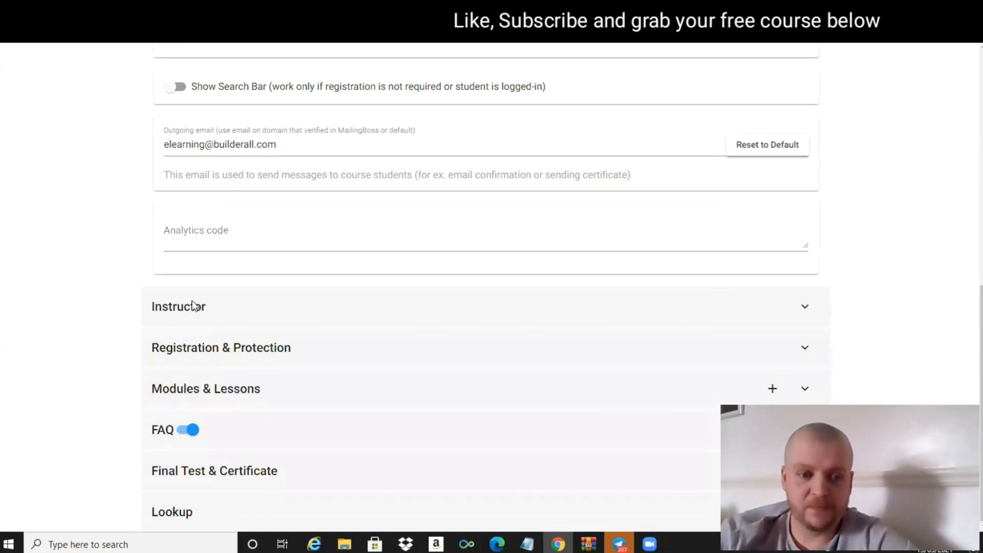
Step: Set instructor expertise to 'digital marketing' and upload an instructor avatar image
left_click(178, 306)
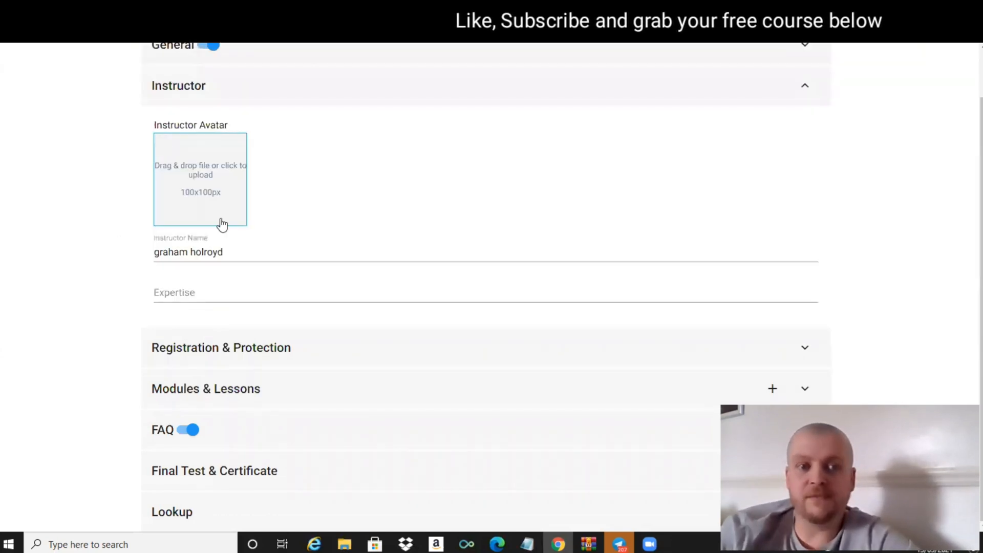
mouse_move(243, 202)
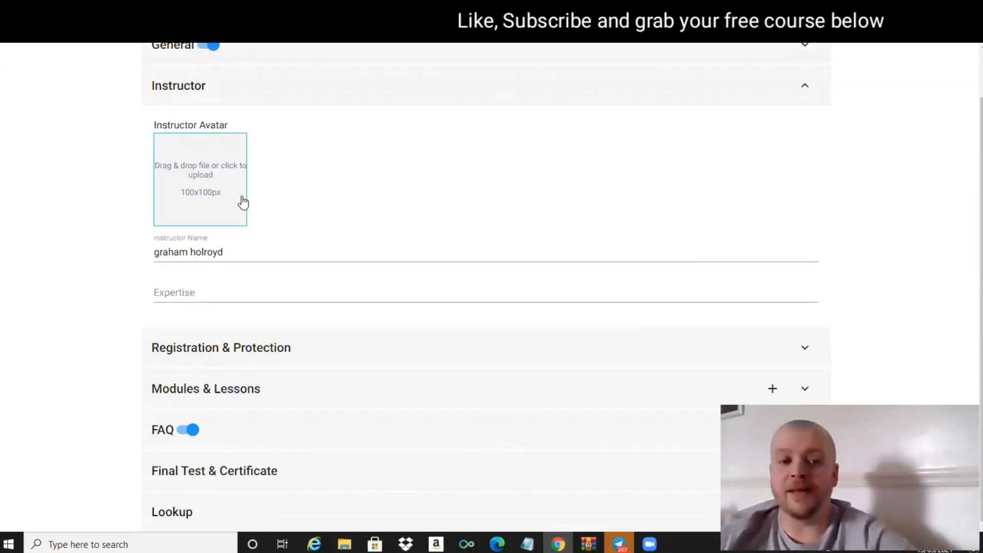
left_click(201, 293)
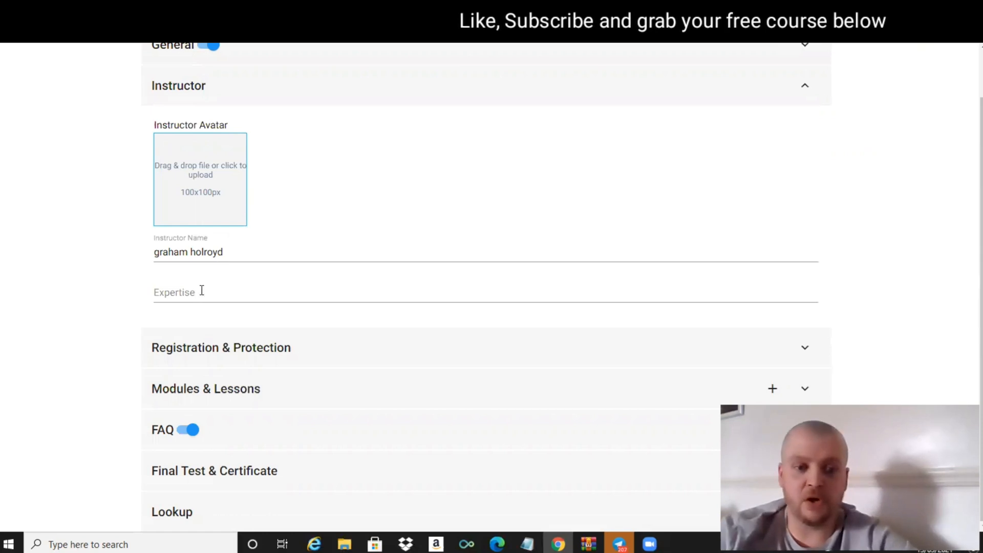
type("d")
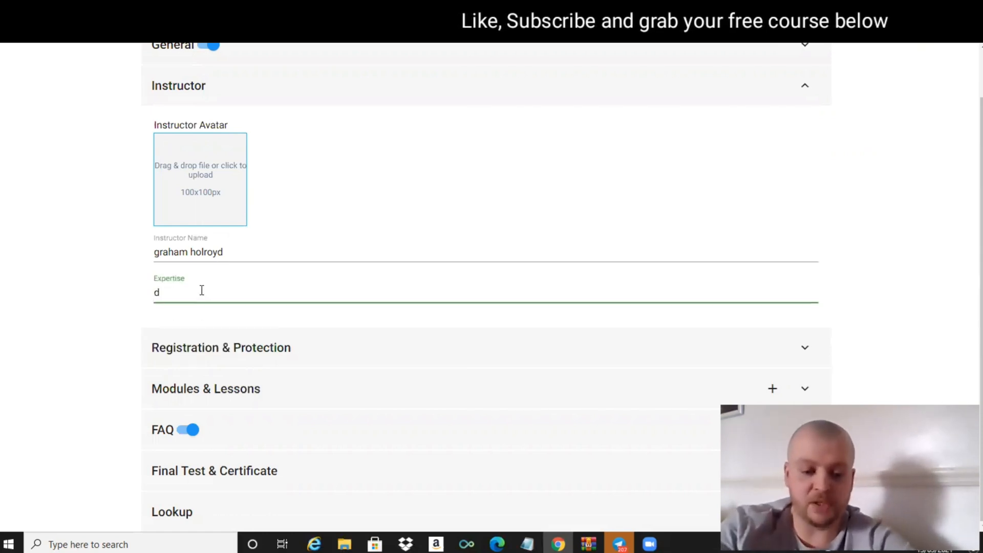
type("igital ma")
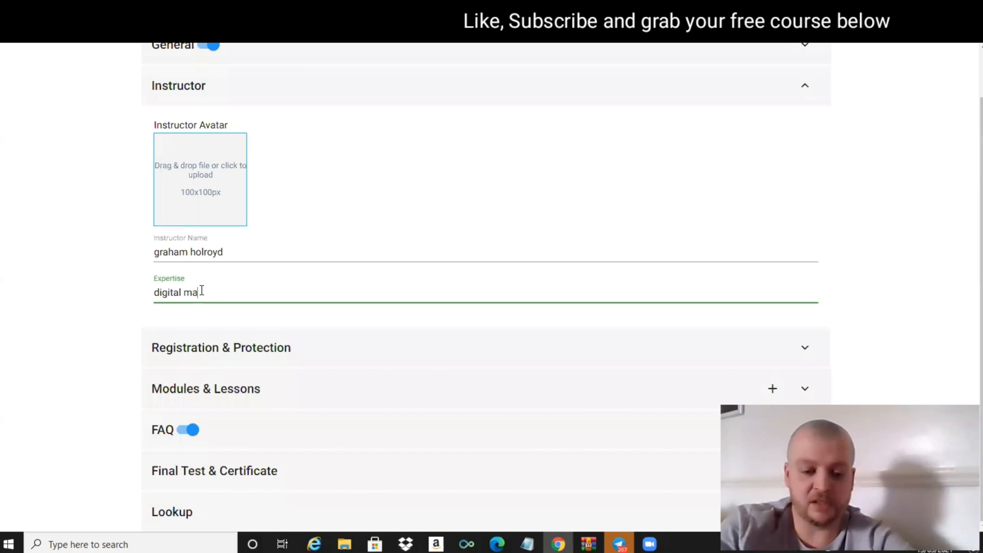
type("rketing")
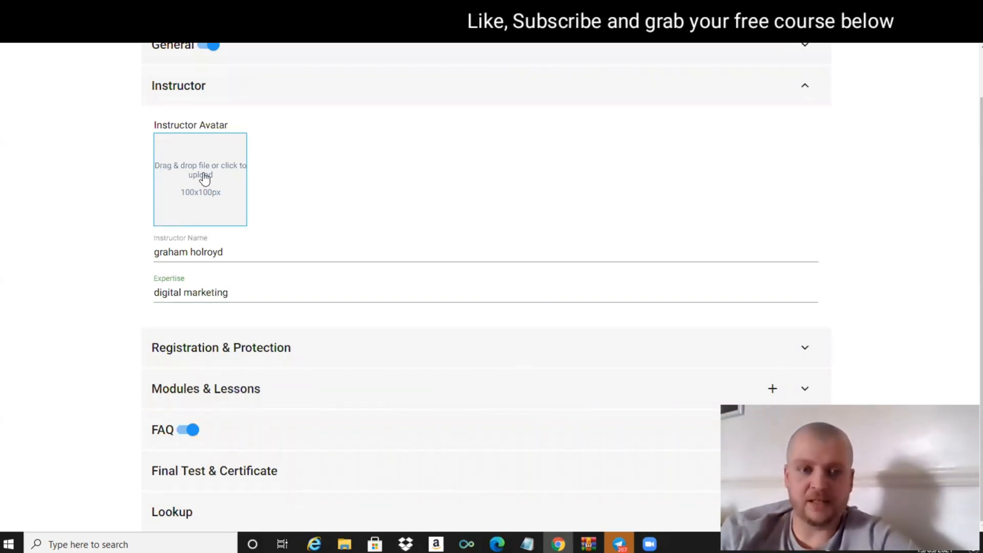
left_click(200, 179)
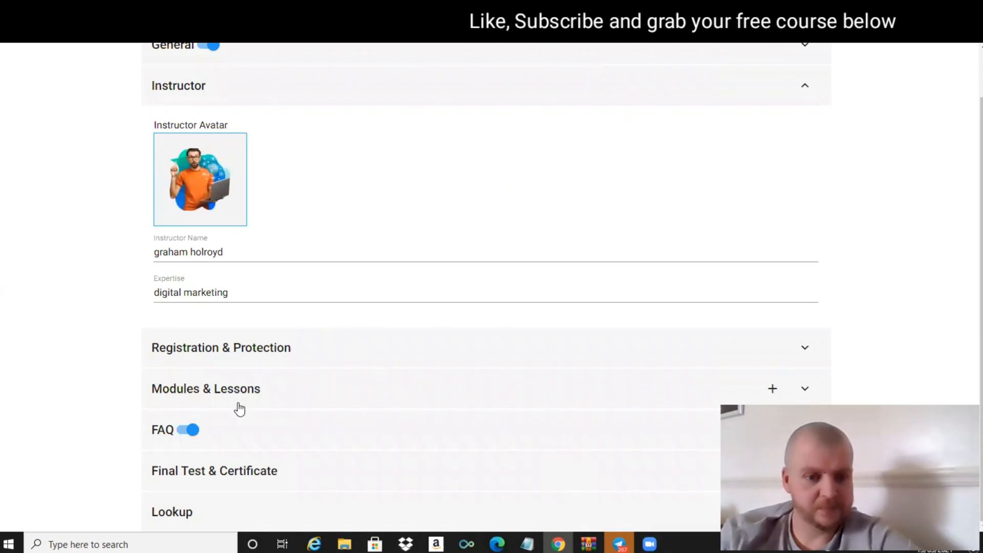
mouse_move(227, 356)
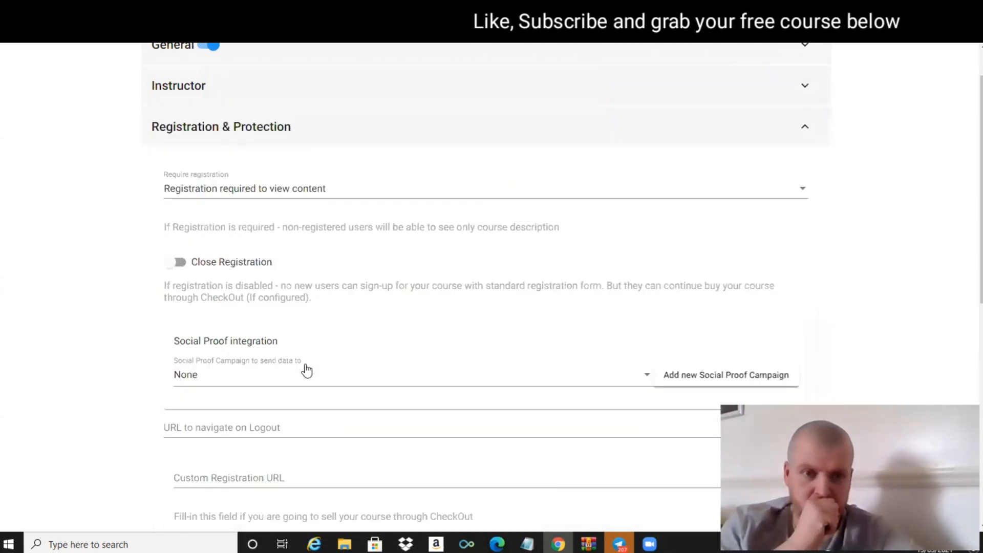
mouse_move(244, 195)
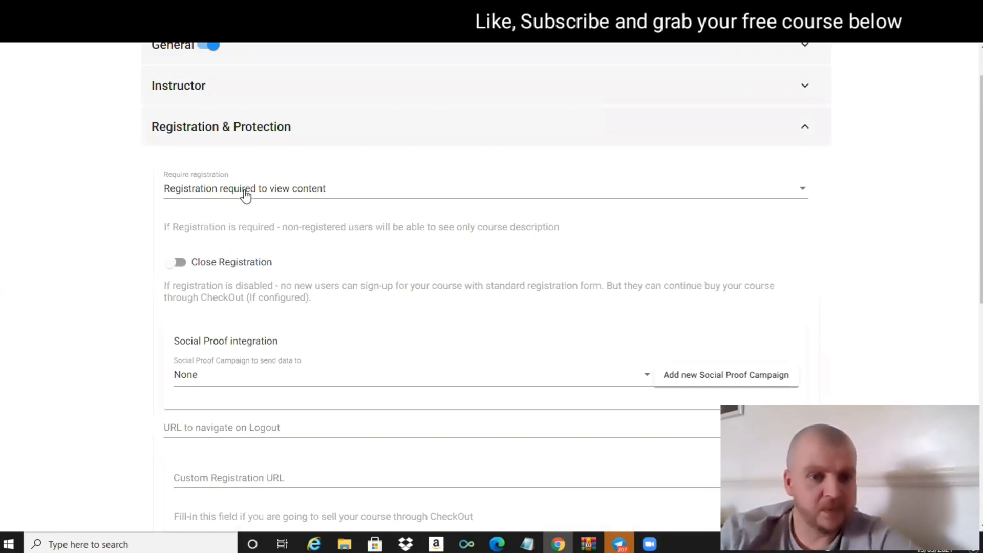
mouse_move(320, 196)
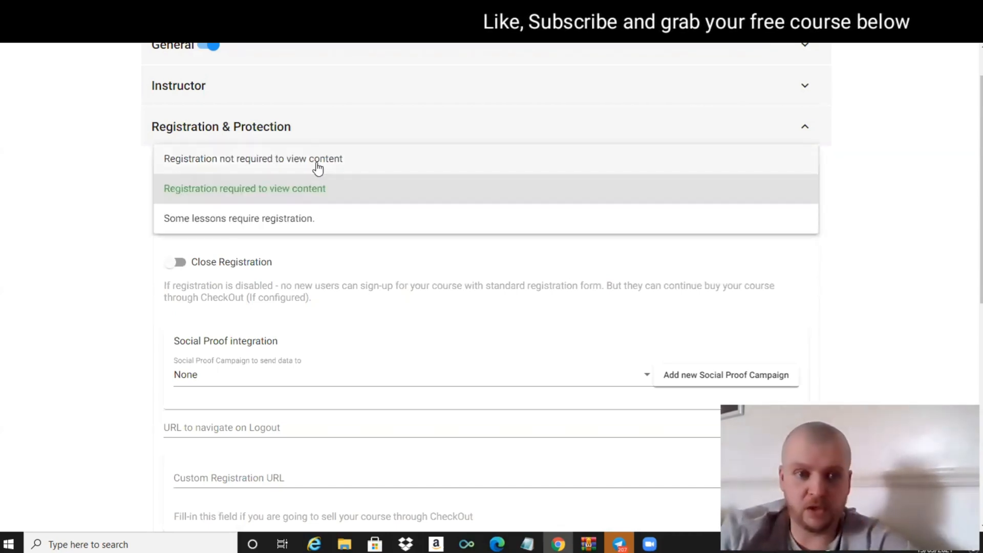
mouse_move(254, 197)
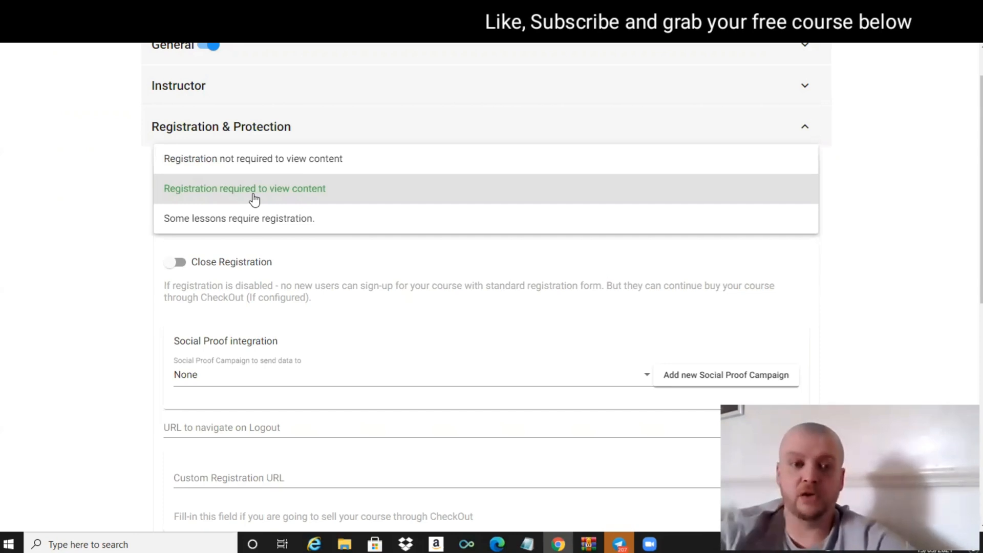
mouse_move(243, 226)
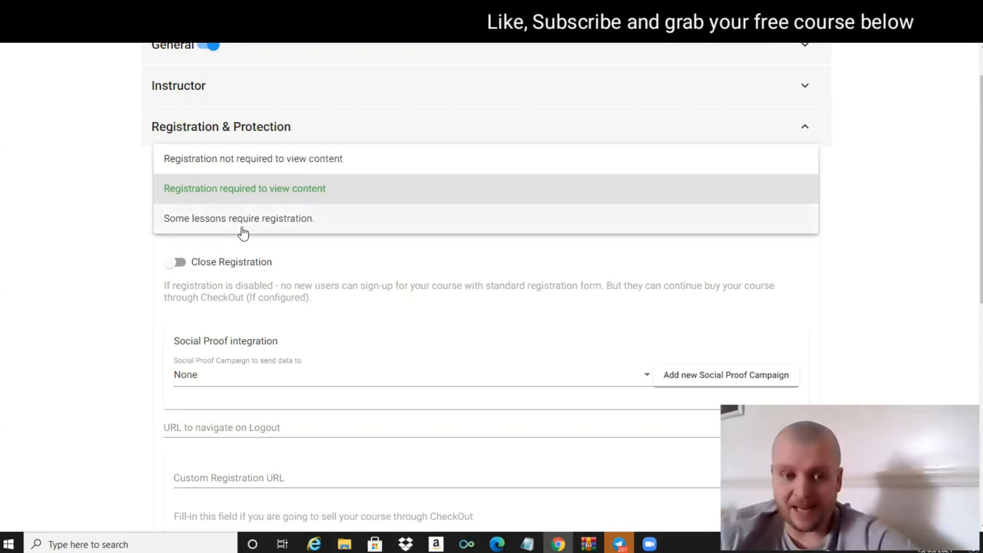
mouse_move(193, 184)
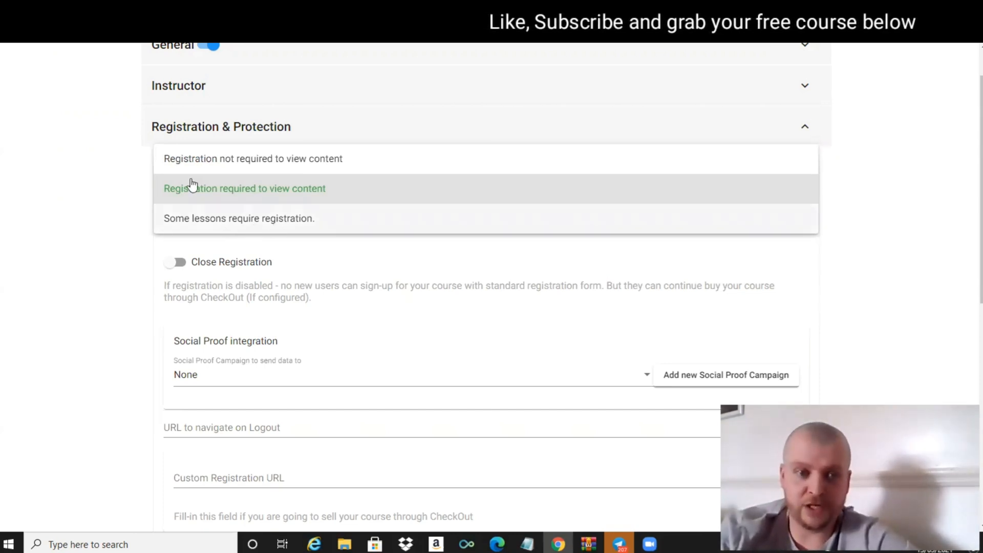
mouse_move(259, 181)
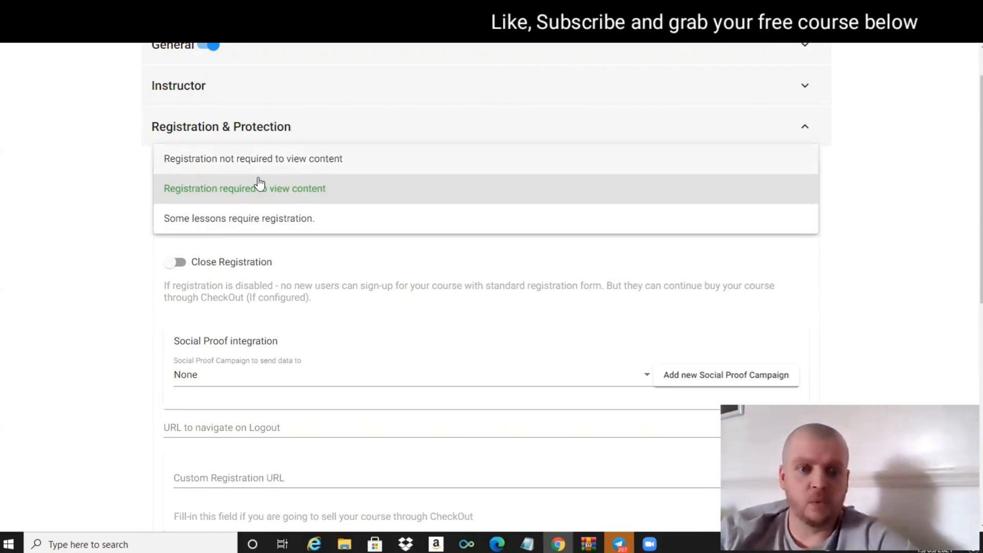
mouse_move(232, 165)
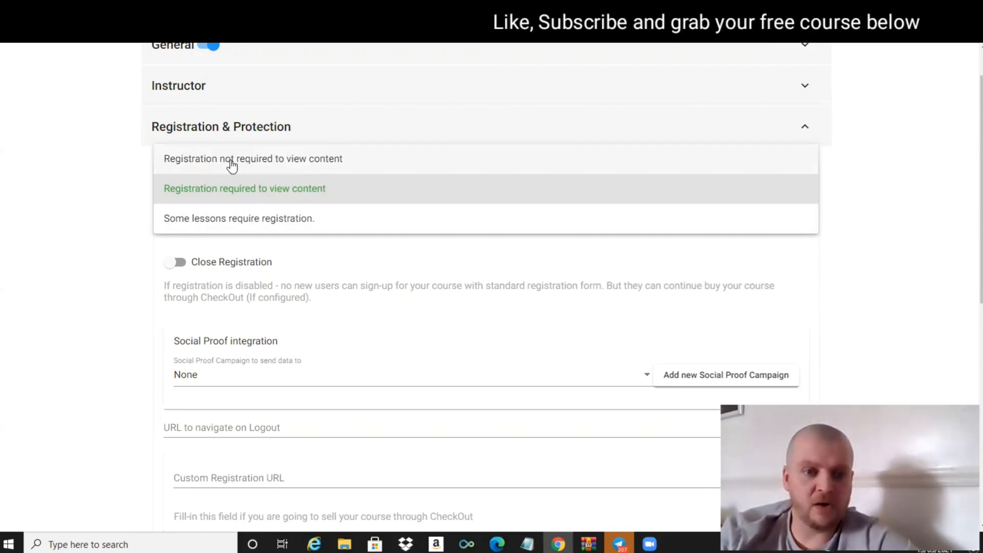
Step: Set registration to 'Registration not required to view content'
left_click(252, 158)
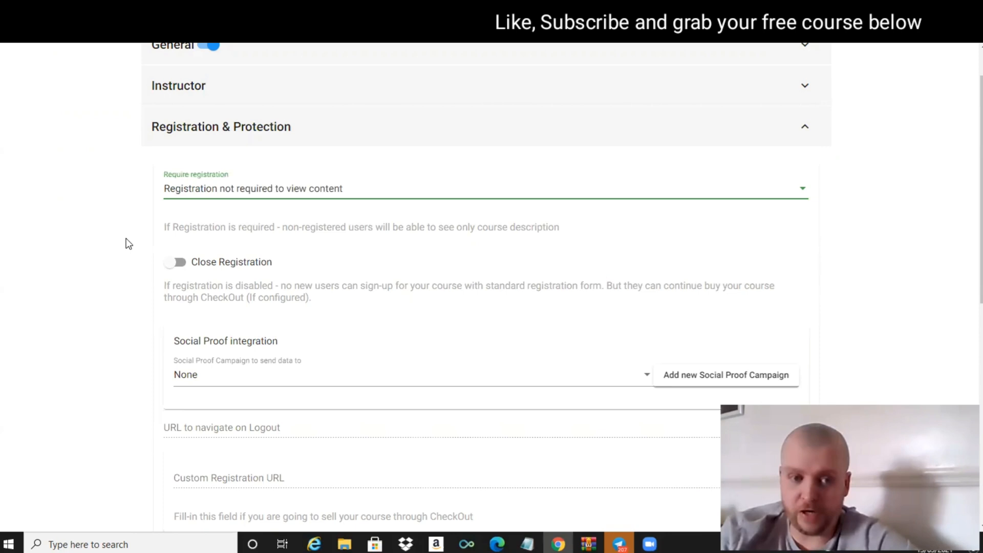
mouse_move(139, 271)
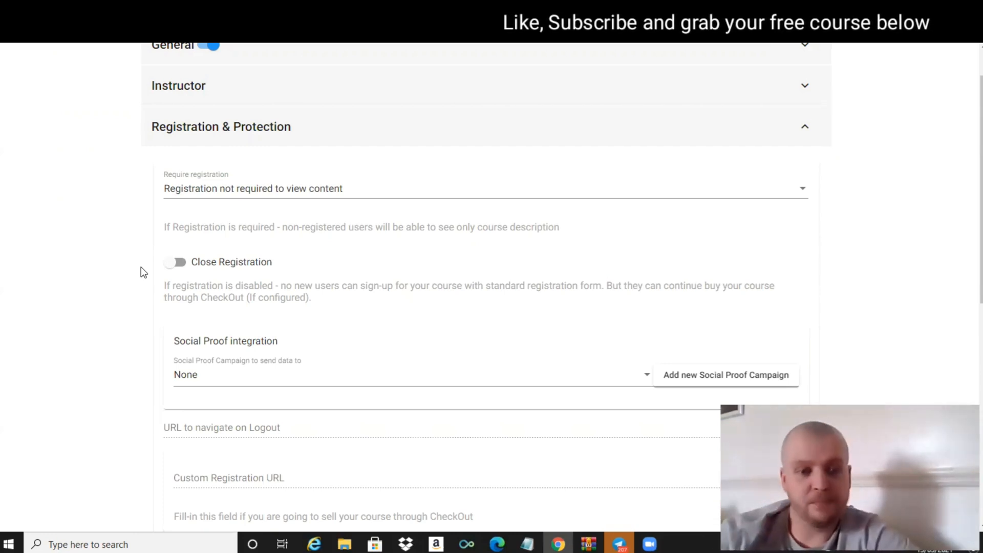
mouse_move(132, 285)
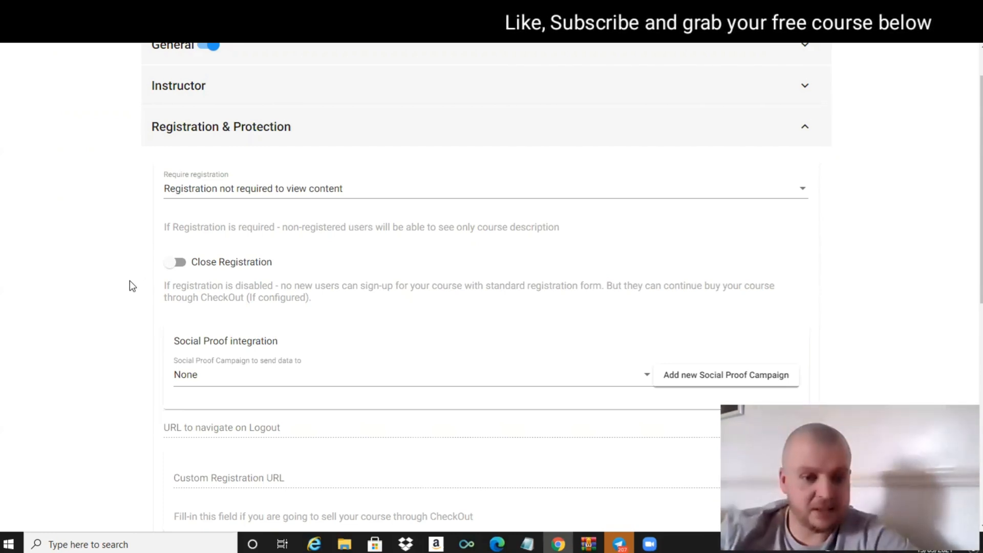
scroll("down", 3)
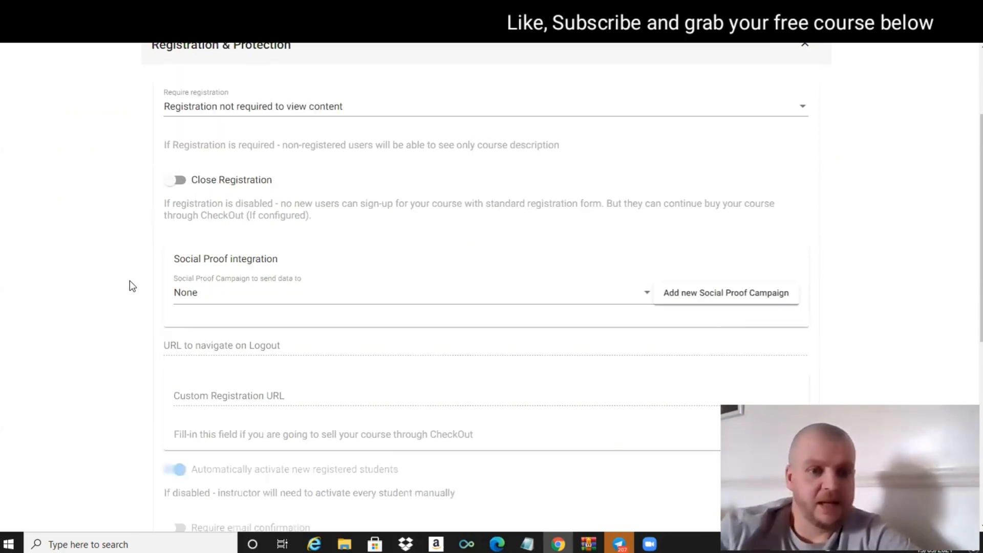
scroll("down", 3)
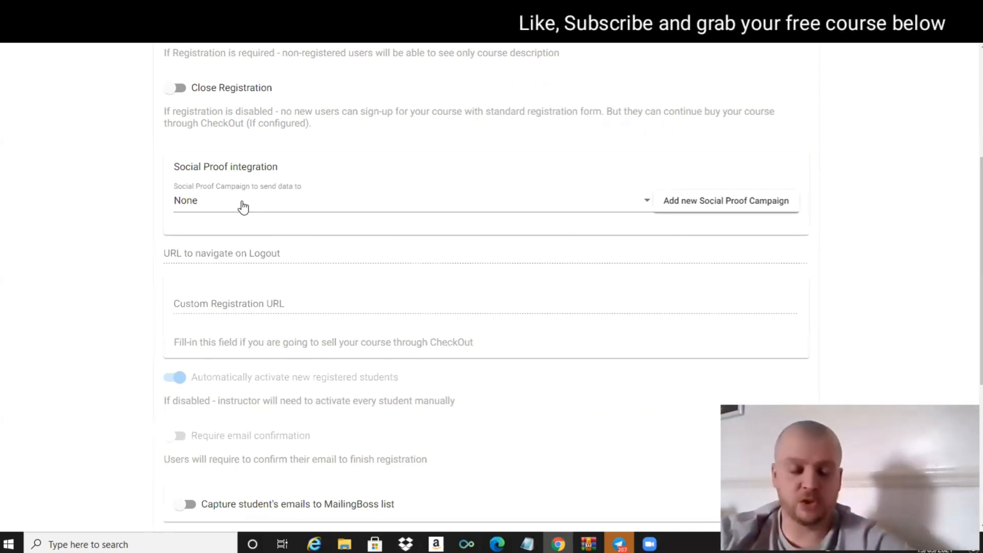
mouse_move(127, 265)
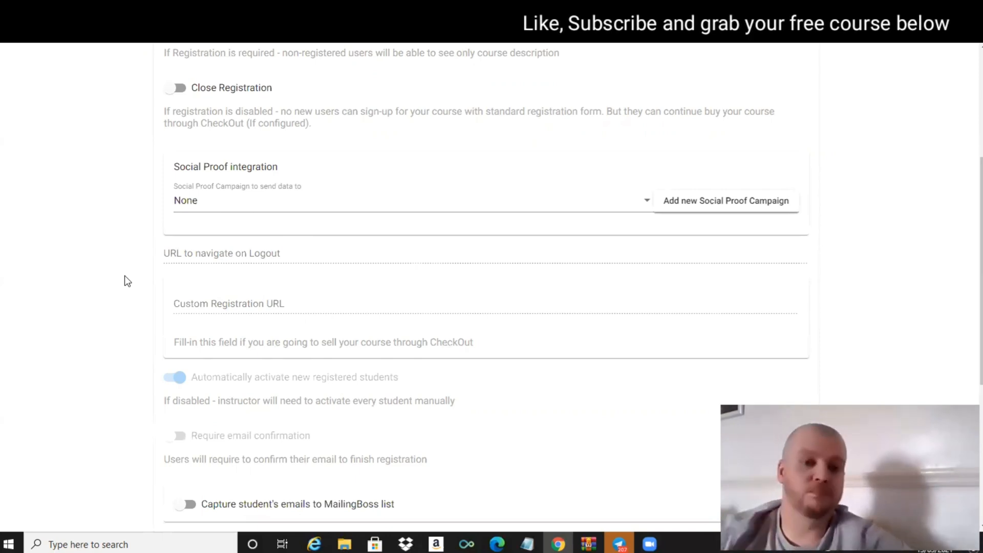
mouse_move(128, 327)
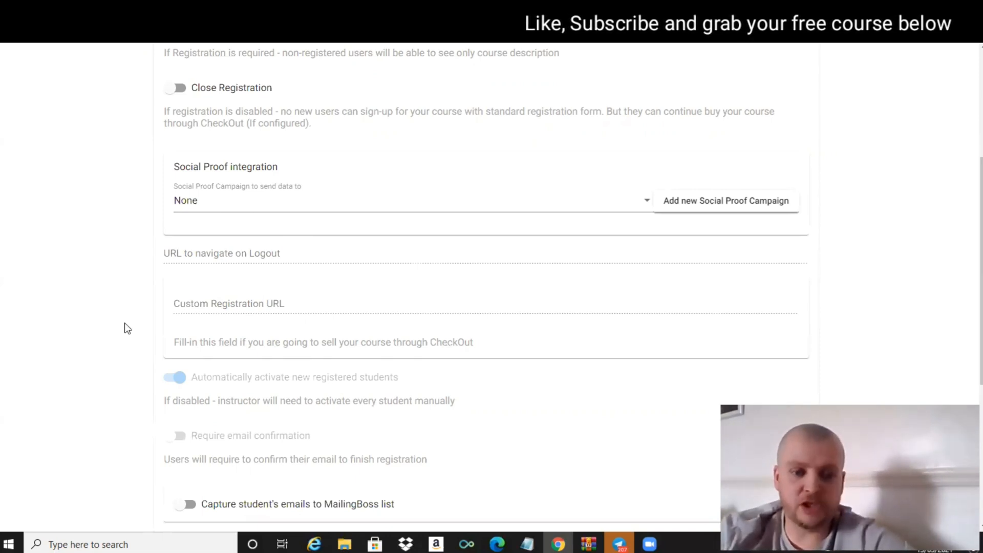
scroll("down", 3)
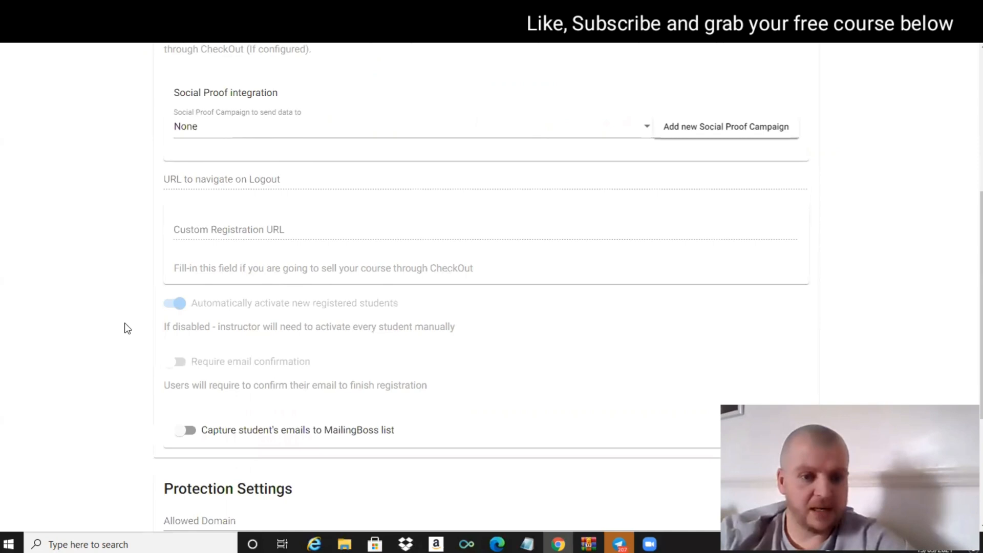
scroll("down", 3)
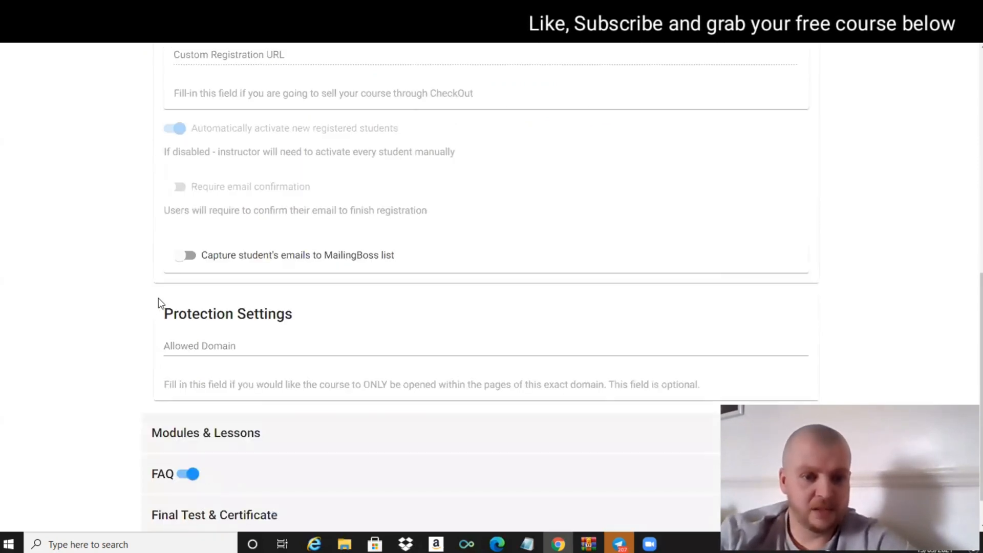
mouse_move(284, 260)
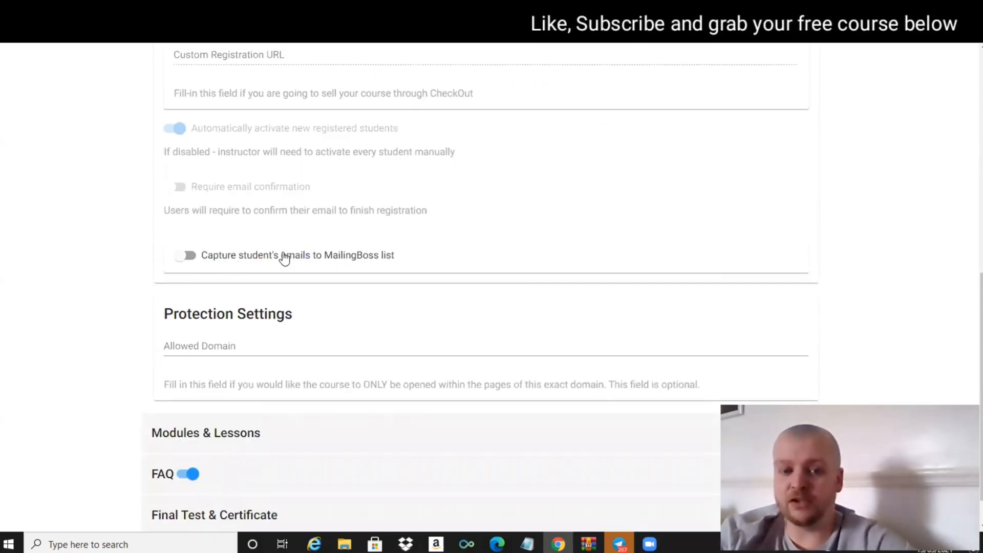
mouse_move(250, 259)
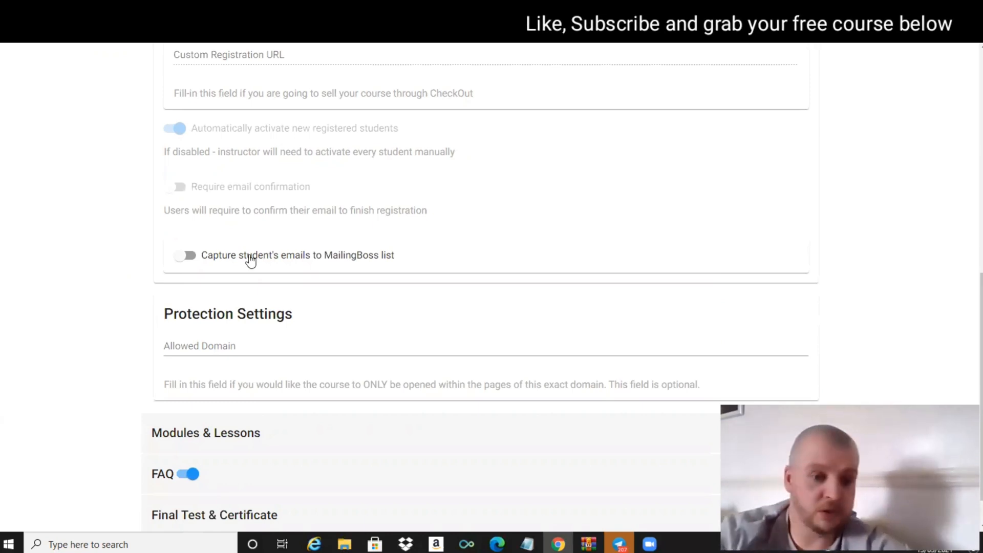
mouse_move(127, 310)
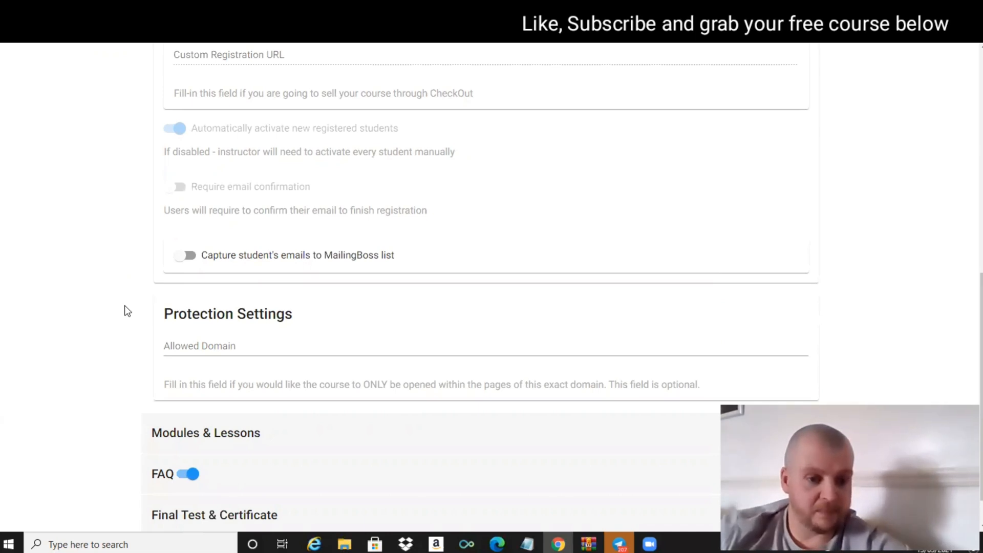
scroll("down", 3)
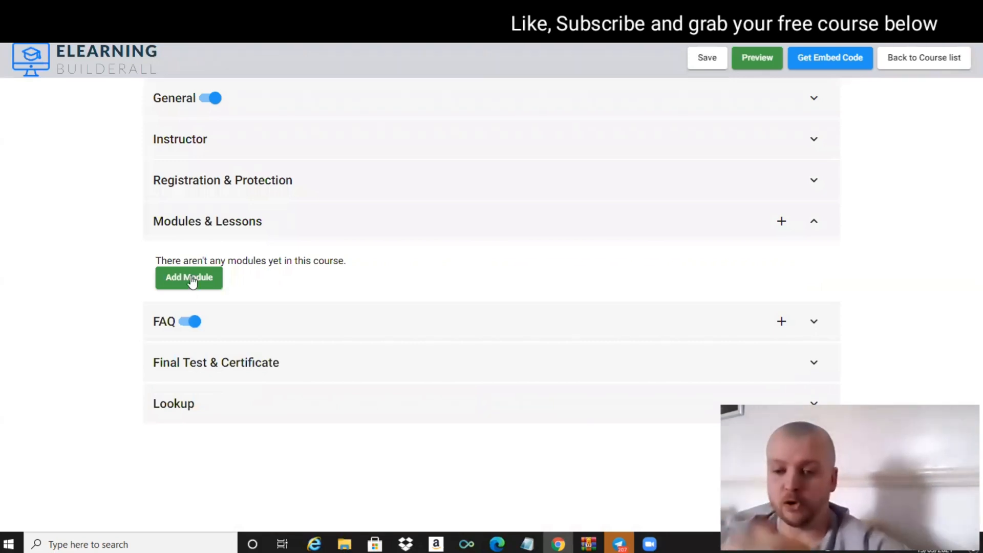
mouse_move(273, 246)
type("m")
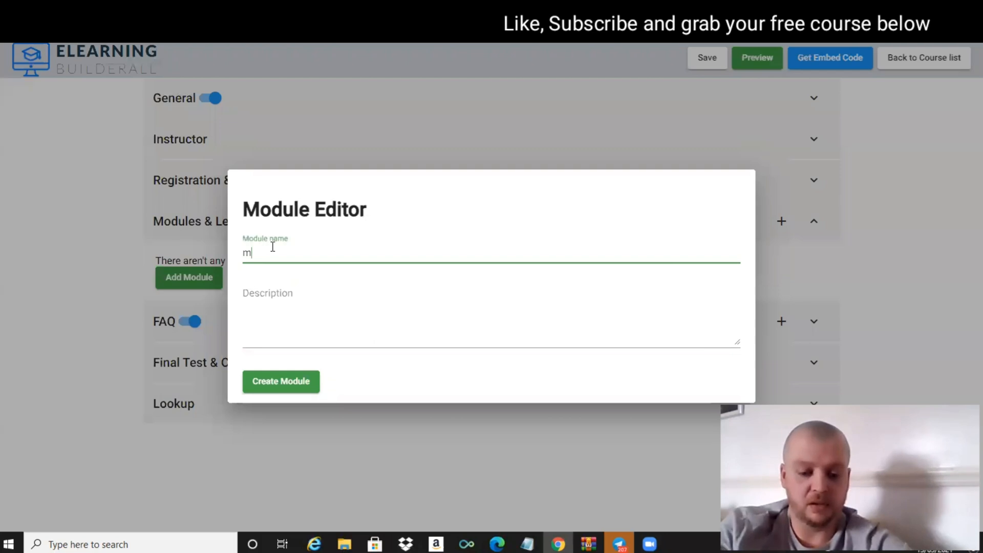
Step: Create 'module 1', show its lessons and start its first lesson
type("odul")
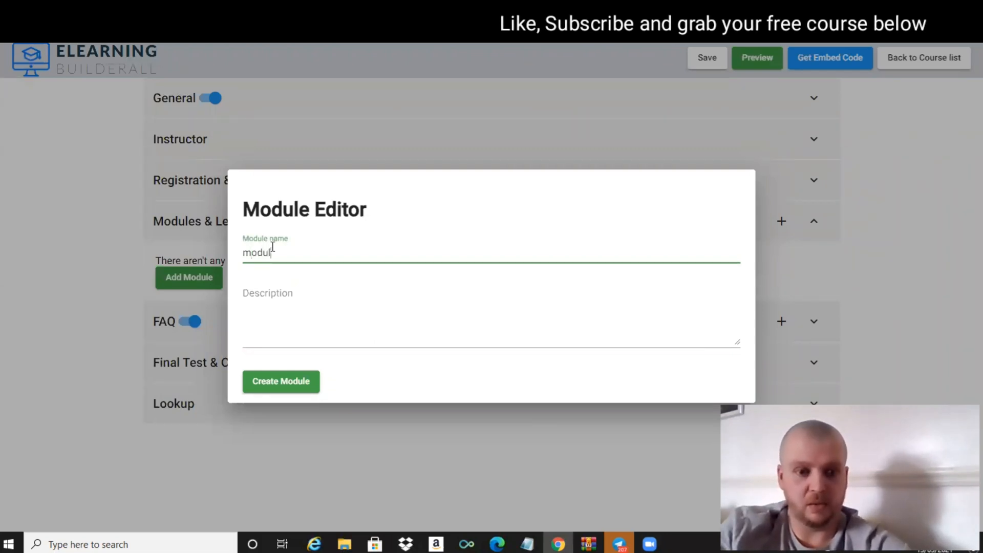
type("e 1")
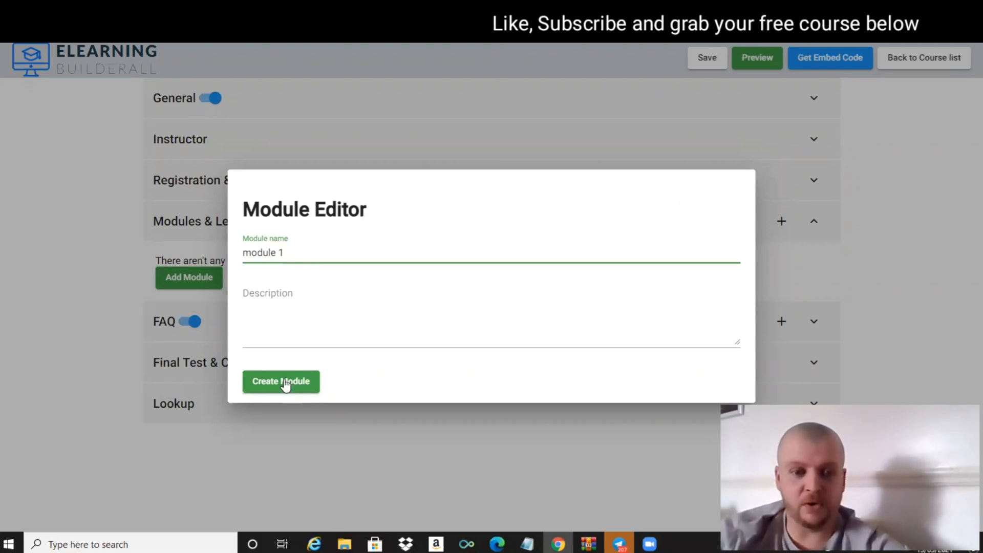
left_click(281, 381)
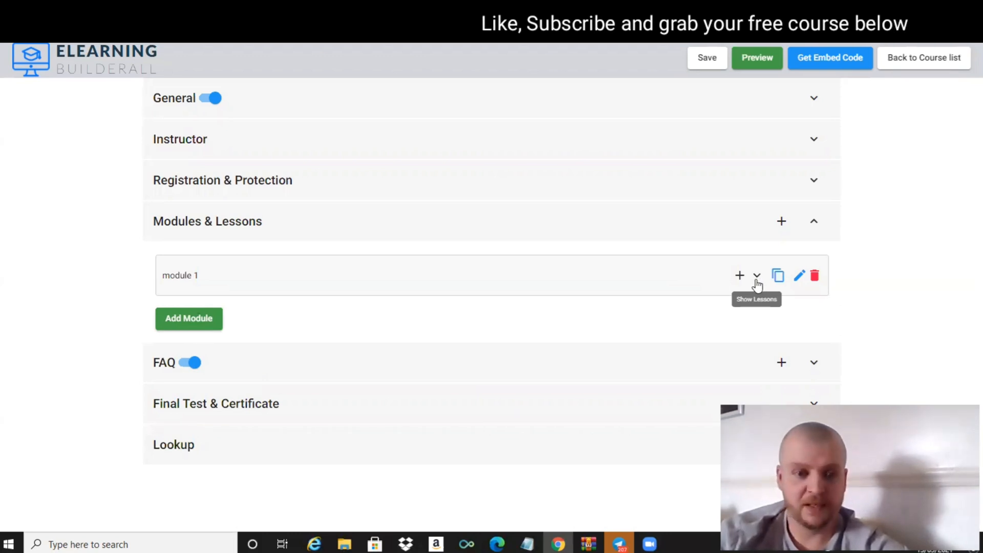
left_click(756, 276)
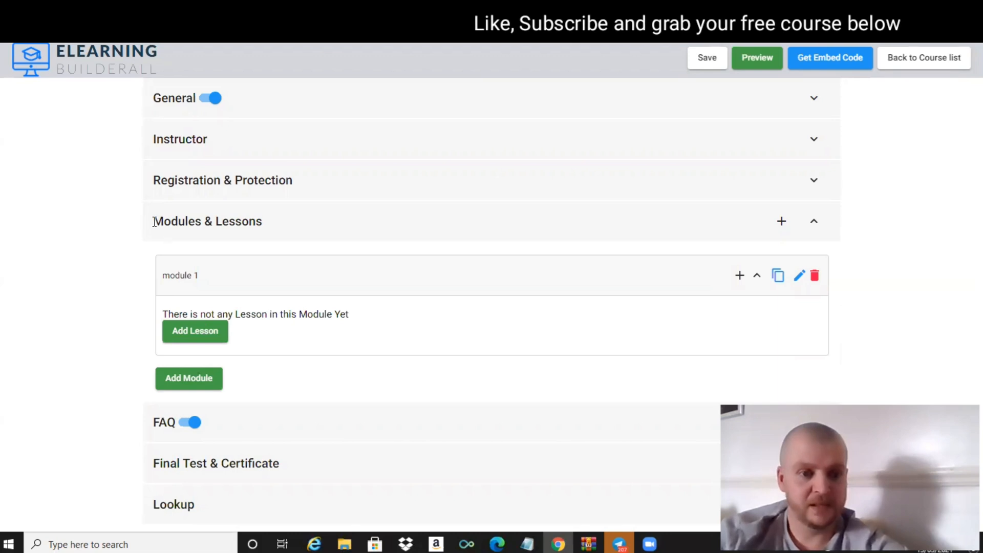
left_click(195, 331)
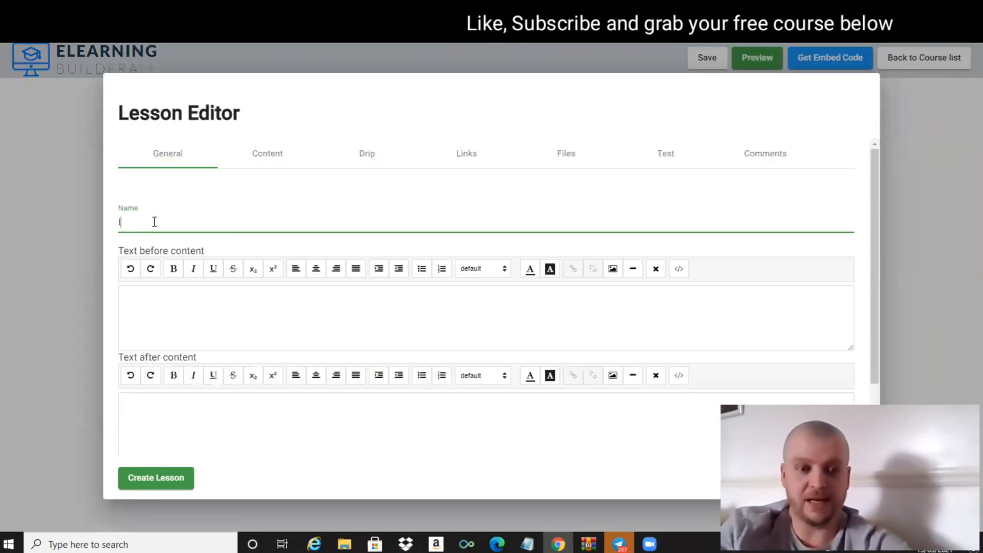
Step: Name the lesson 'Intro' with the text 'Watch this whole video'
type("Intro")
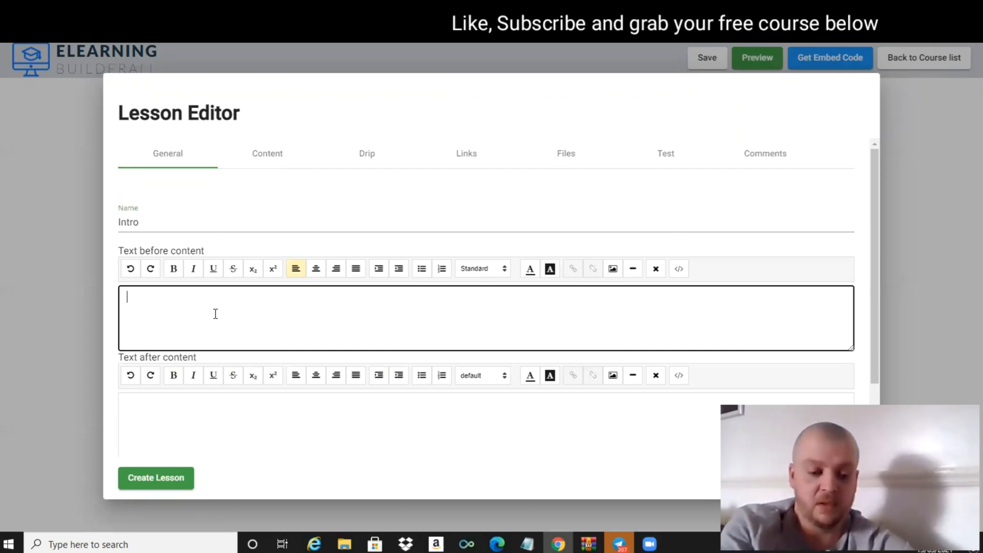
type("Watch thi")
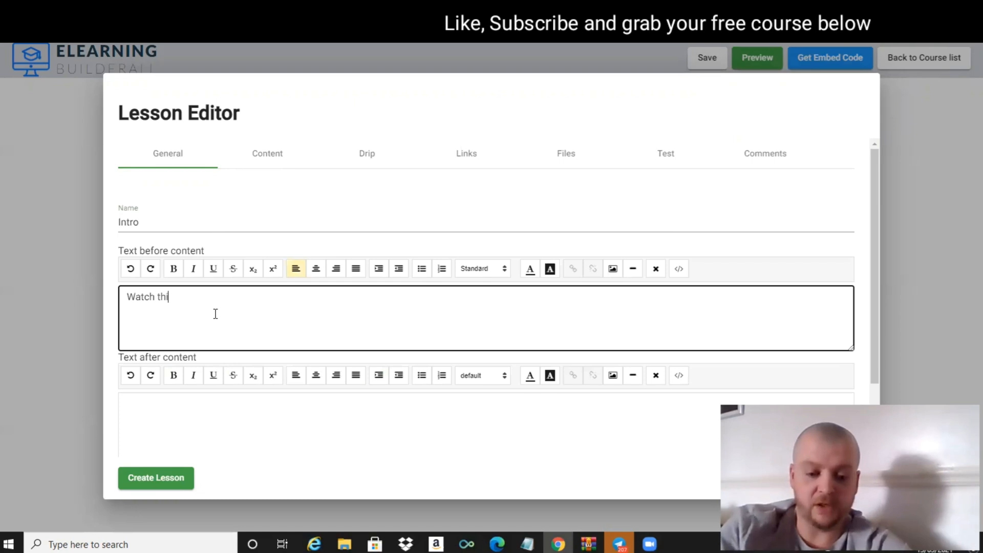
type("s whole v")
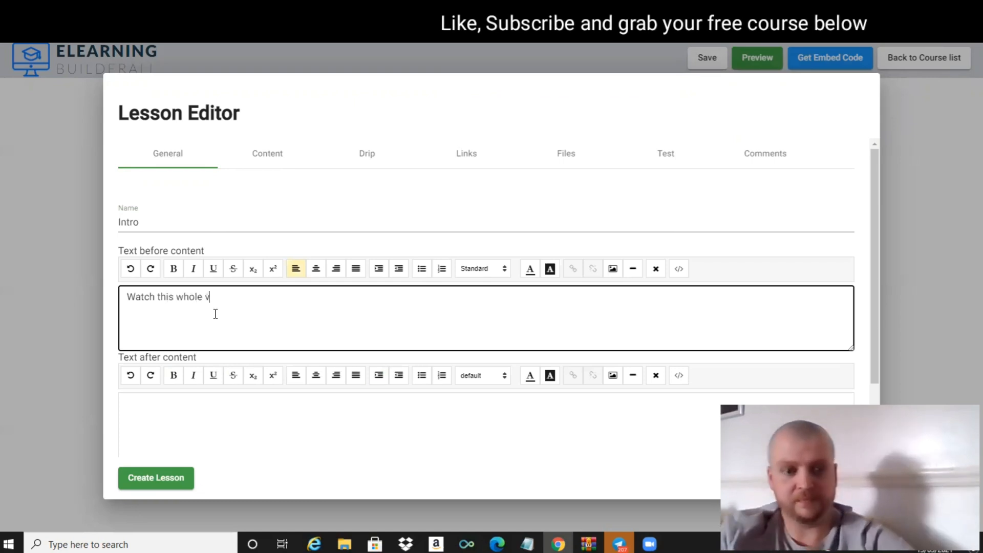
type("ideo")
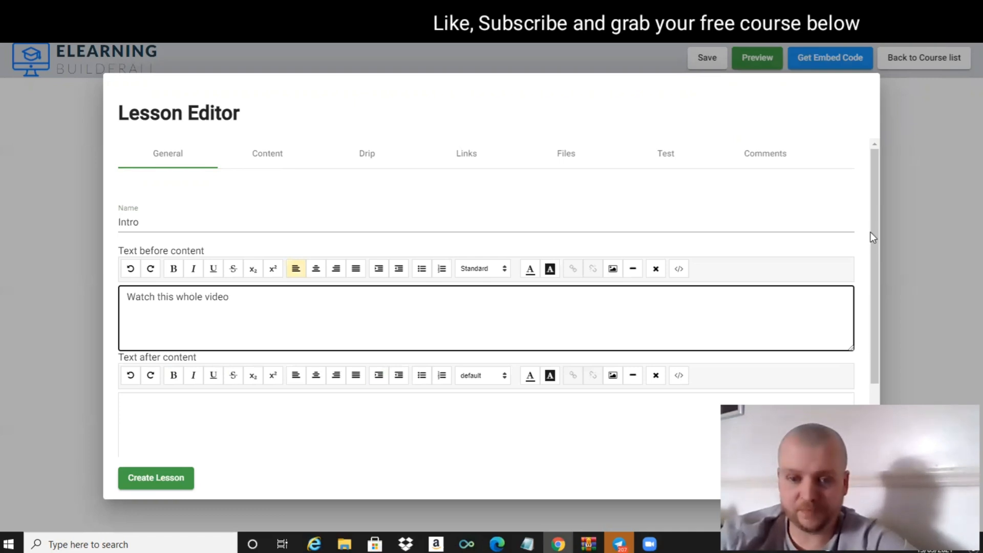
Step: Set the lesson duration to 25 minutes and its level to Easy
scroll("down", 3)
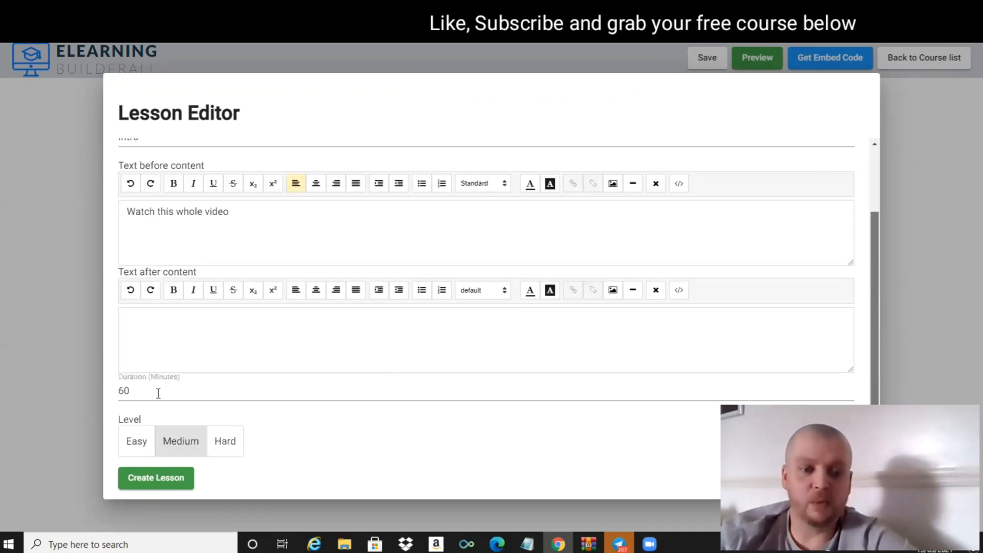
left_click(138, 390)
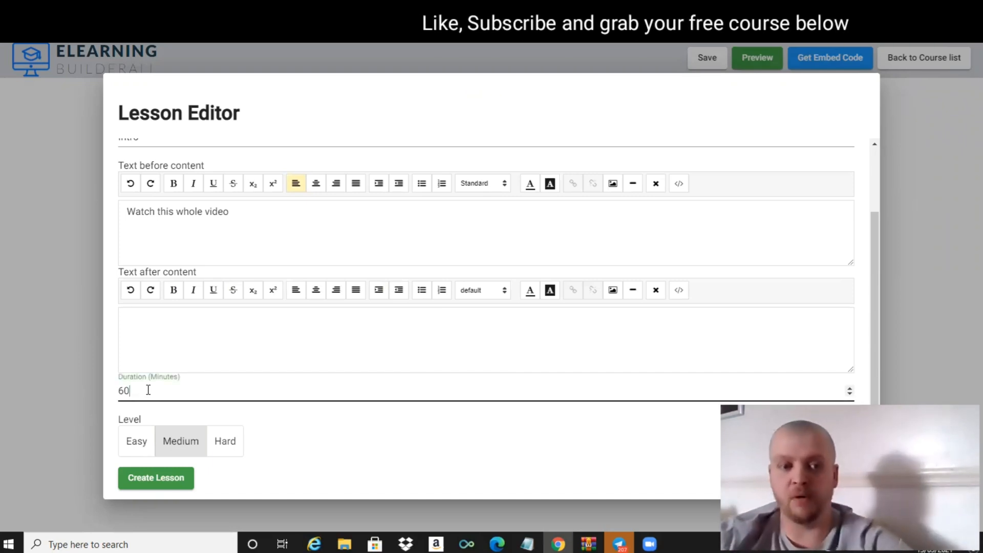
double_click(124, 390)
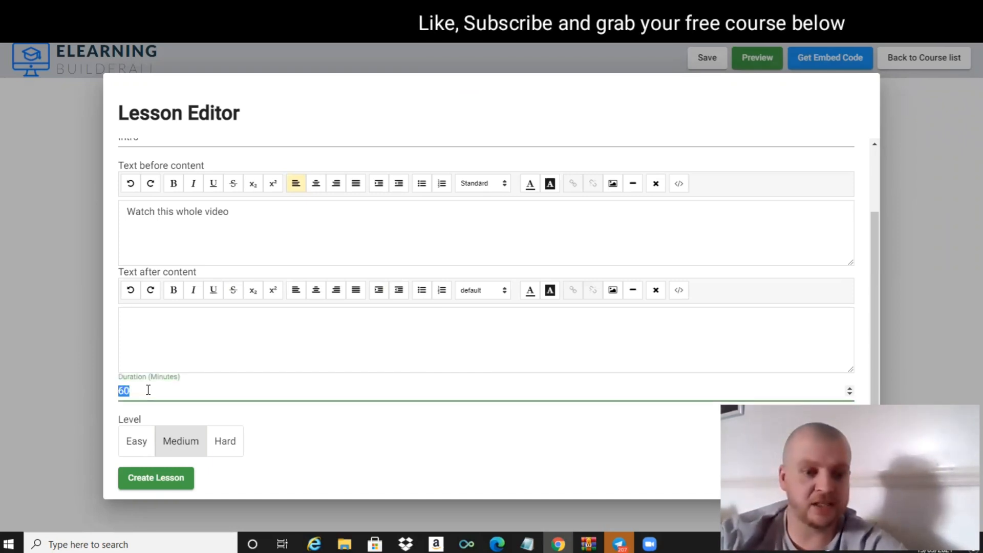
type("25")
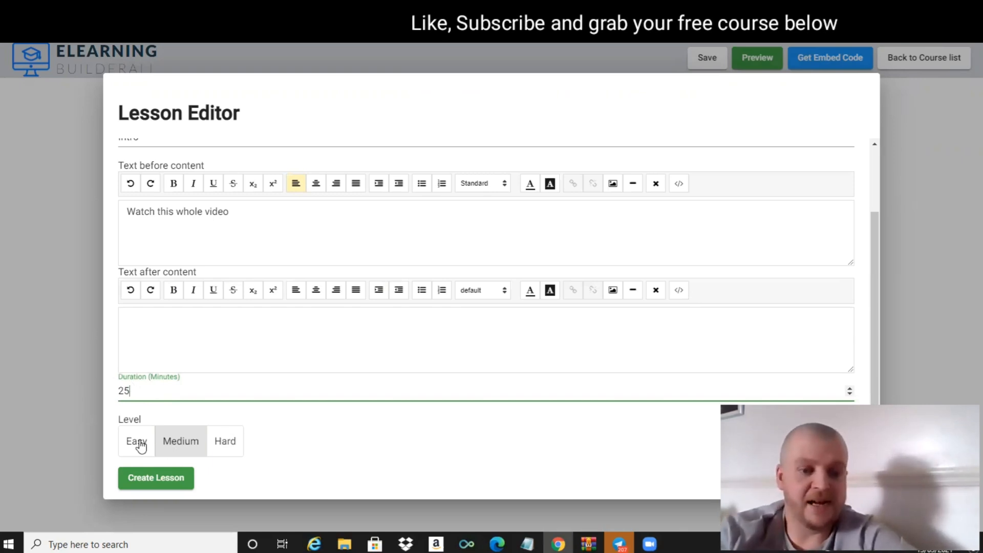
mouse_move(237, 452)
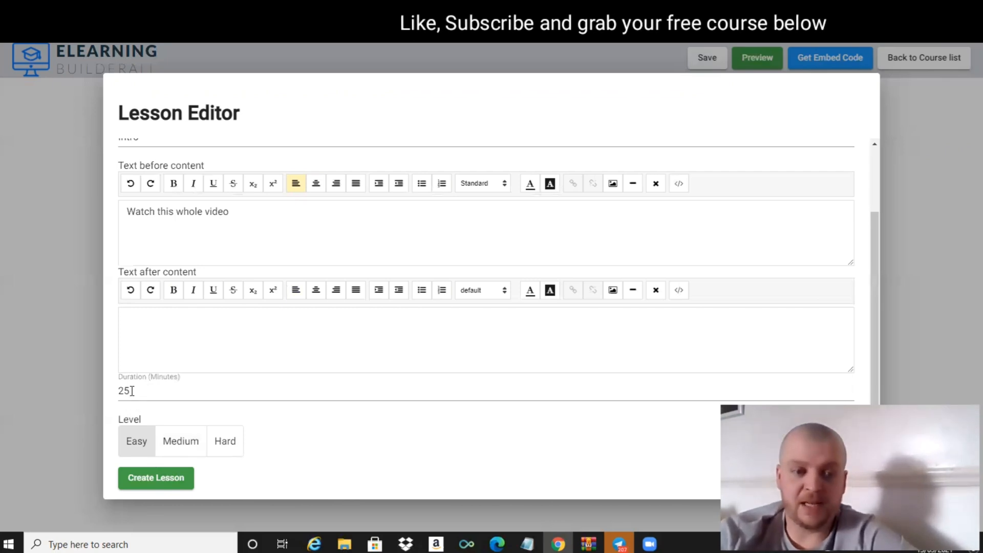
left_click(439, 391)
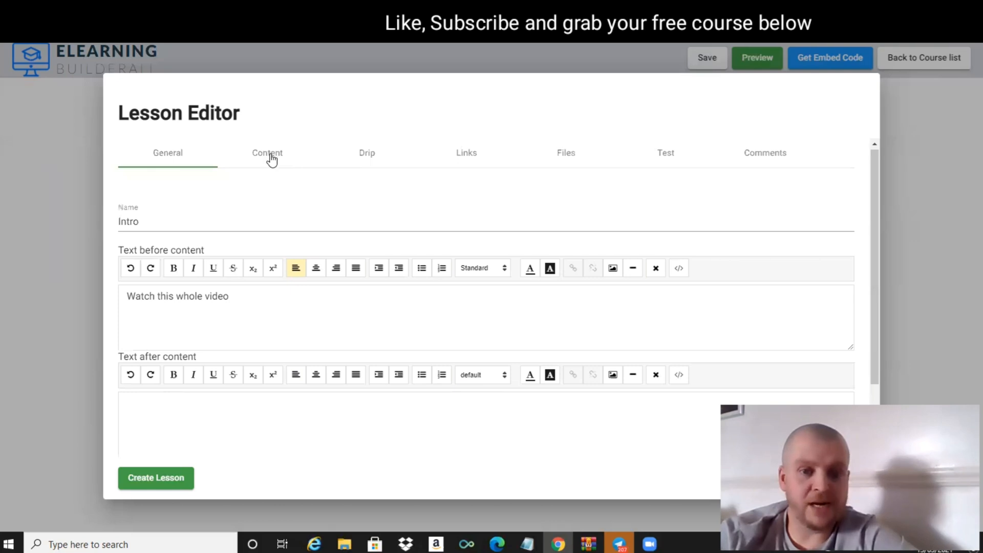
mouse_move(272, 158)
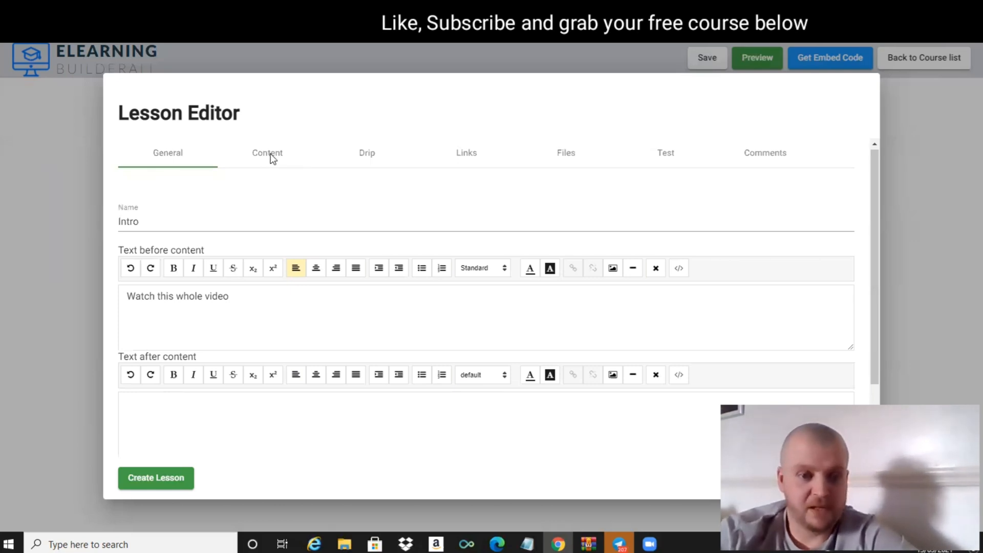
left_click(267, 152)
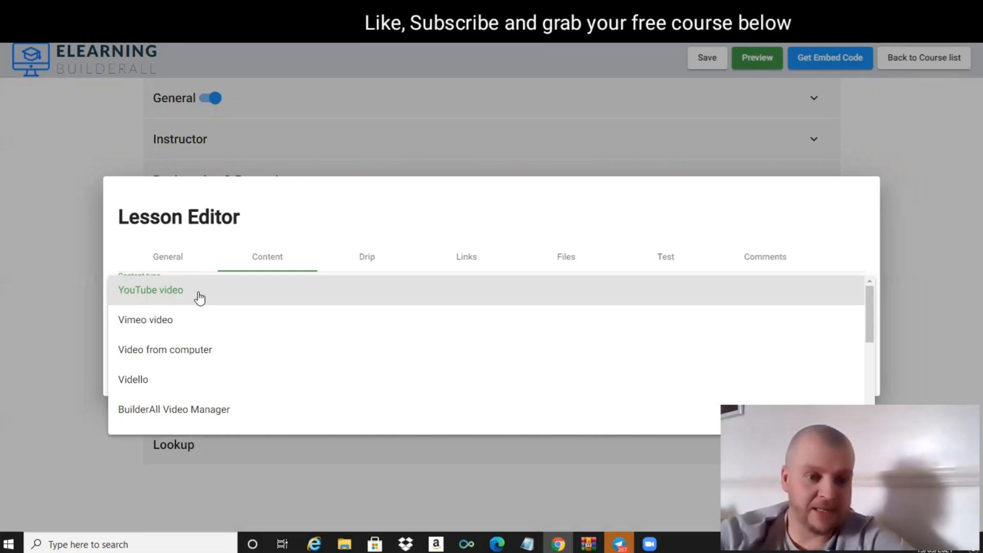
mouse_move(172, 327)
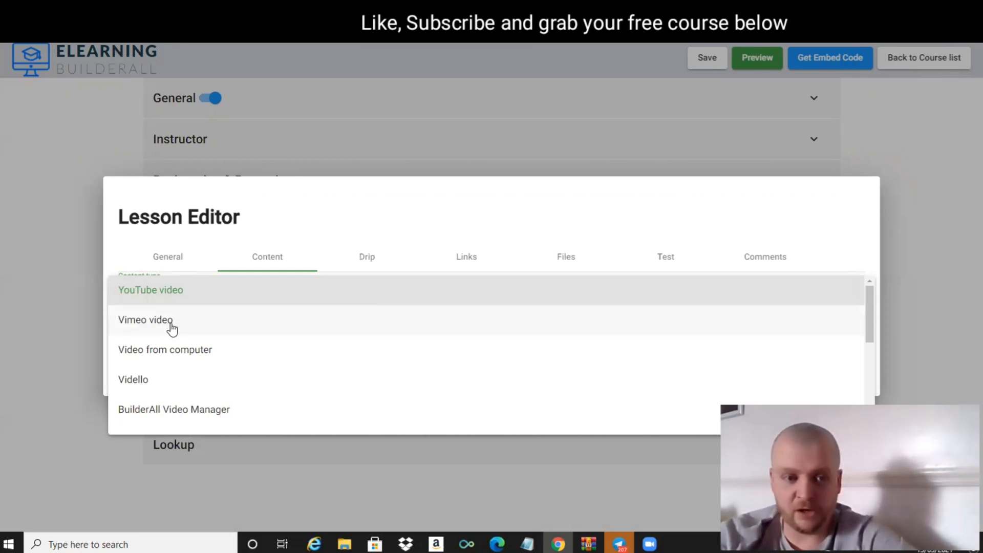
mouse_move(162, 358)
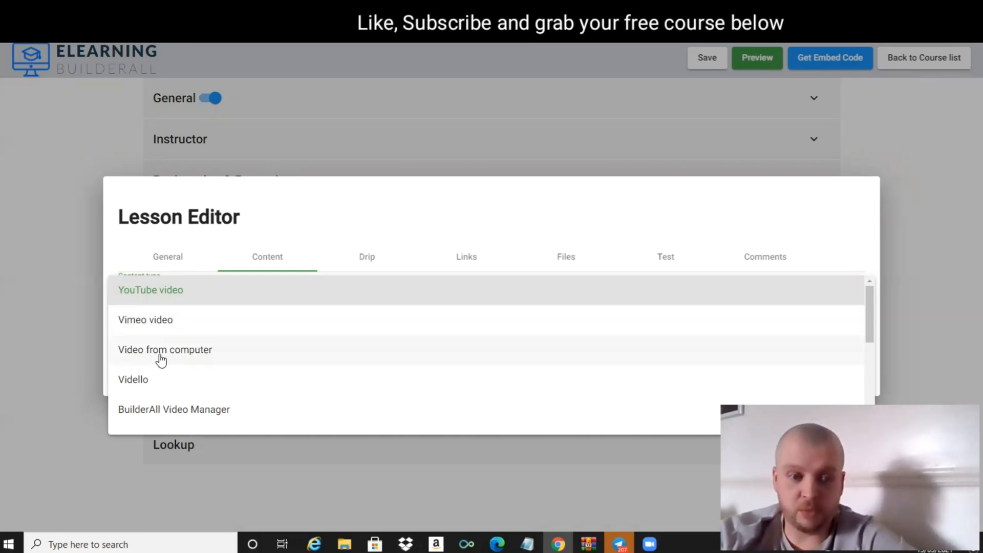
mouse_move(188, 410)
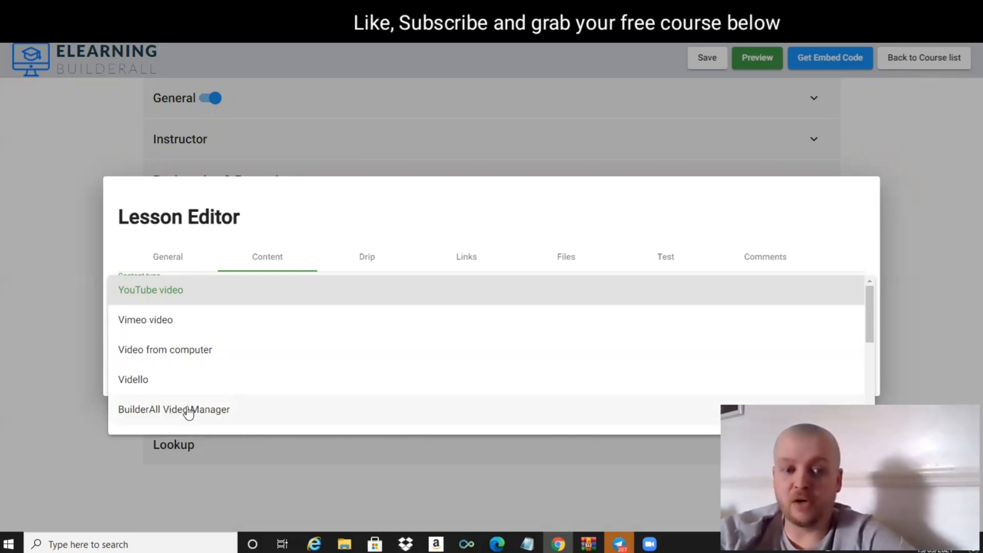
mouse_move(636, 352)
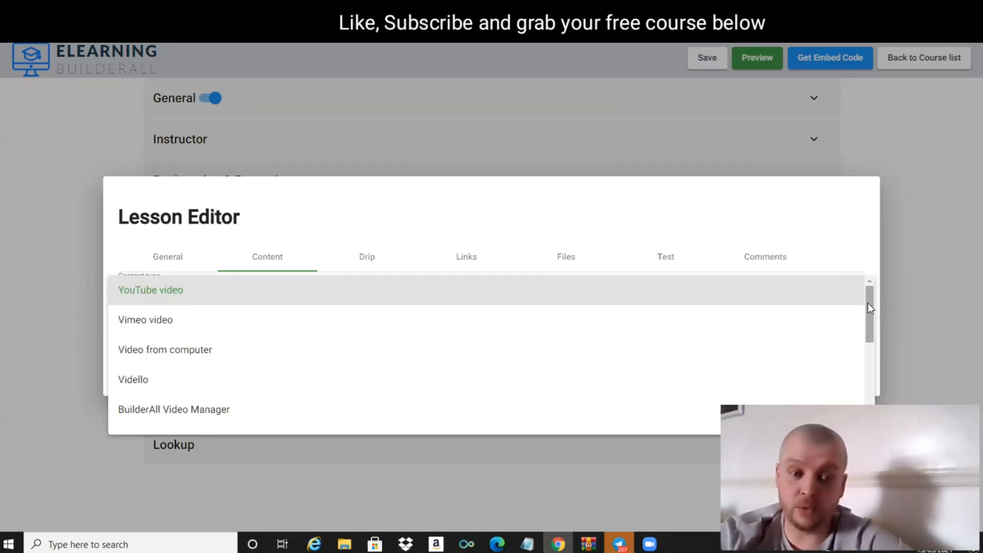
Step: Scroll the content-type list from YouTube video down to PDF, web page, HTML, image and just text
scroll("down", 3)
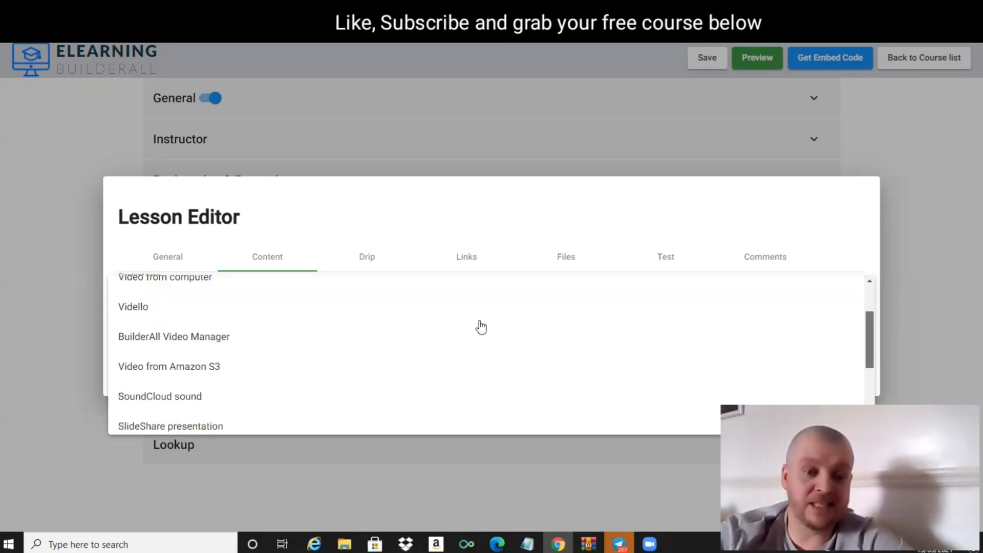
scroll("down", 3)
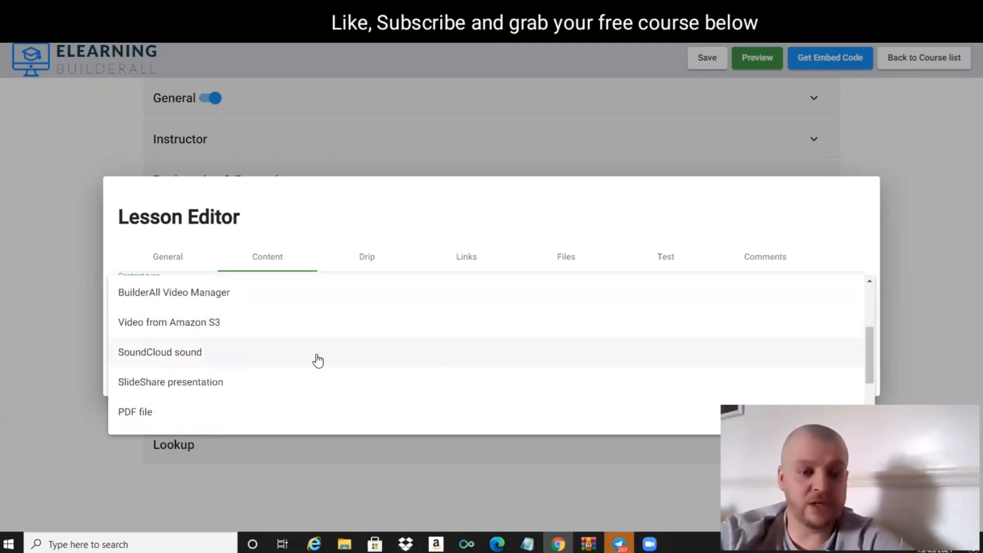
mouse_move(756, 335)
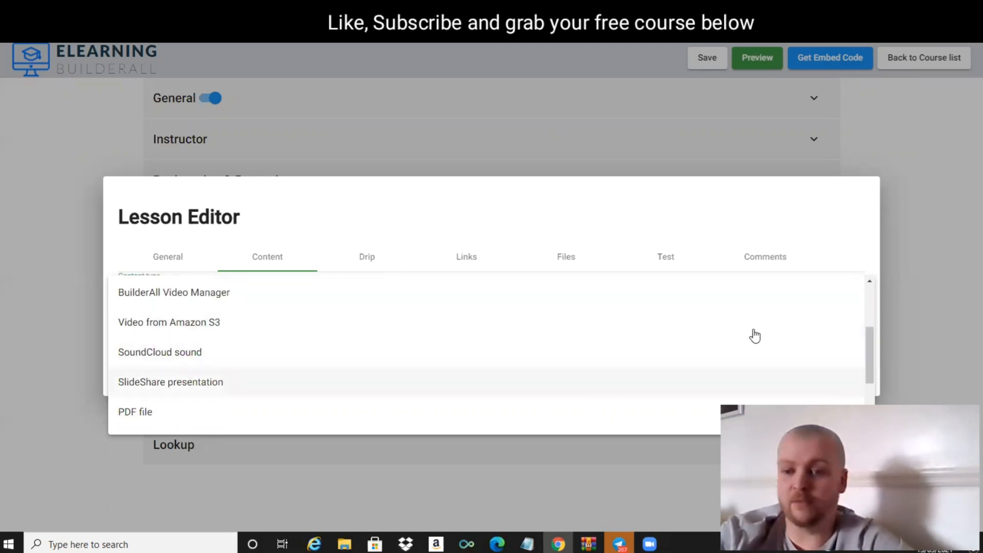
mouse_move(874, 354)
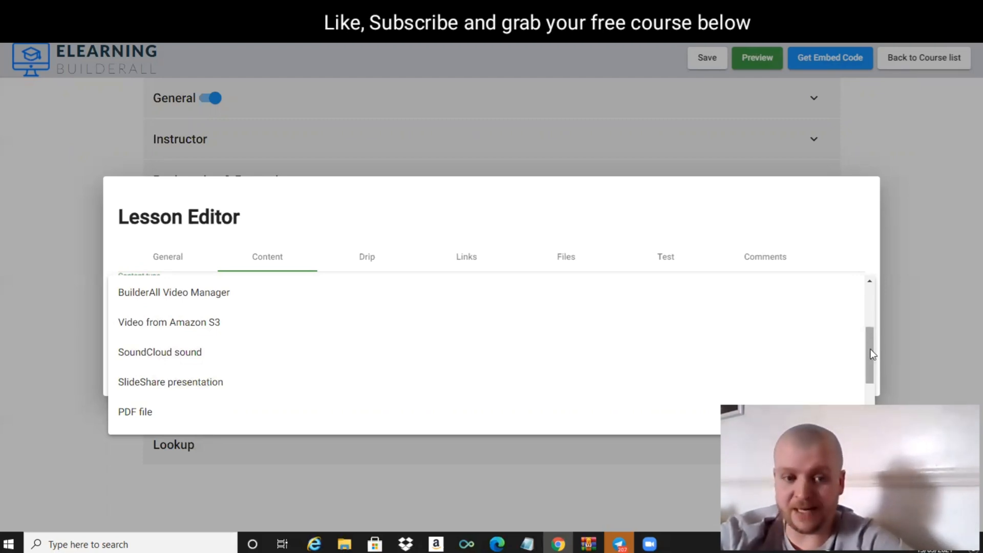
scroll("down", 3)
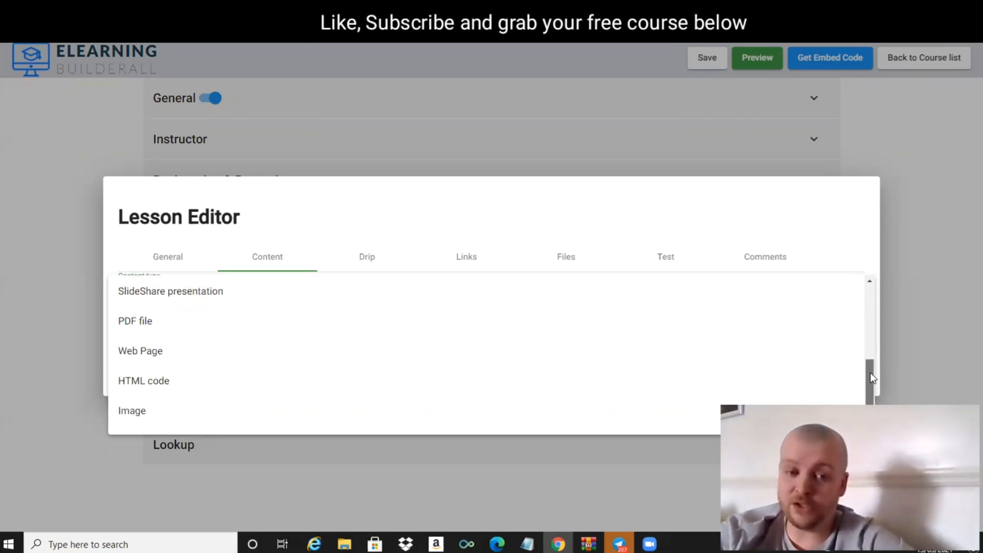
scroll("down", 3)
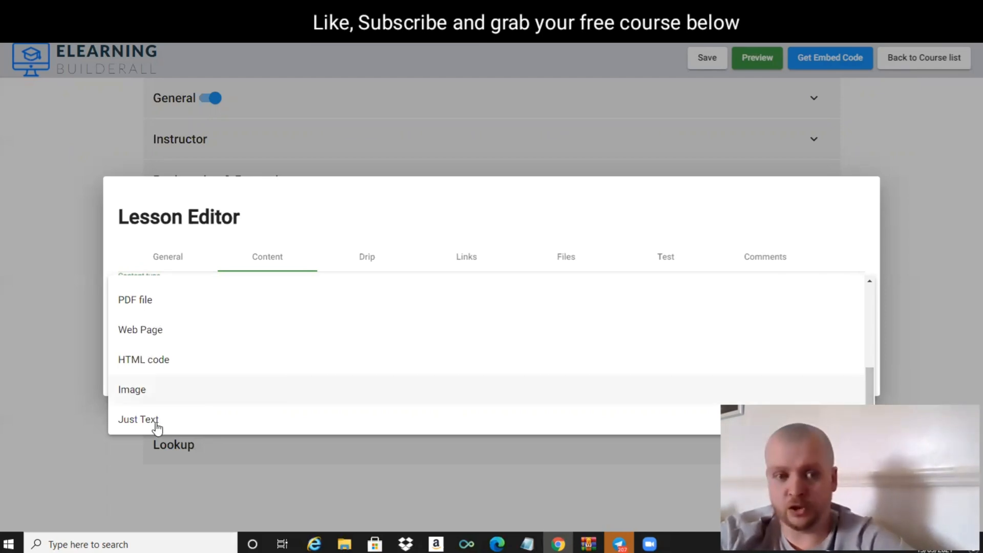
mouse_move(558, 410)
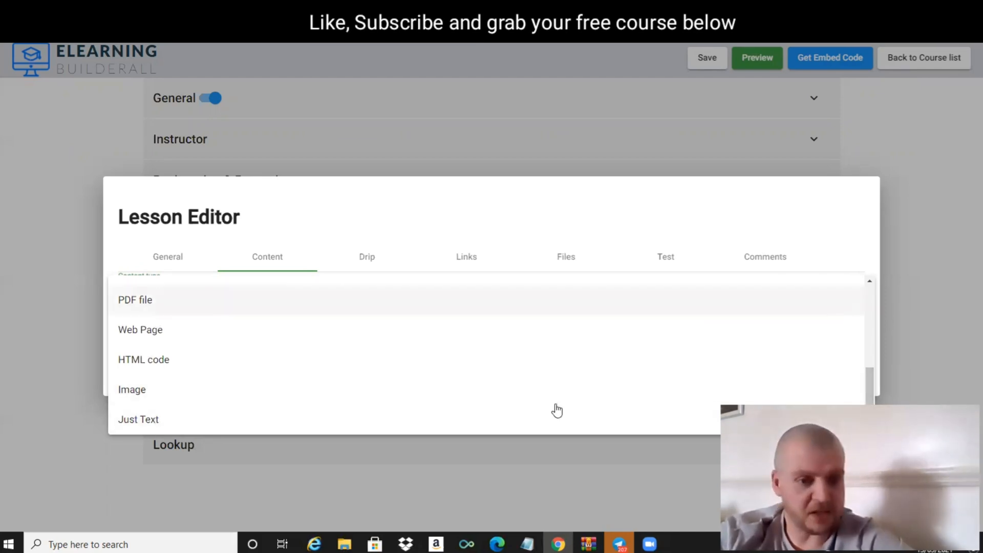
mouse_move(843, 331)
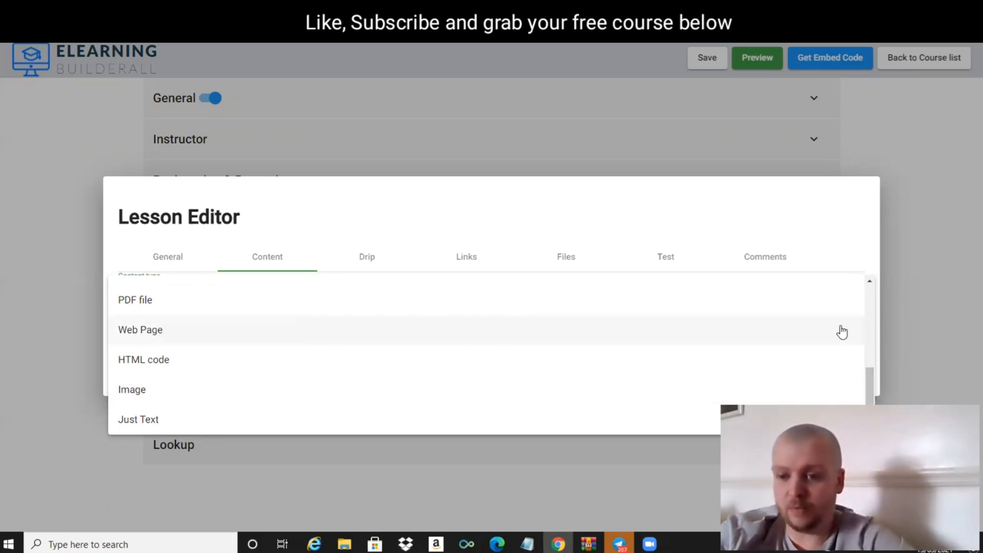
mouse_move(237, 321)
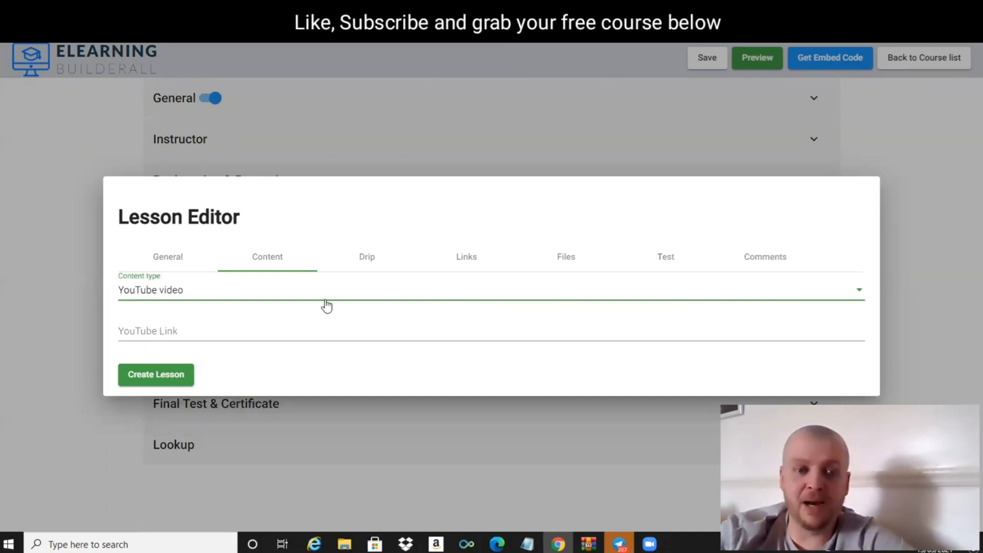
mouse_move(229, 380)
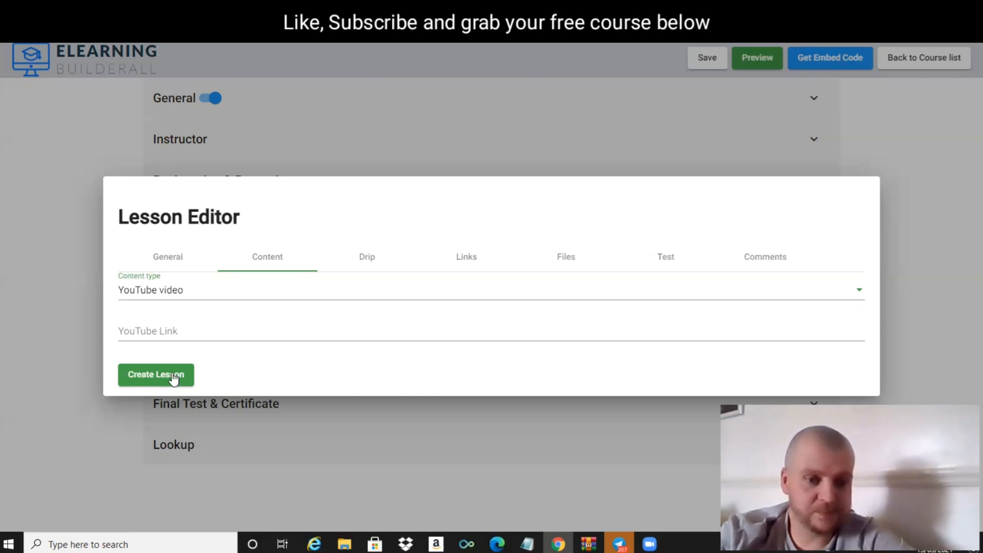
Step: Create the Intro lesson with YouTube video content under module 1 and save the course
left_click(155, 374)
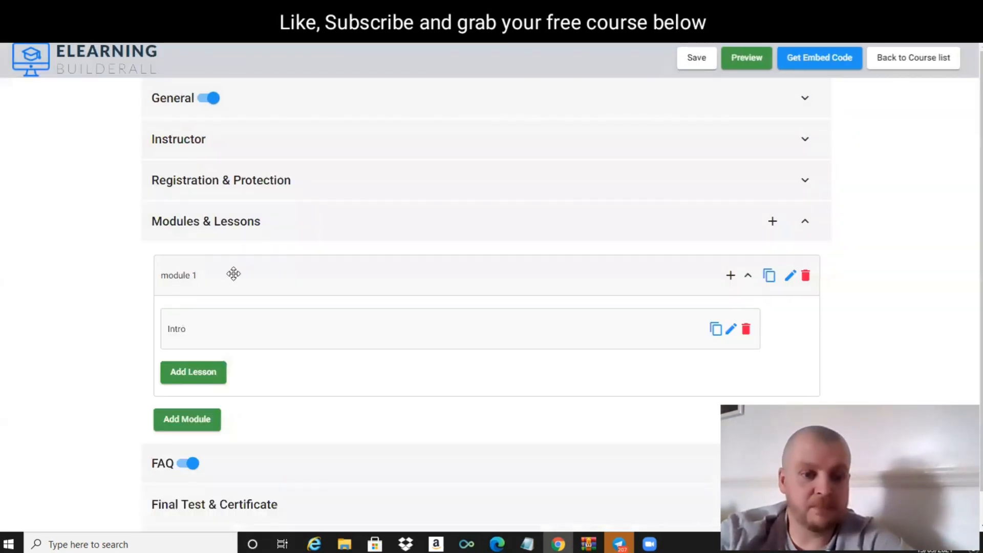
mouse_move(298, 319)
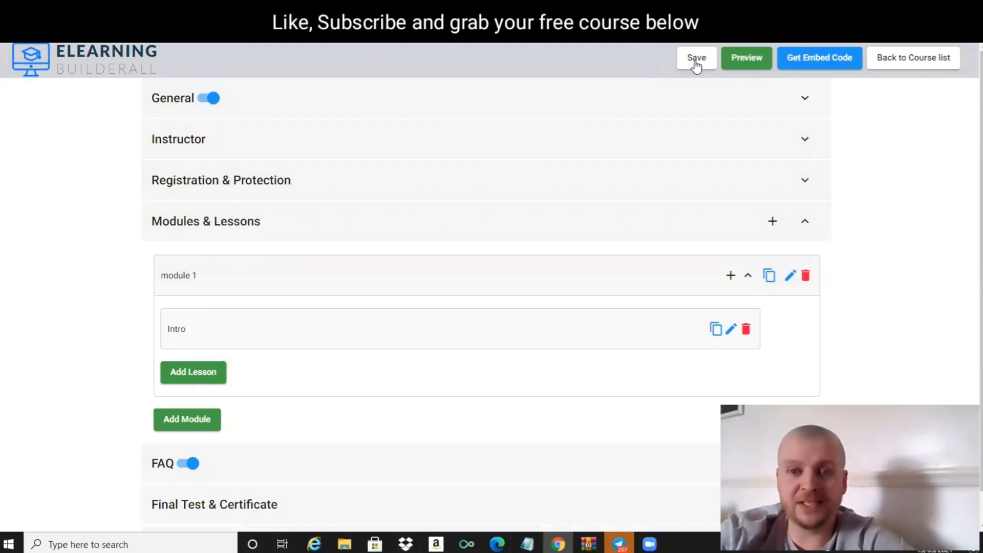
left_click(696, 58)
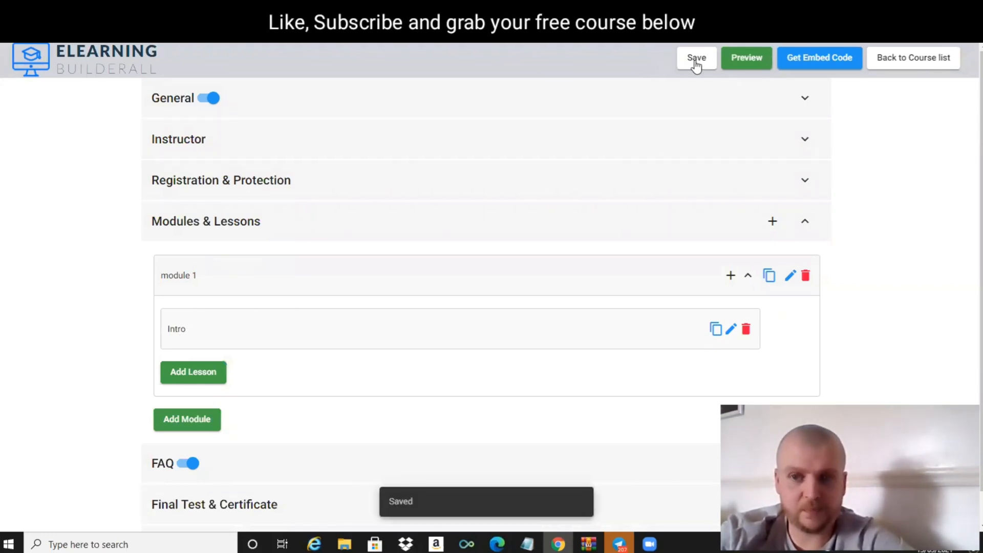
scroll("down", 3)
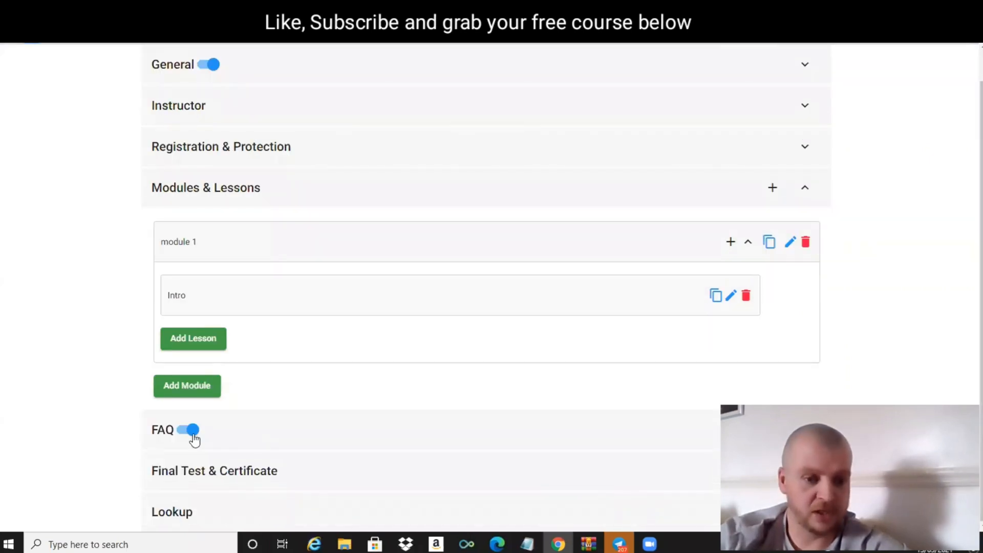
mouse_move(263, 435)
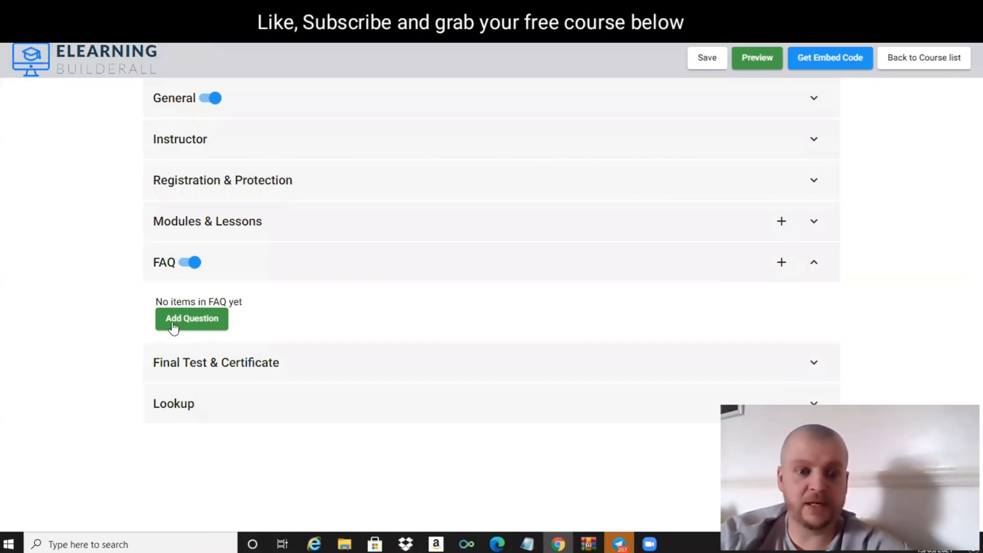
mouse_move(201, 325)
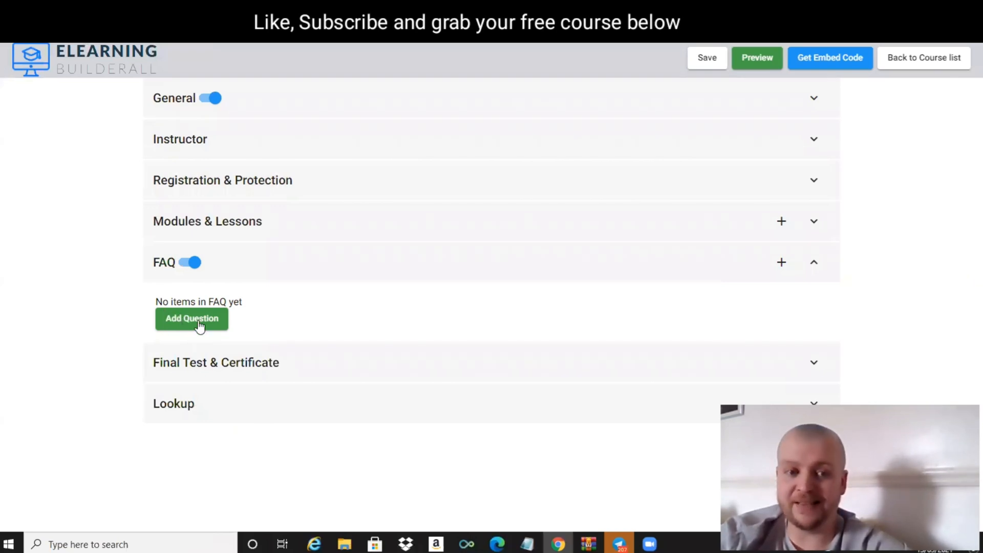
mouse_move(209, 321)
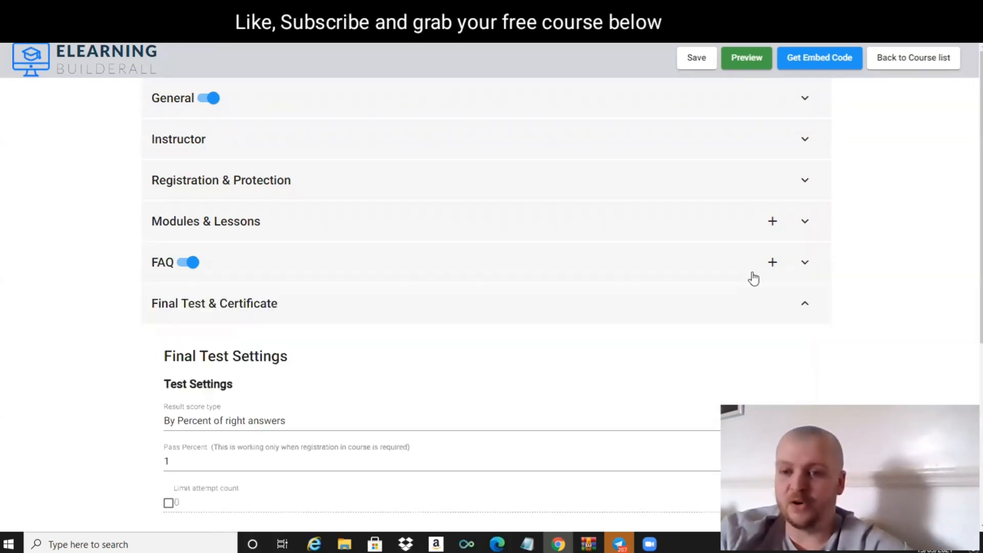
scroll("down", 3)
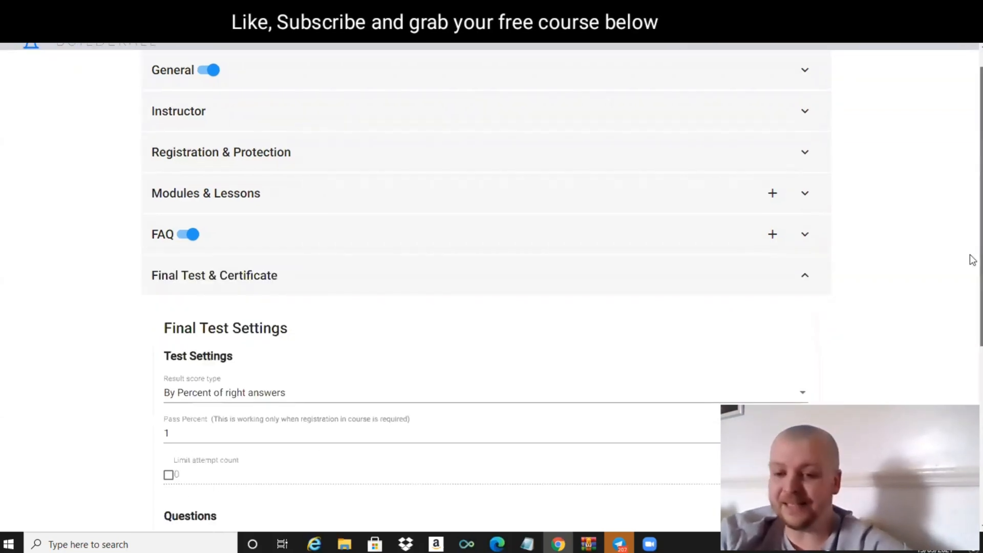
scroll("down", 3)
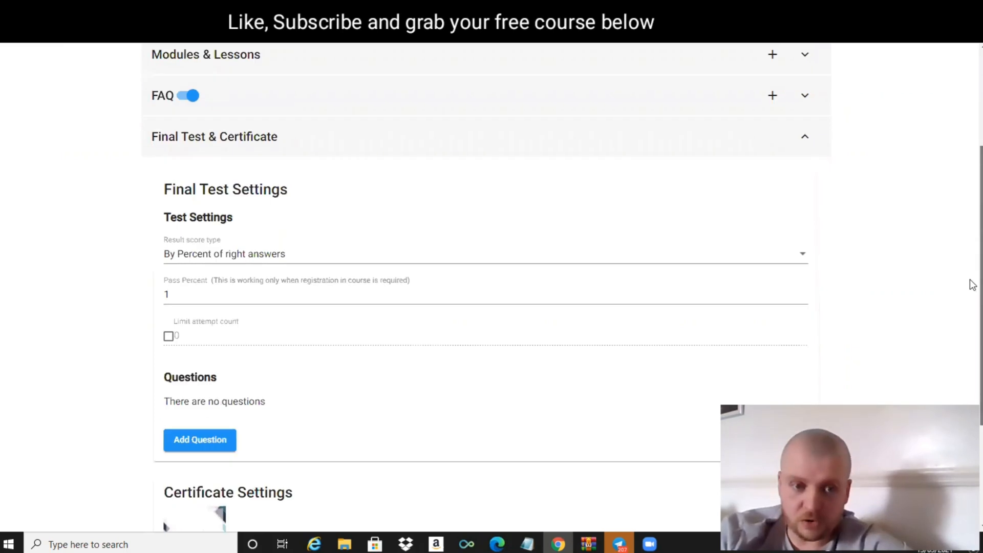
scroll("down", 3)
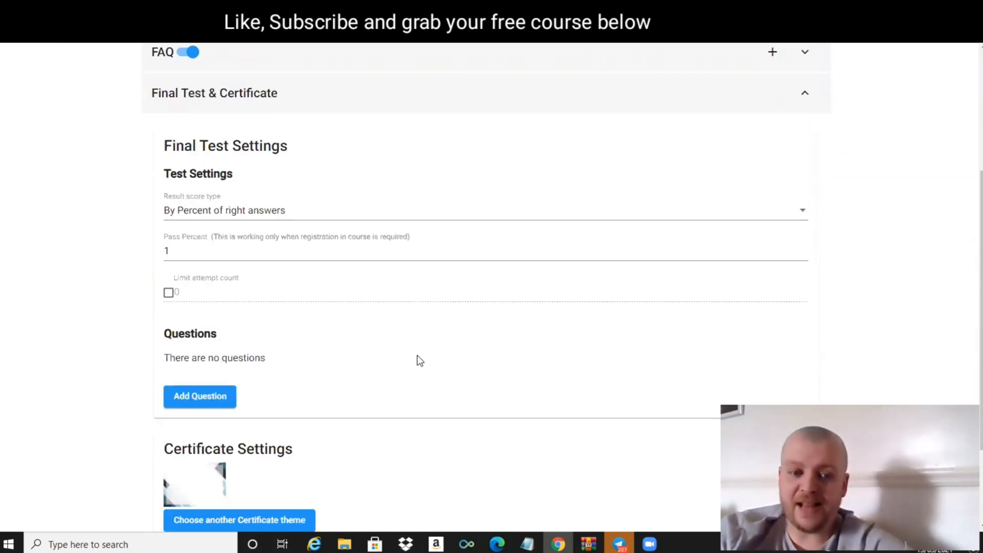
mouse_move(334, 430)
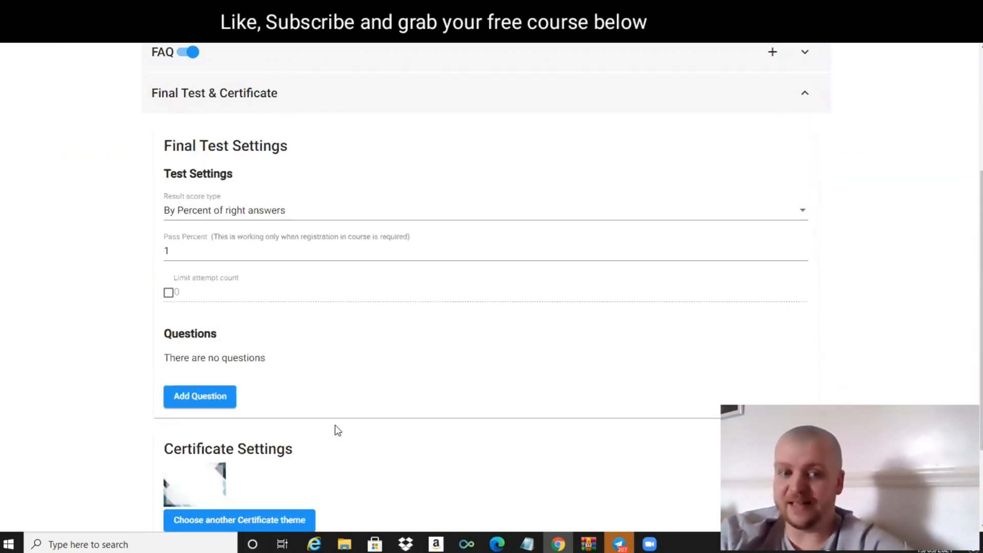
mouse_move(387, 393)
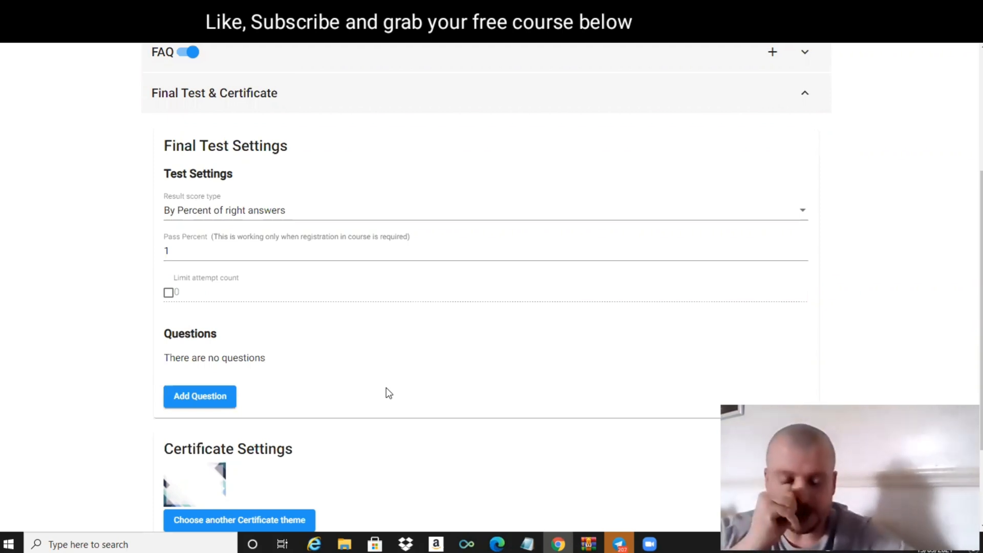
mouse_move(232, 510)
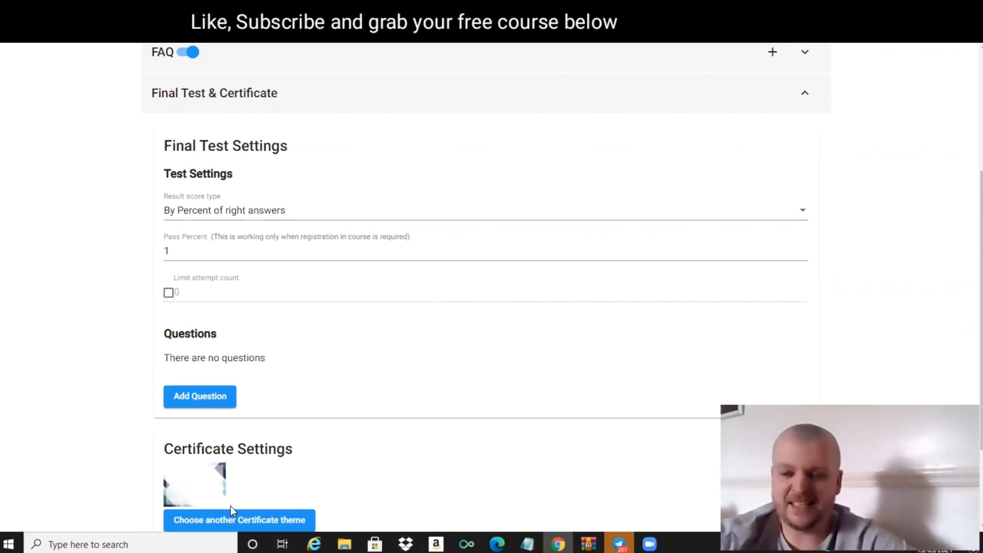
mouse_move(972, 216)
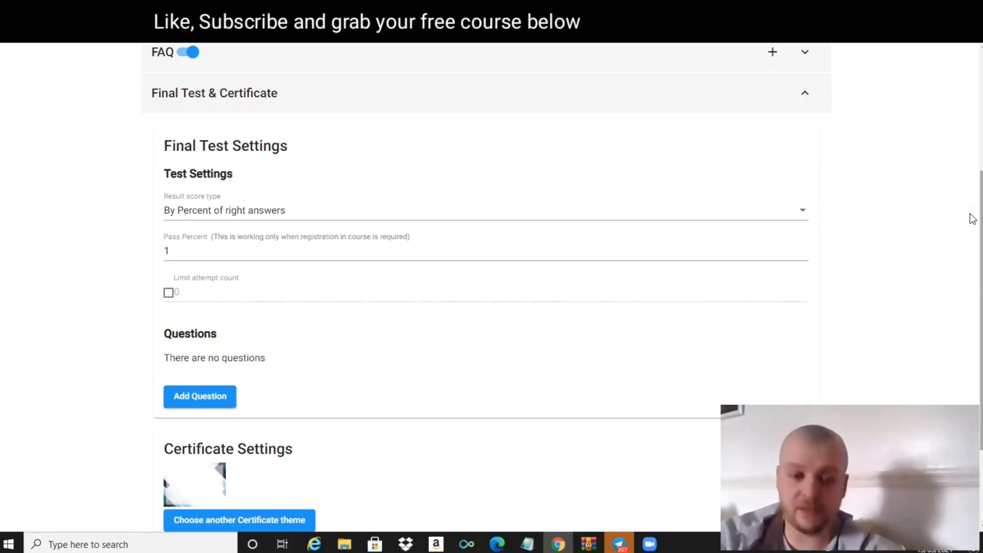
scroll("down", 3)
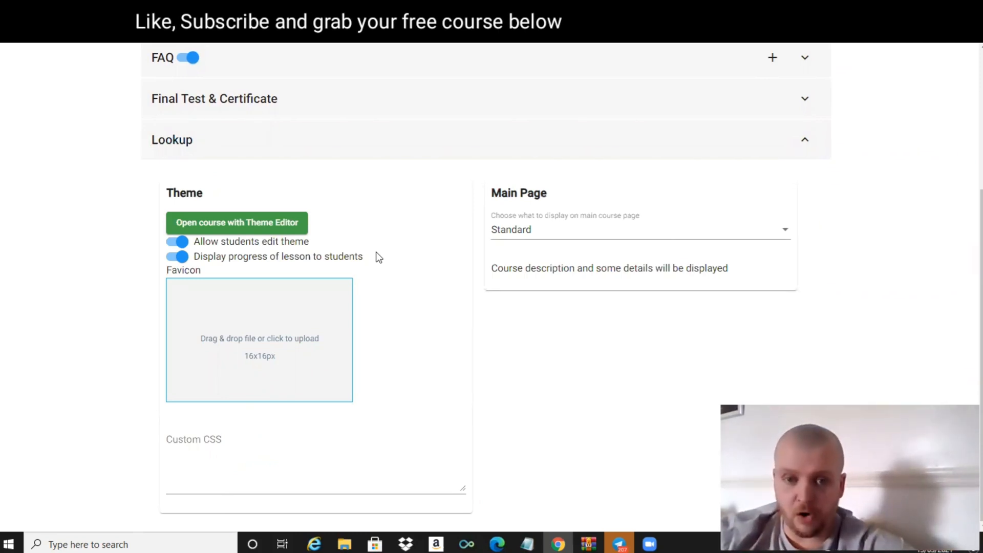
mouse_move(216, 232)
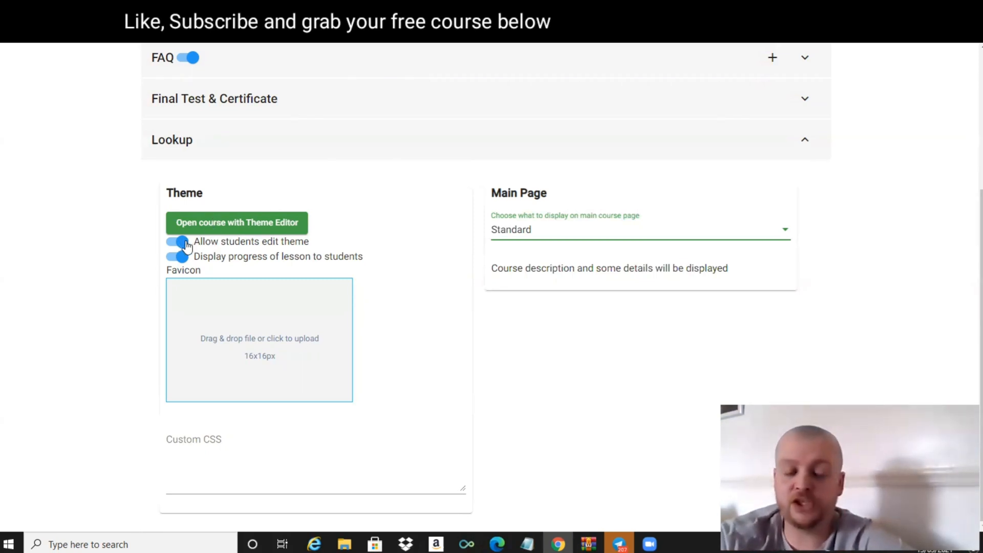
mouse_move(191, 247)
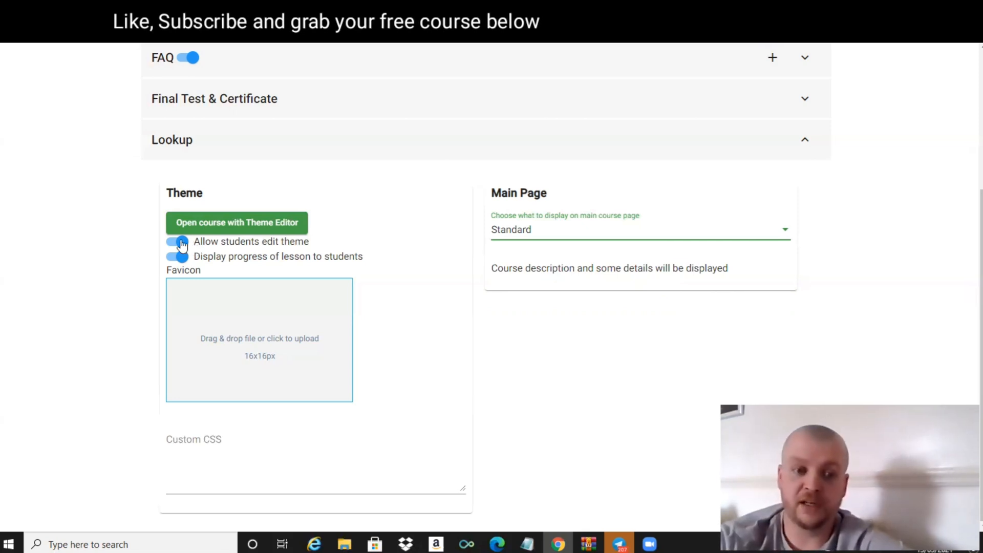
Step: Switch off 'Allow students edit theme' in the Lookup settings
left_click(177, 241)
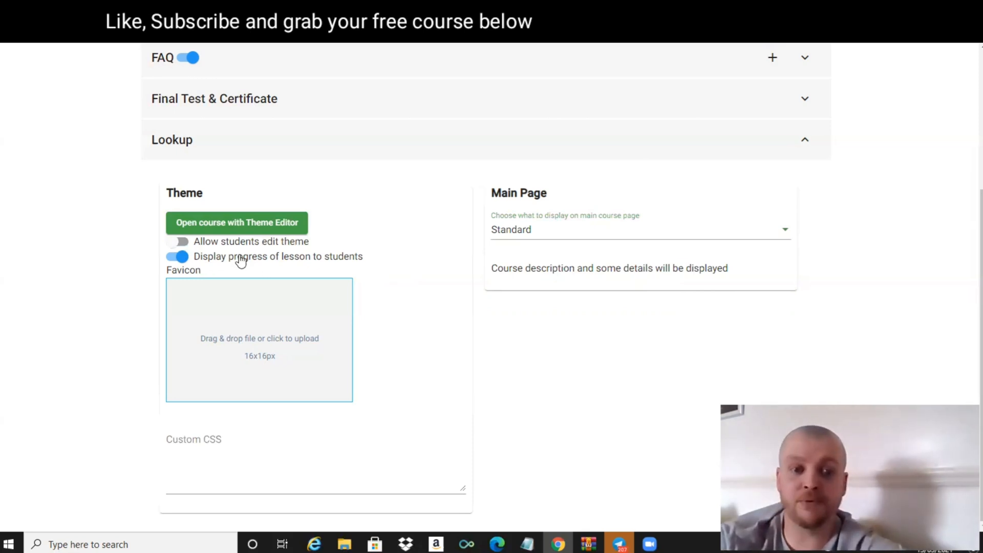
mouse_move(263, 262)
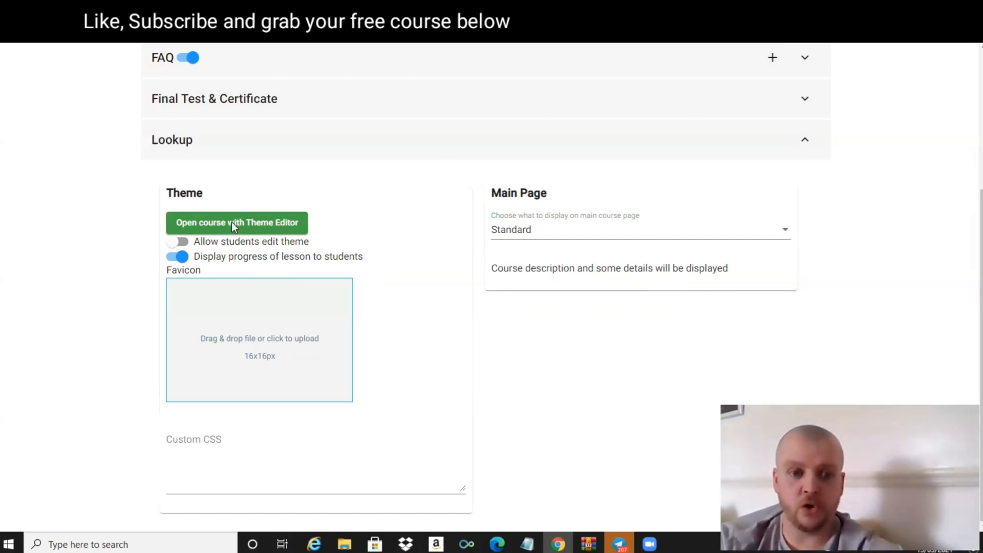
Step: Save Pink Dark as the default theme in the theme editor and return to course settings
left_click(236, 223)
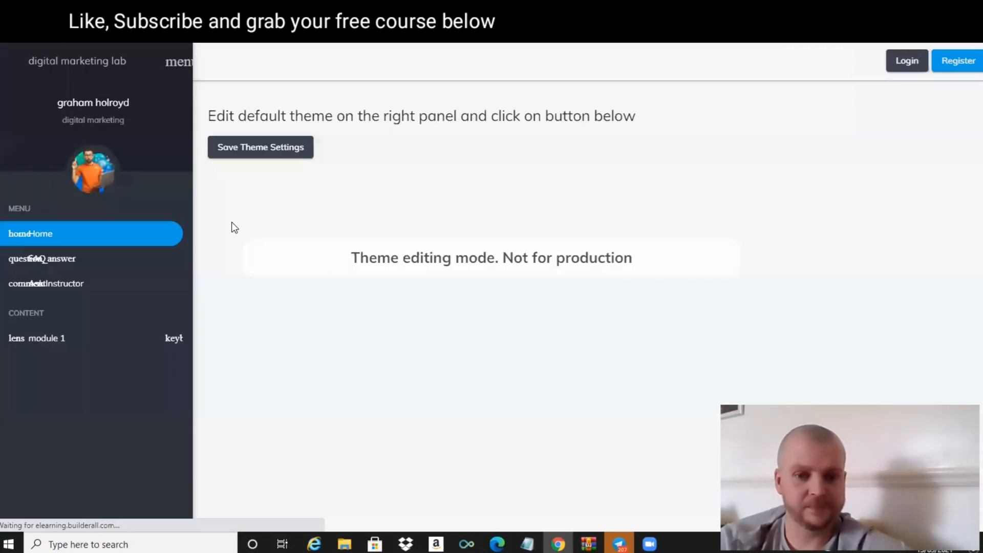
mouse_move(280, 220)
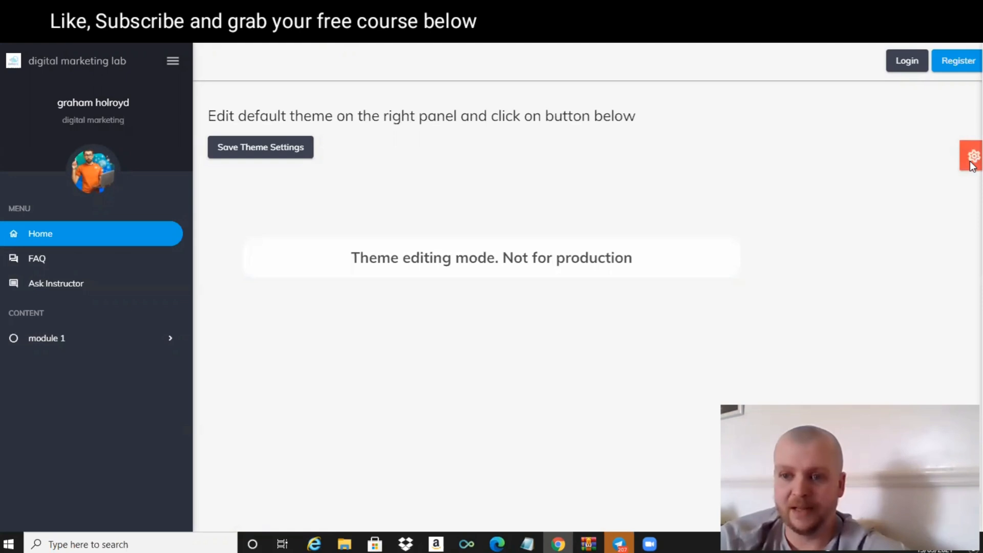
left_click(973, 155)
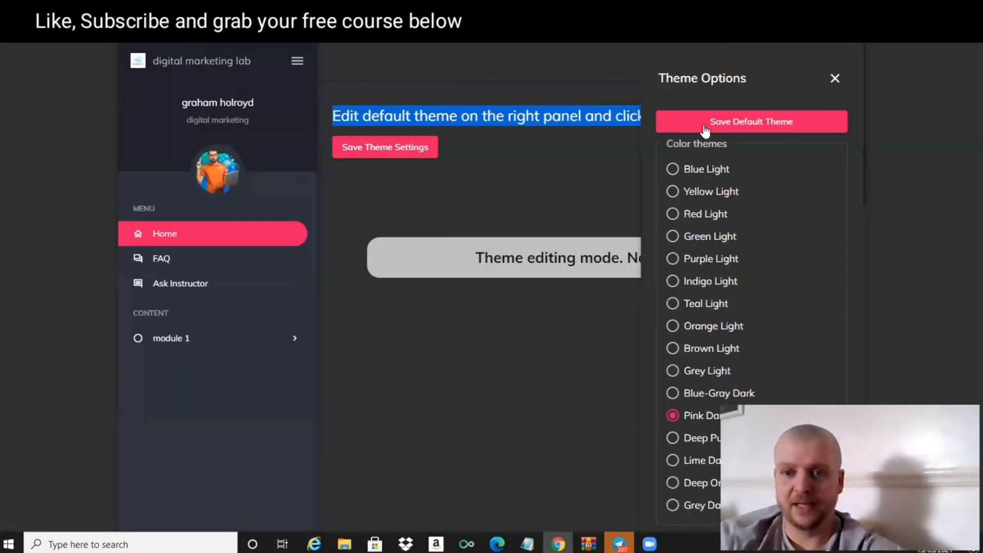
mouse_move(746, 122)
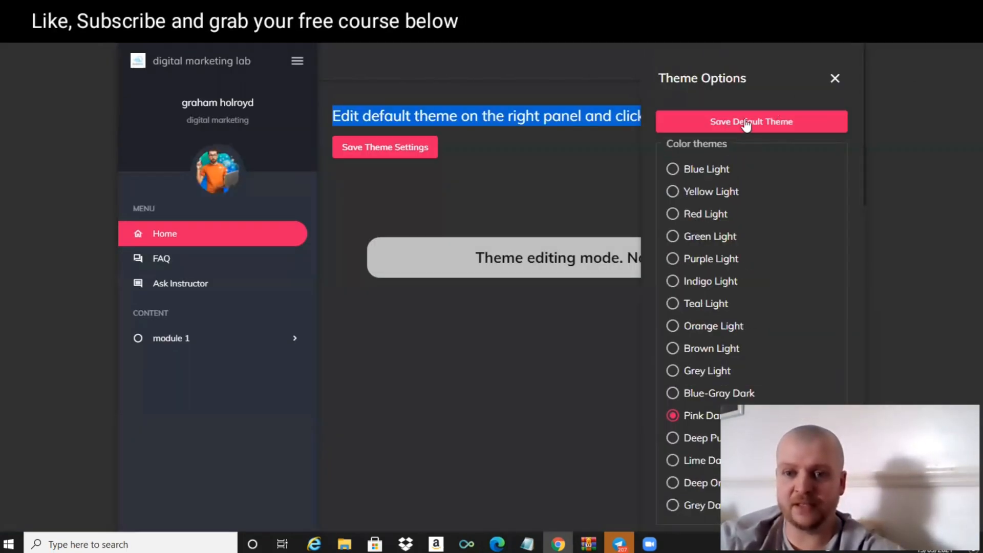
left_click(751, 120)
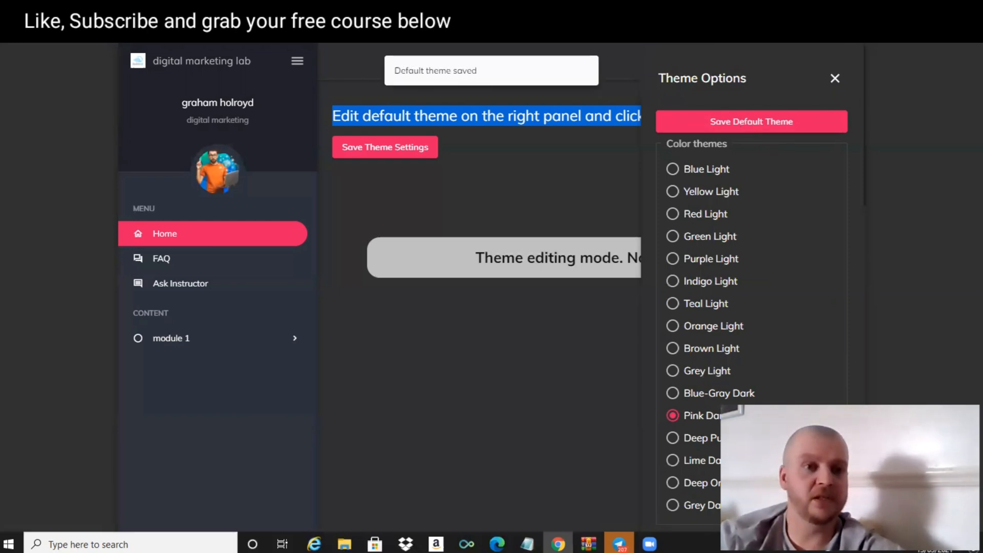
left_click(835, 78)
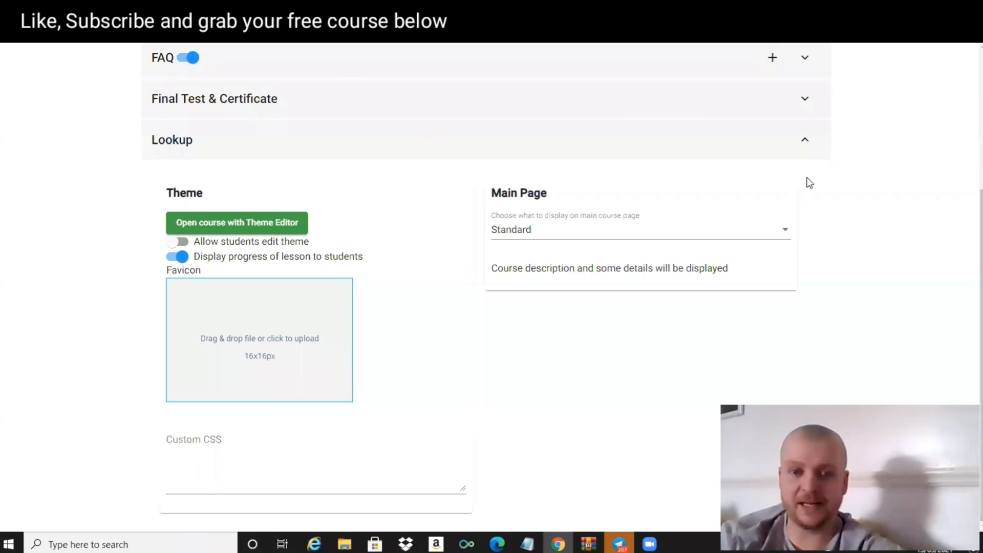
mouse_move(971, 70)
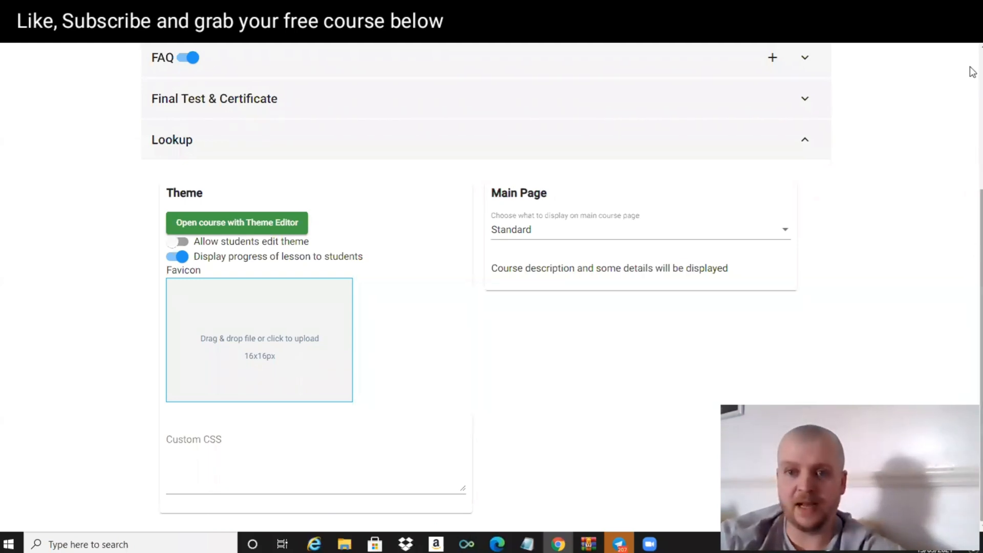
Step: Save the course settings from the header bar
scroll("up", 3)
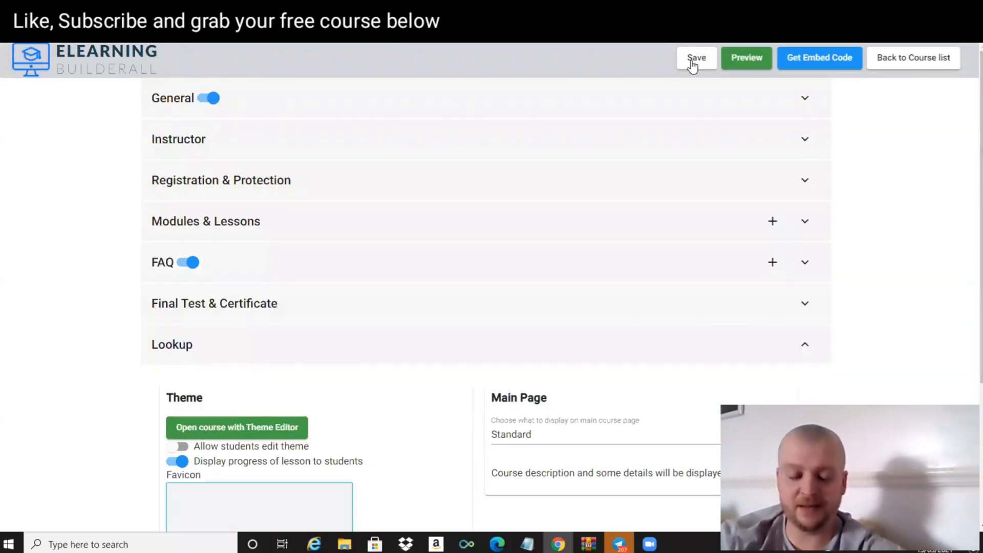
left_click(696, 58)
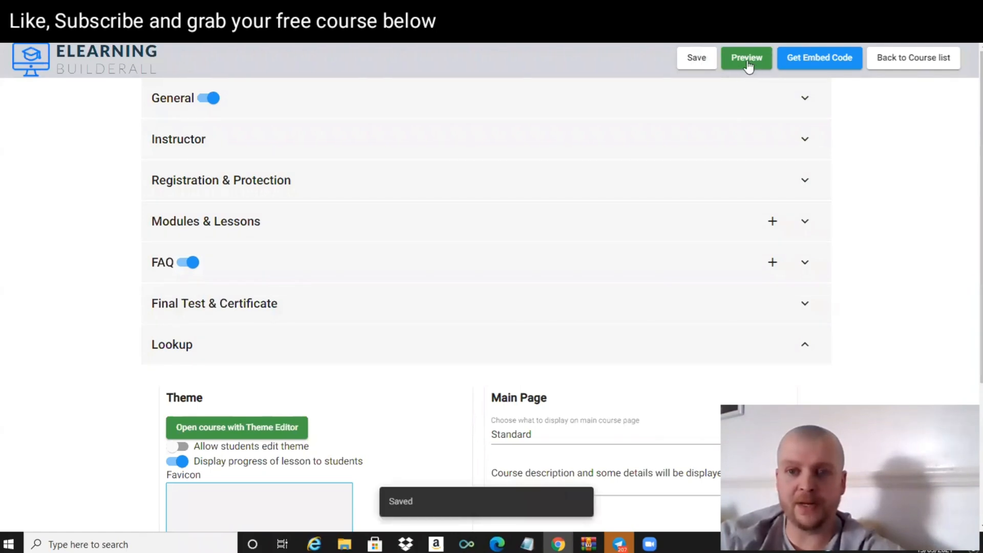
mouse_move(800, 64)
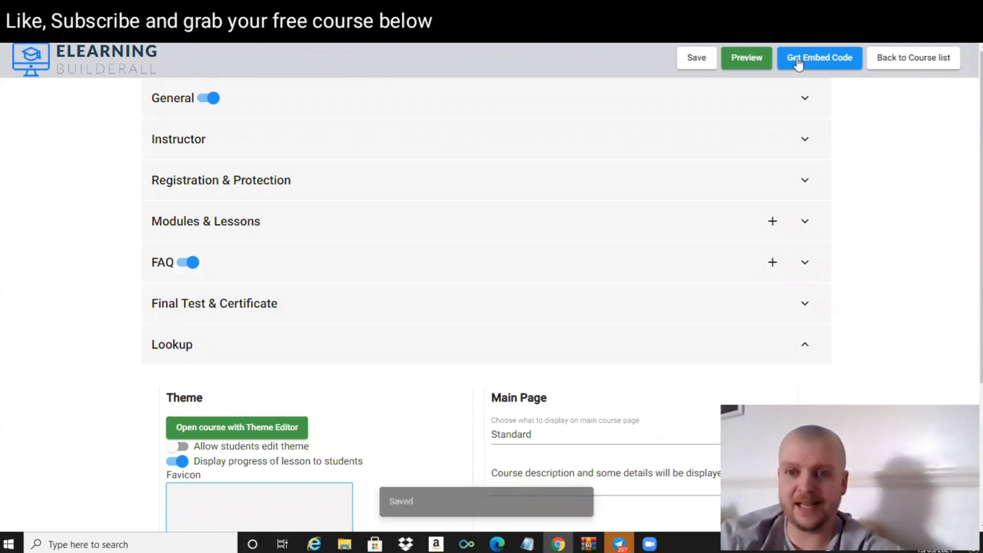
Step: Show the embed dialog and highlight the course's direct link
left_click(818, 58)
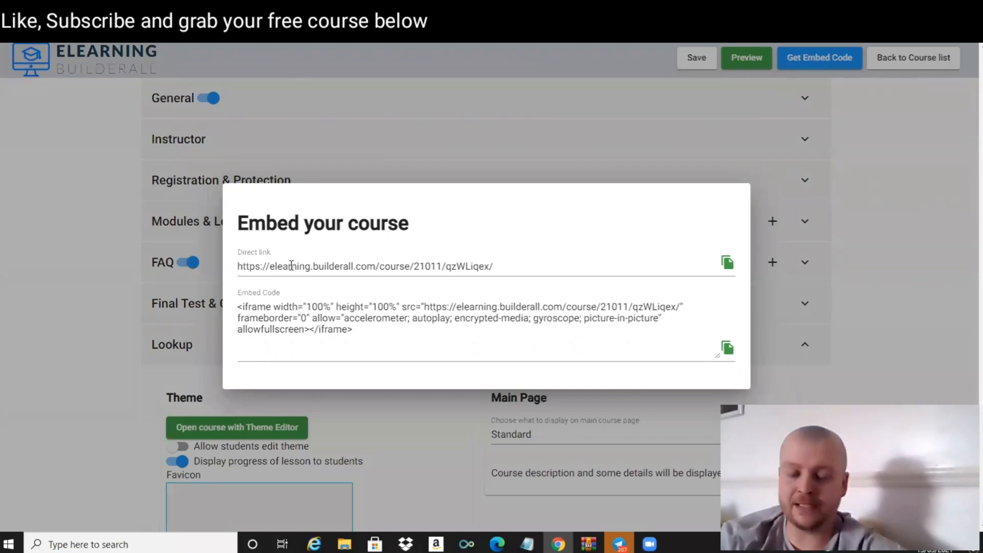
triple_click(365, 266)
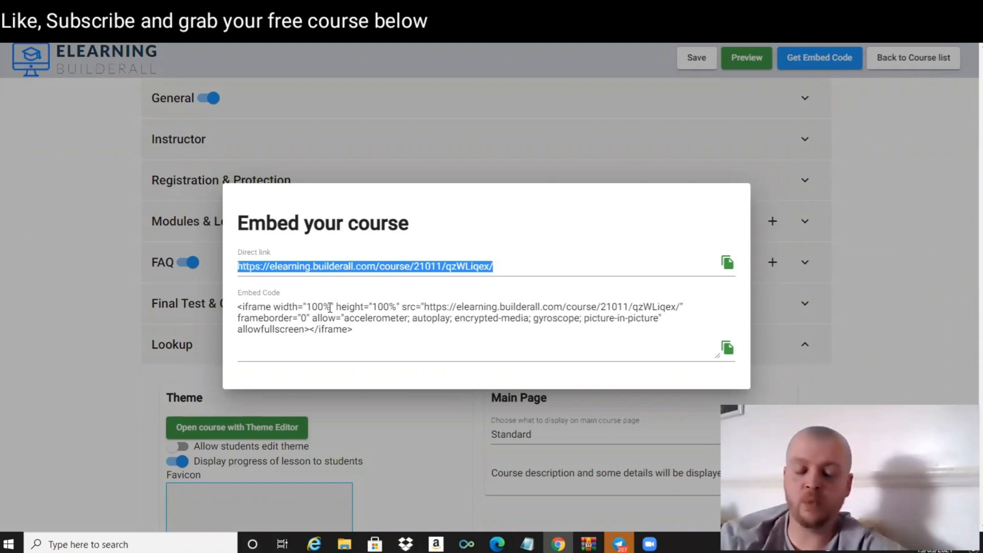